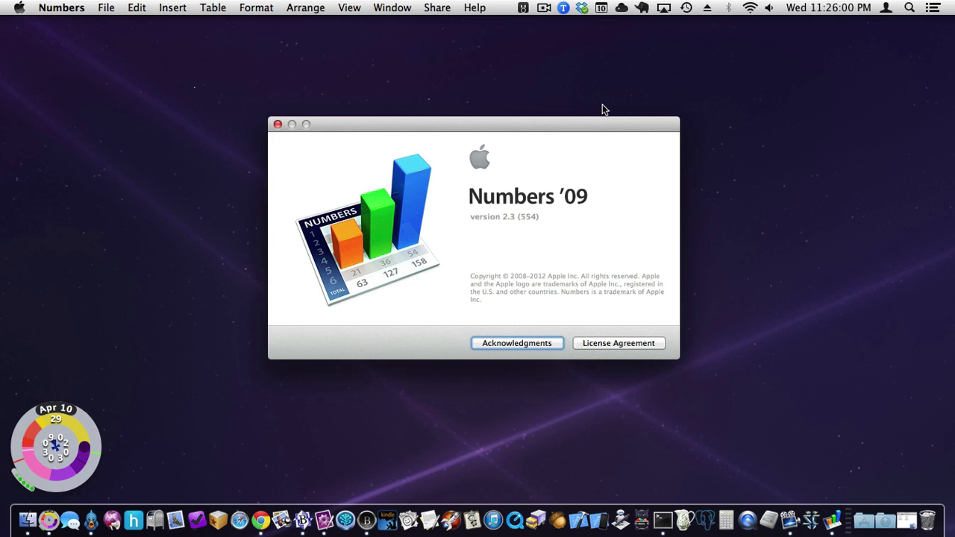
{"action": "mouse_move", "coordinate": [863, 33]}
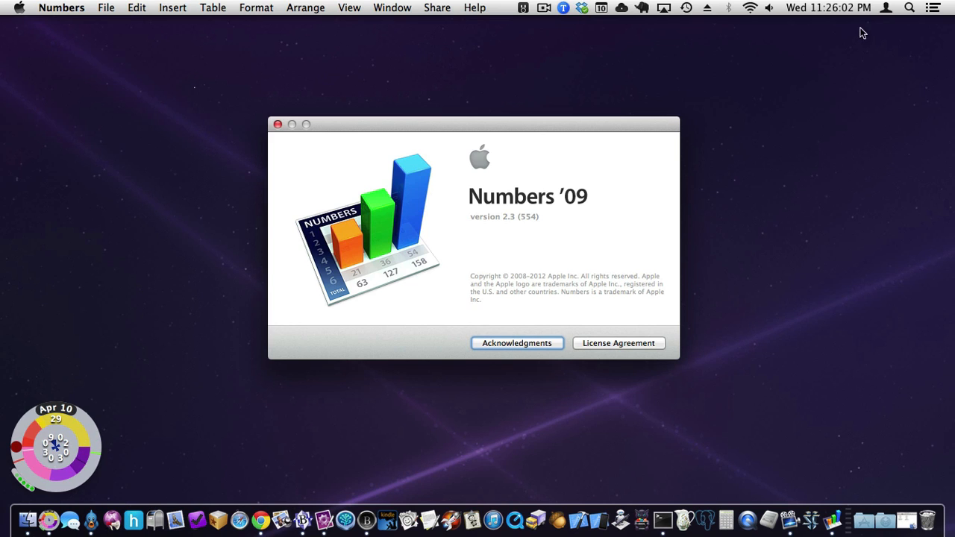
Step: Dismiss the clock menu and About window, then bring up the Template Chooser
{"action": "left_click", "coordinate": [827, 9]}
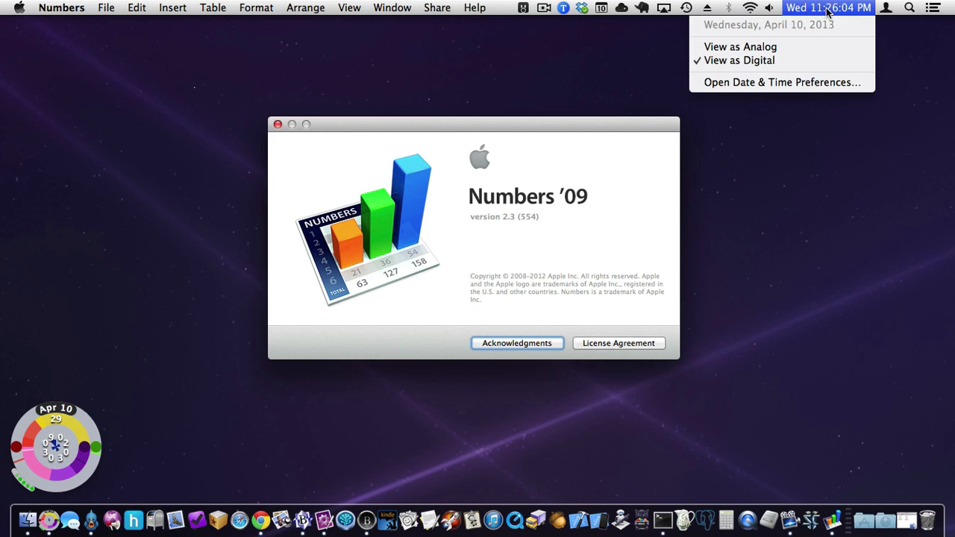
{"action": "left_click", "coordinate": [829, 9]}
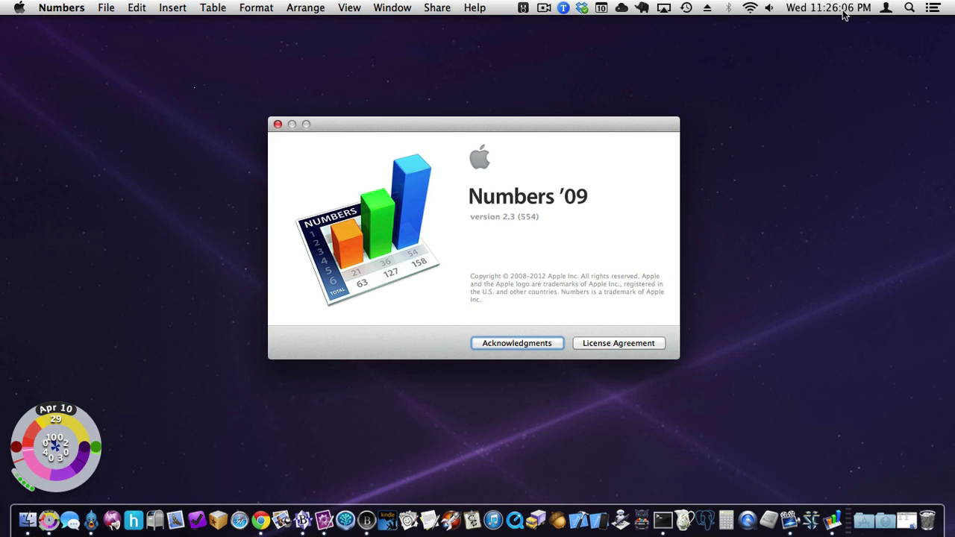
{"action": "mouse_move", "coordinate": [528, 130]}
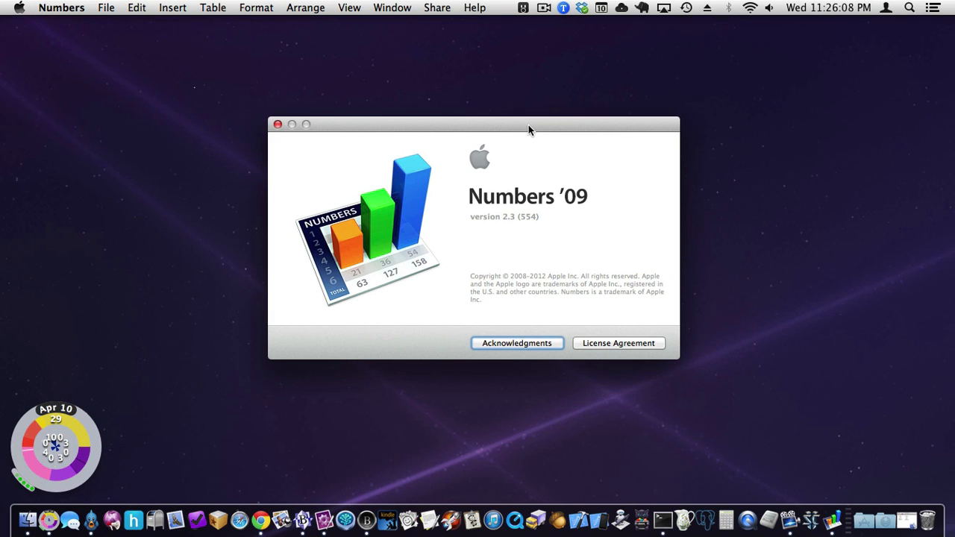
{"action": "mouse_move", "coordinate": [528, 127]}
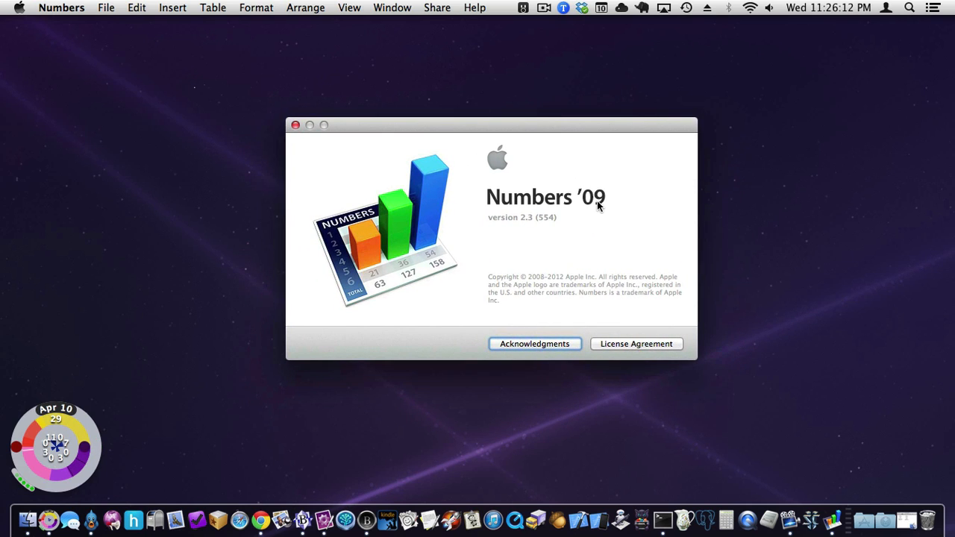
{"action": "mouse_move", "coordinate": [608, 120]}
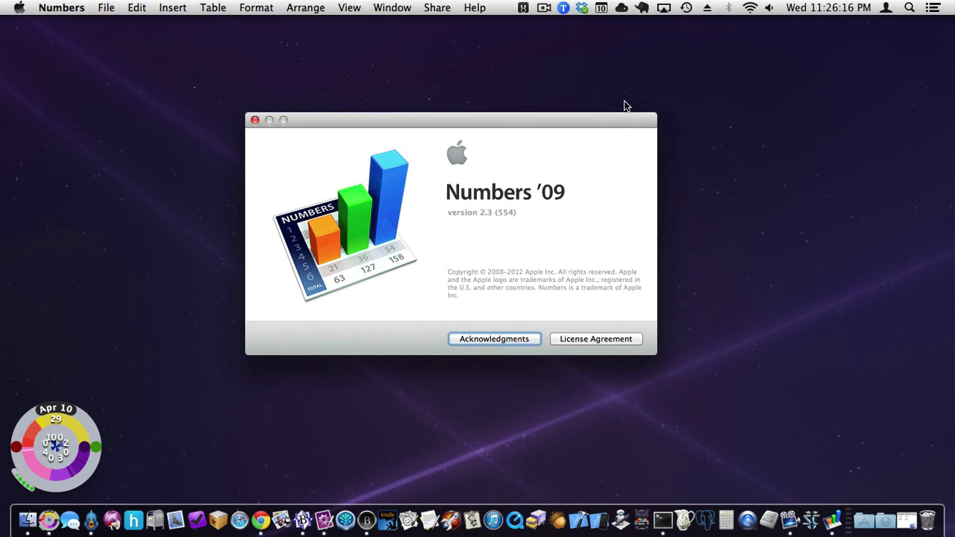
{"action": "mouse_move", "coordinate": [295, 125]}
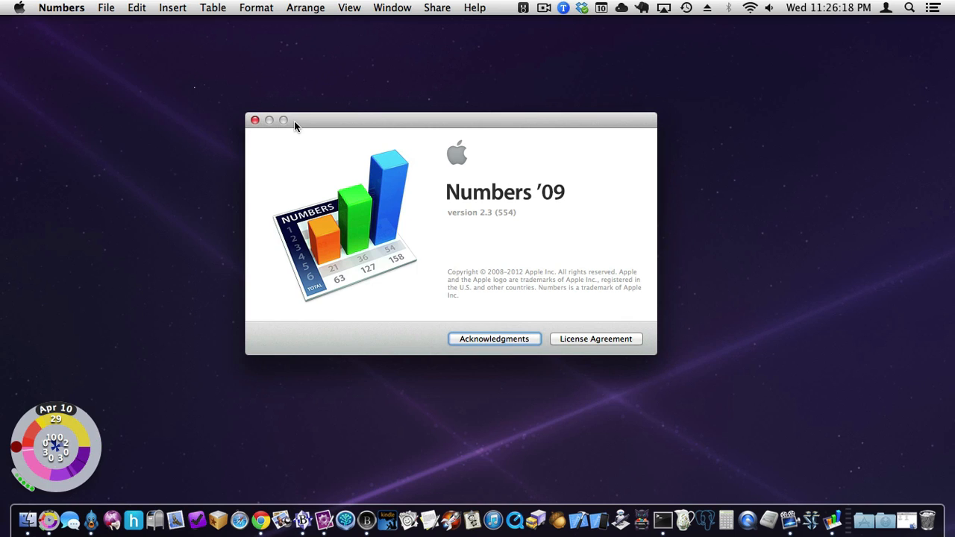
{"action": "mouse_move", "coordinate": [280, 137]}
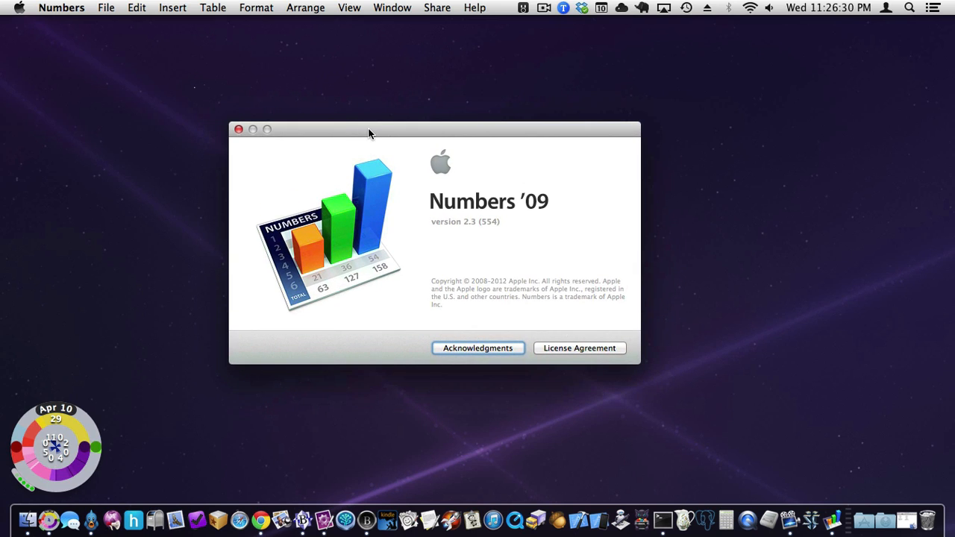
{"action": "mouse_move", "coordinate": [351, 131]}
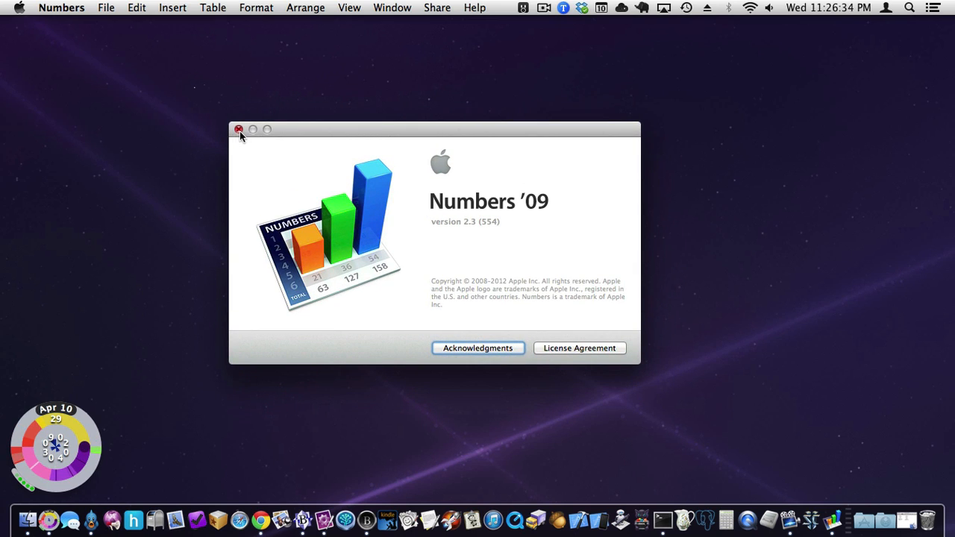
{"action": "left_click", "coordinate": [105, 6]}
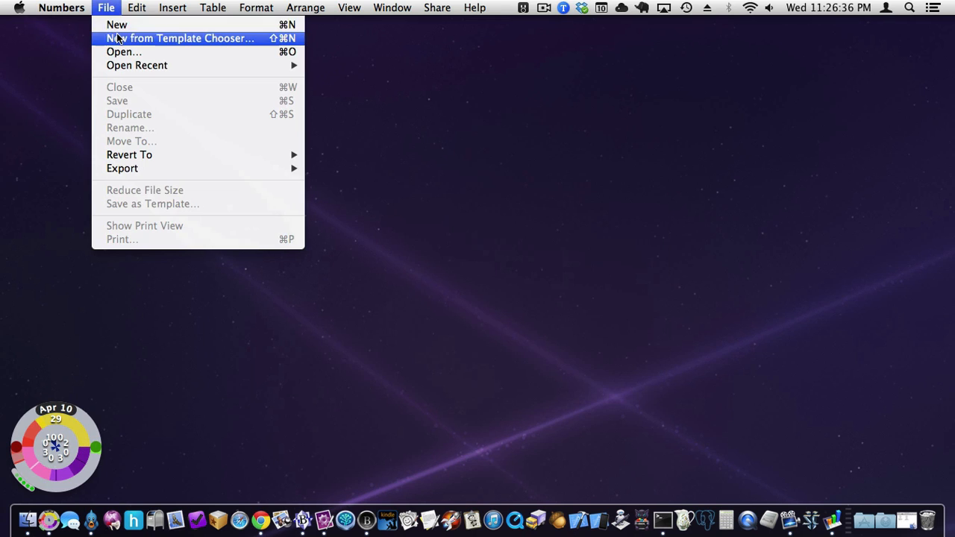
{"action": "left_click", "coordinate": [179, 39]}
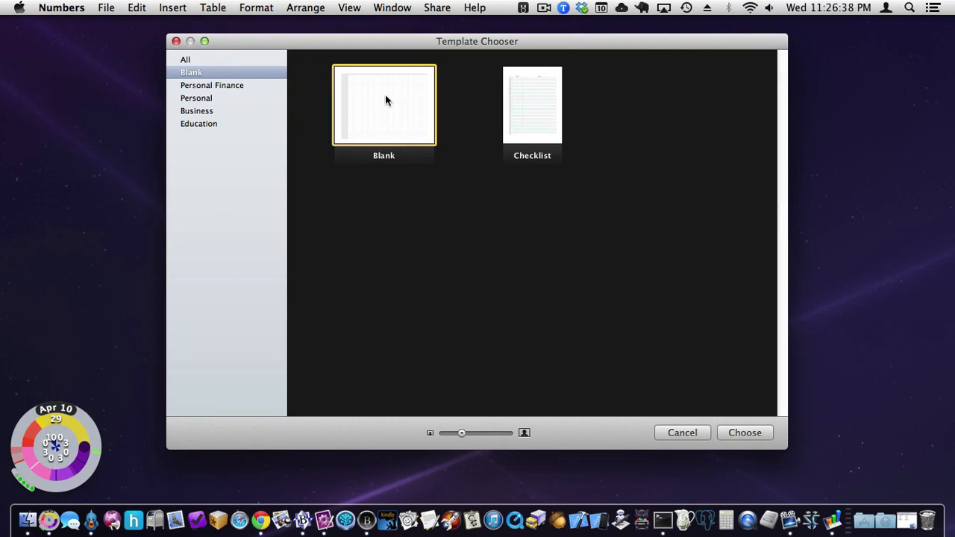
Step: Browse Personal Finance and Education templates, then create a document from the Blank template
{"action": "left_click", "coordinate": [215, 85]}
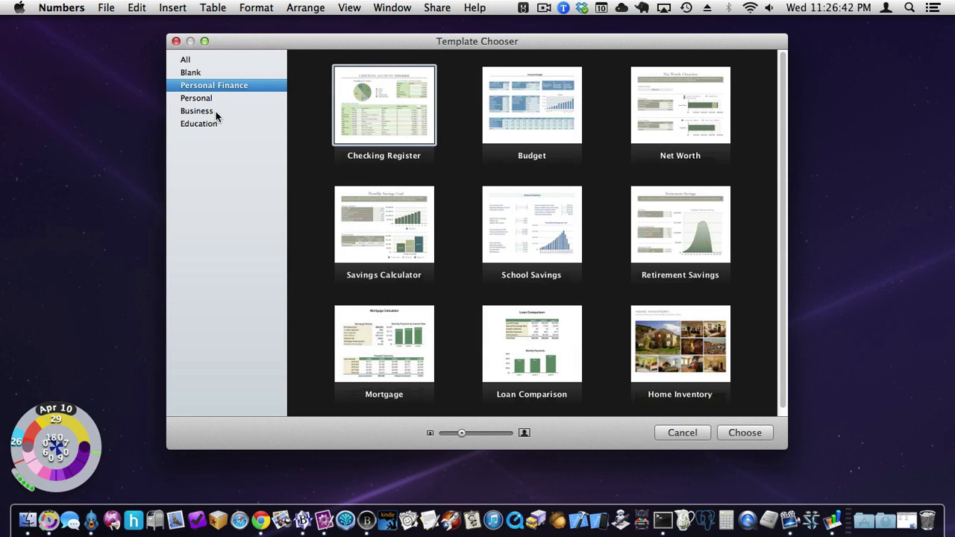
{"action": "left_click", "coordinate": [199, 122]}
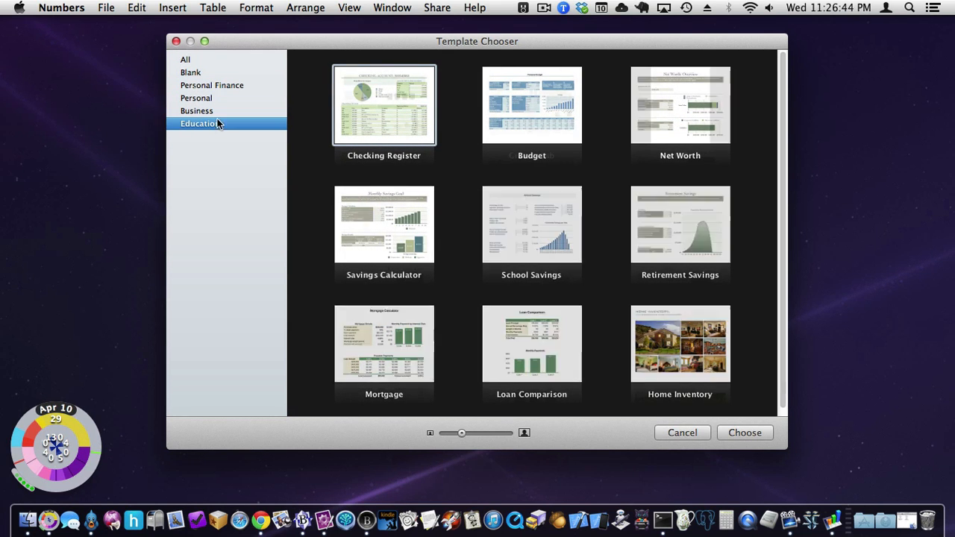
{"action": "left_click", "coordinate": [191, 71]}
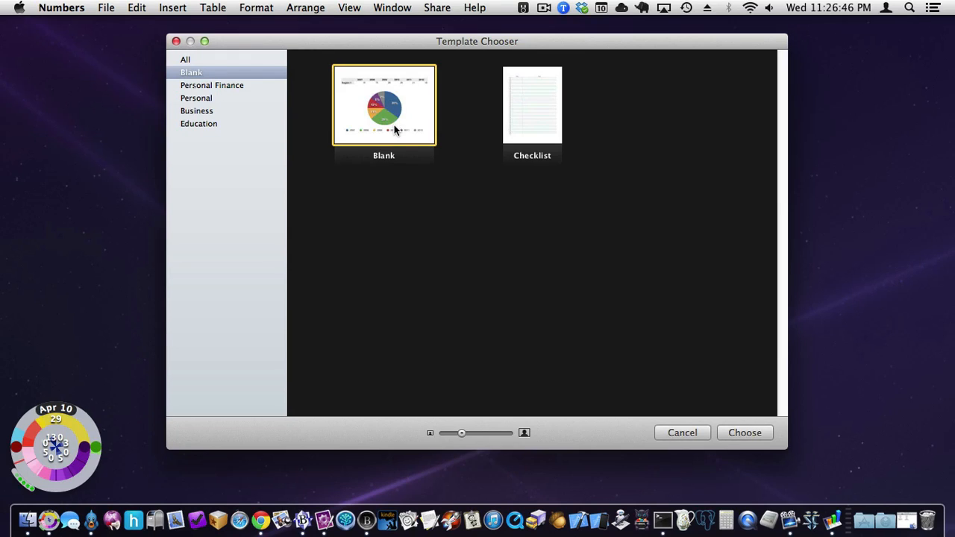
{"action": "left_click", "coordinate": [744, 433]}
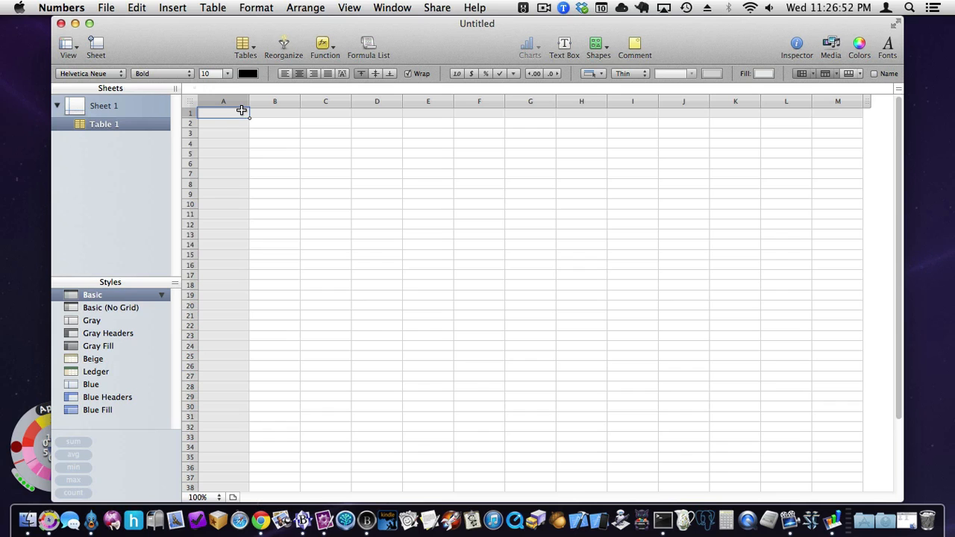
{"action": "mouse_move", "coordinate": [405, 58]}
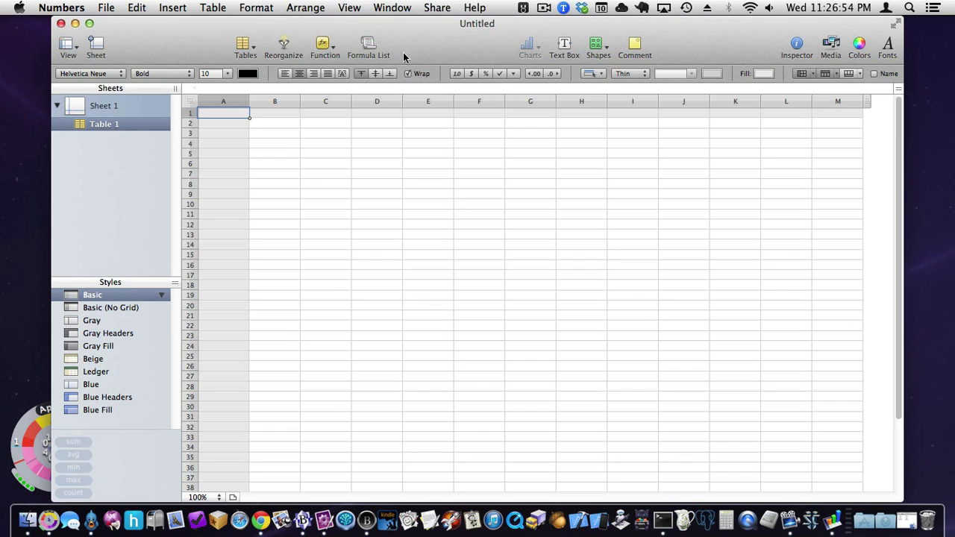
Step: Save the new document to the Desktop as SampleDocument.numbers
{"action": "key", "text": "cmd+s"}
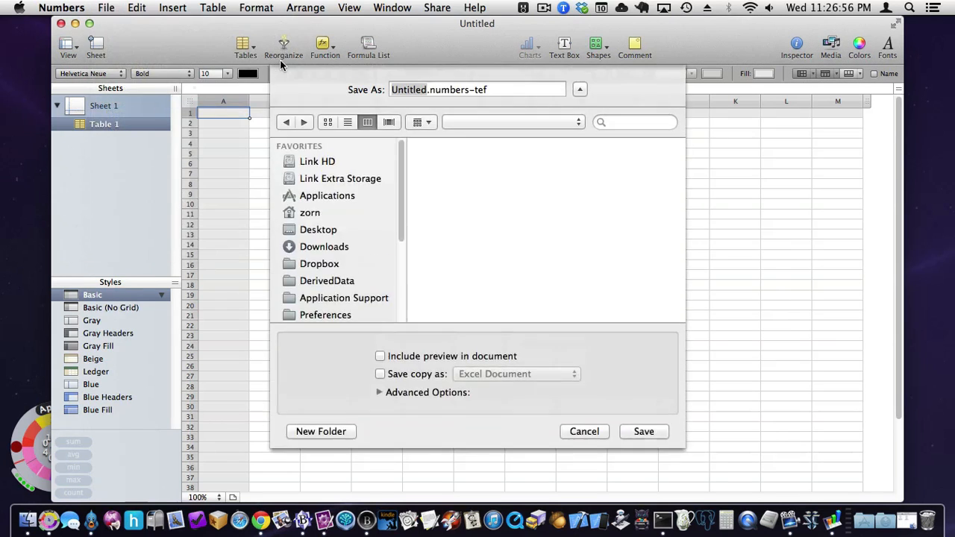
{"action": "left_click", "coordinate": [579, 90]}
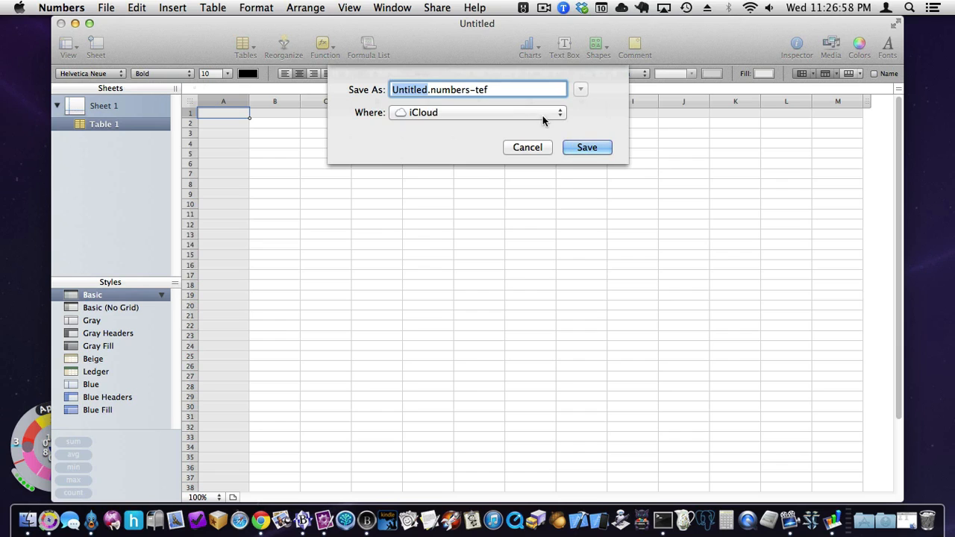
{"action": "left_click", "coordinate": [560, 114]}
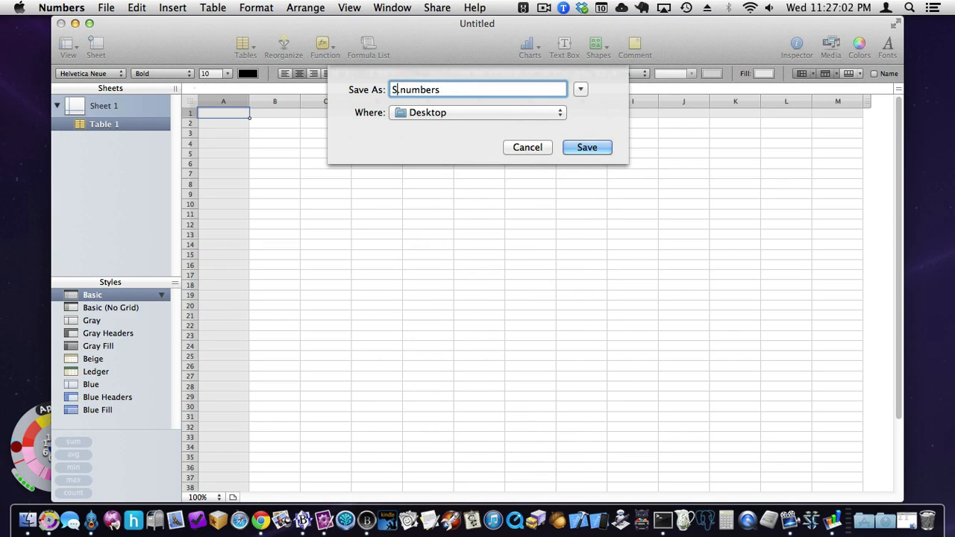
{"action": "type", "text": "ampleDo"}
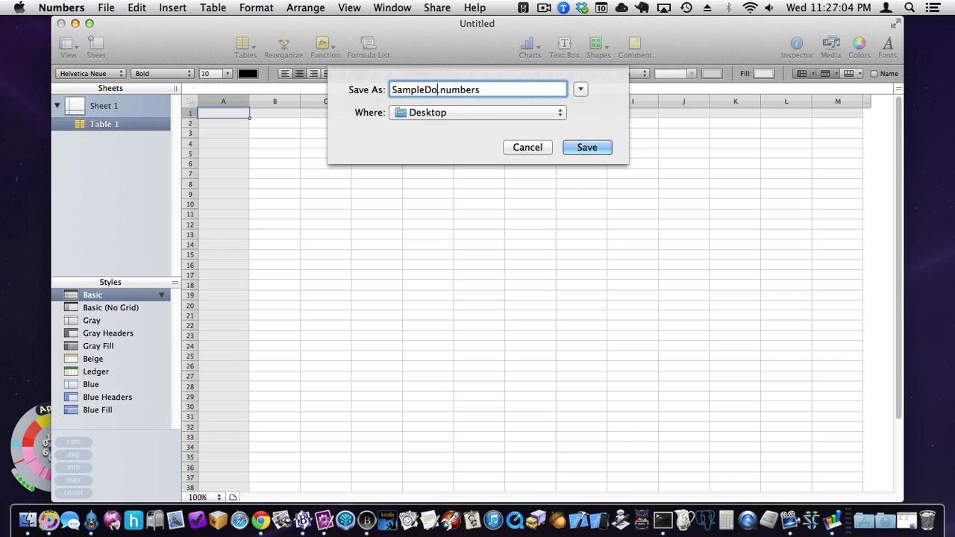
{"action": "type", "text": "cument"}
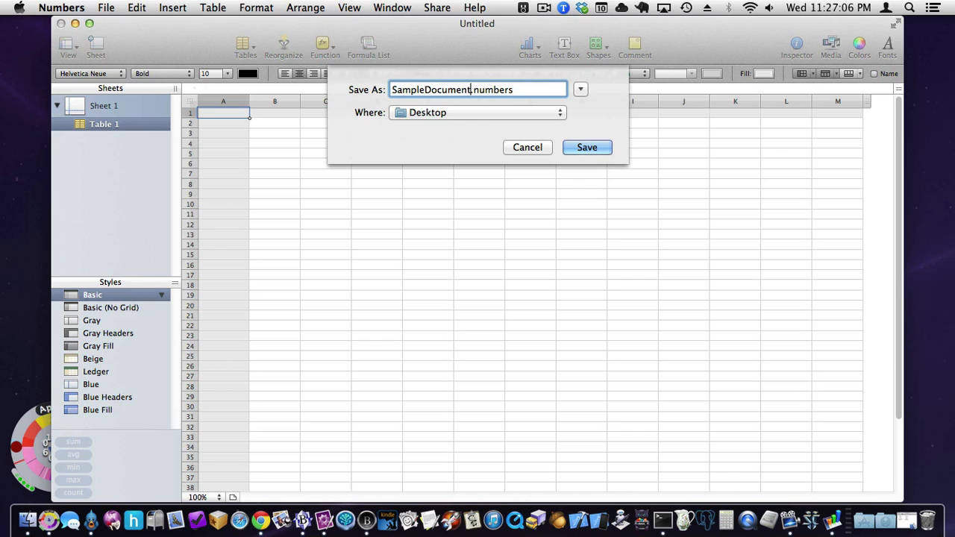
{"action": "left_click", "coordinate": [586, 147]}
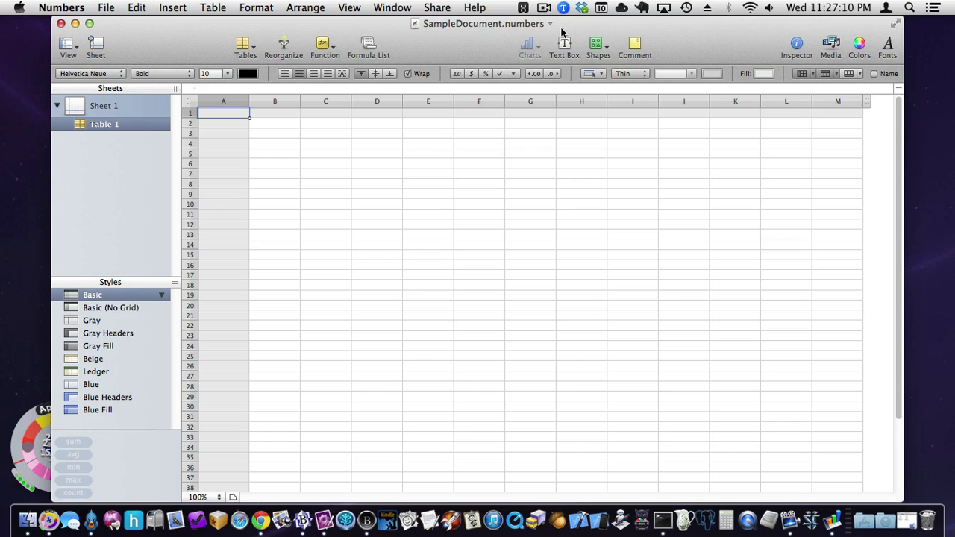
{"action": "mouse_move", "coordinate": [157, 148]}
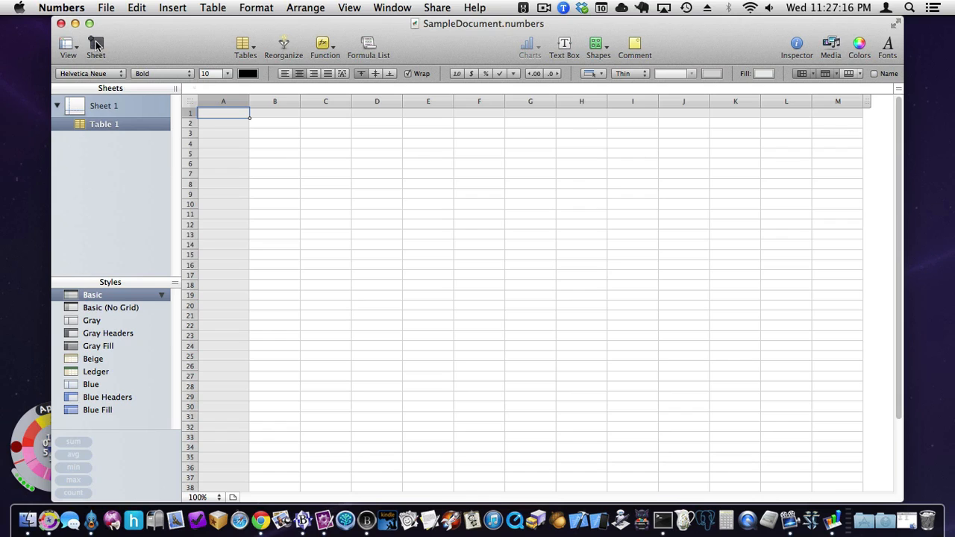
Step: Add a second sheet and rename the sheets Expenses and Consultant Income
{"action": "left_click", "coordinate": [93, 46]}
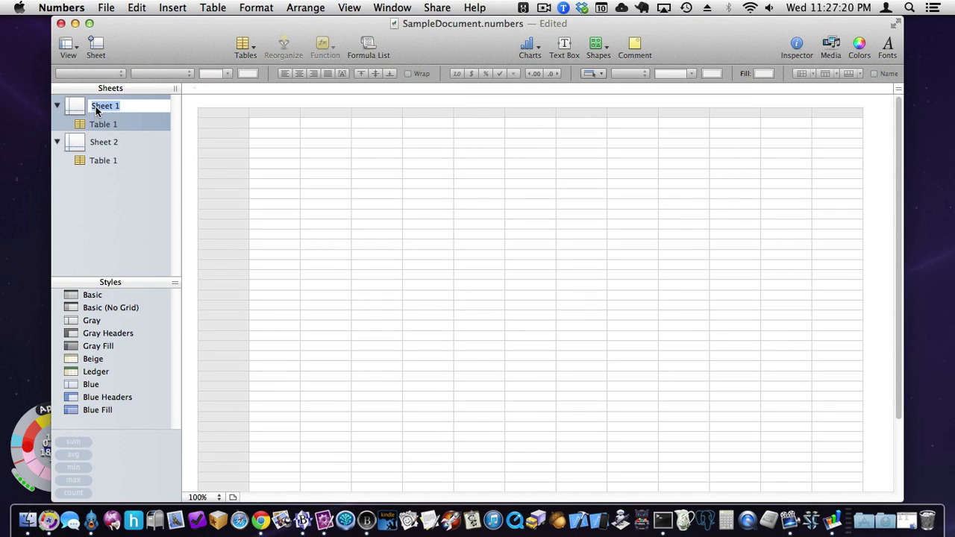
{"action": "type", "text": "Expenses"}
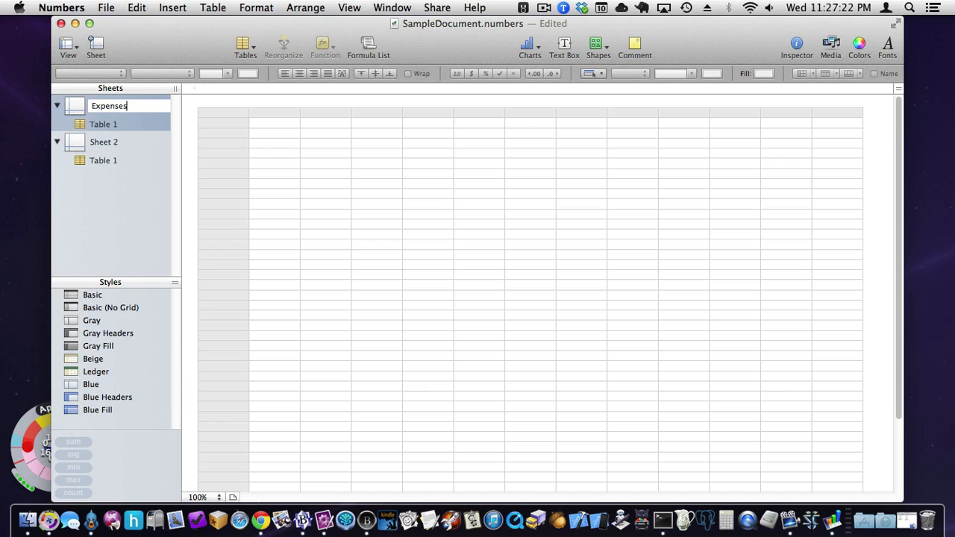
{"action": "left_click", "coordinate": [105, 142]}
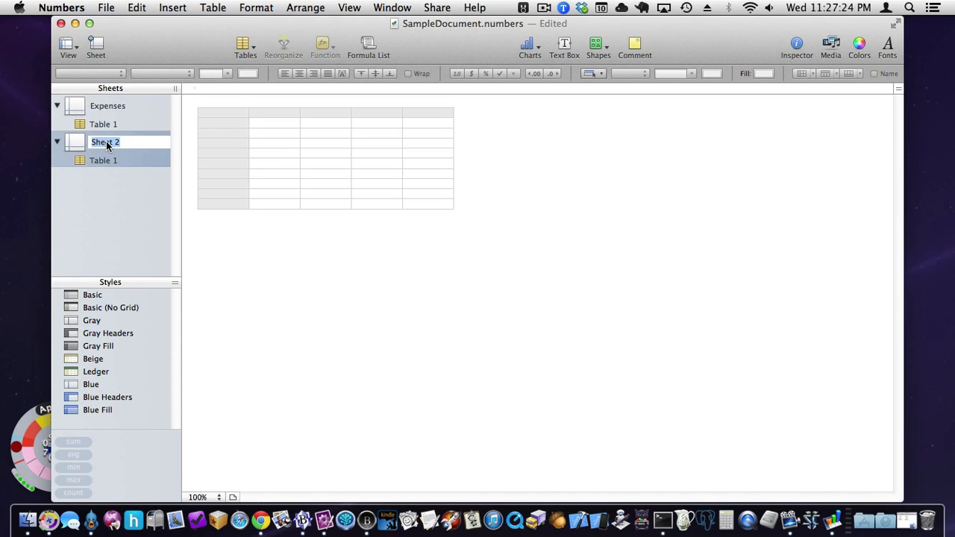
{"action": "type", "text": "Consultant Inco"}
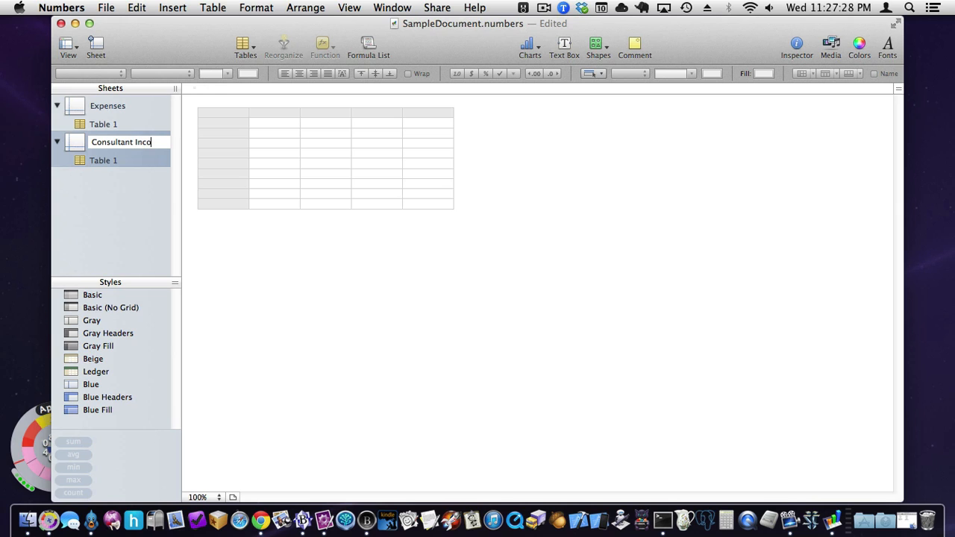
{"action": "right_click", "coordinate": [119, 141]}
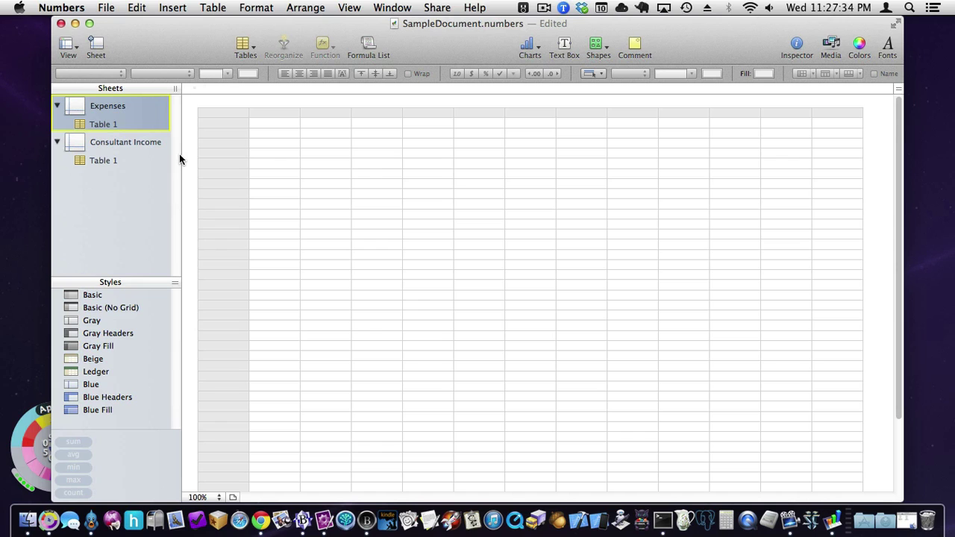
Step: Switch to the Consultant Income sheet and bring up actions on its blank area
{"action": "left_click", "coordinate": [103, 124]}
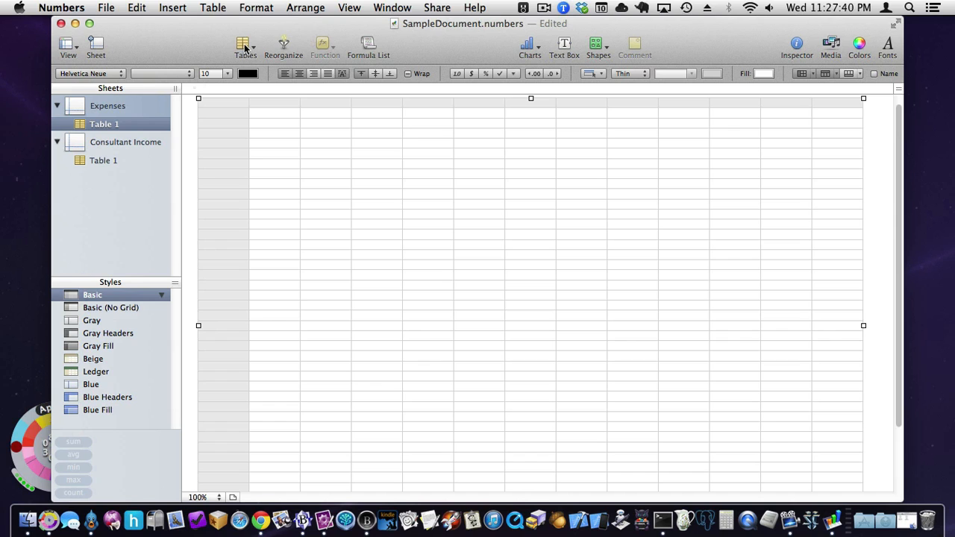
{"action": "left_click", "coordinate": [126, 141]}
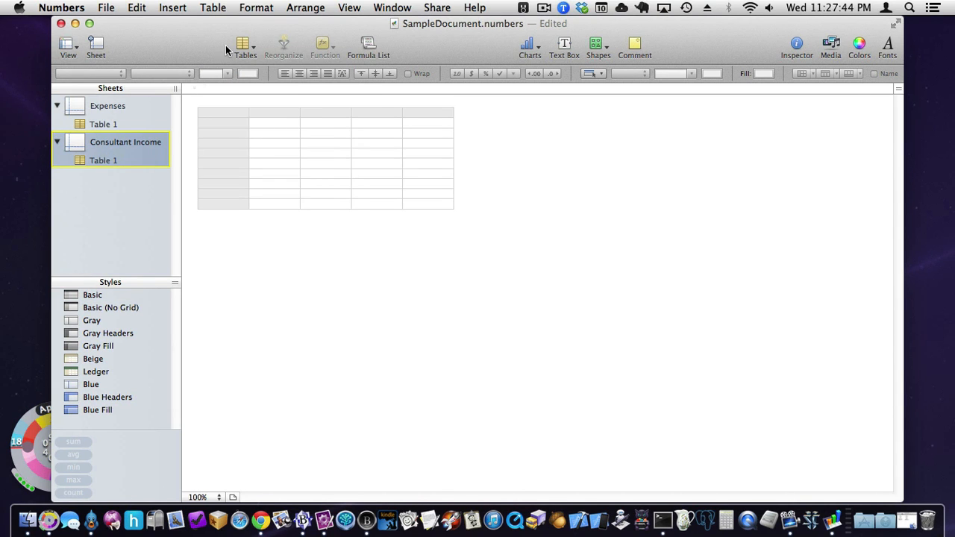
{"action": "left_click", "coordinate": [108, 8]}
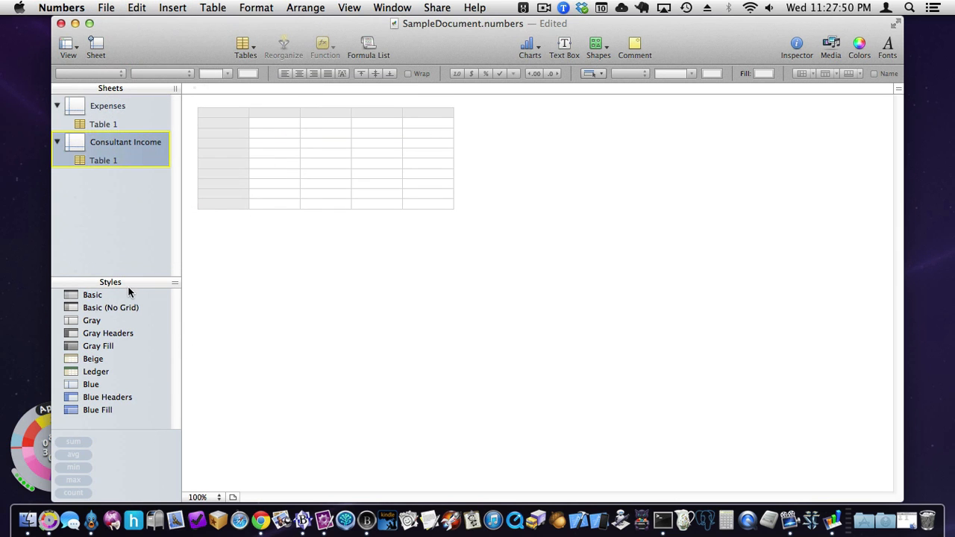
{"action": "right_click", "coordinate": [531, 187]}
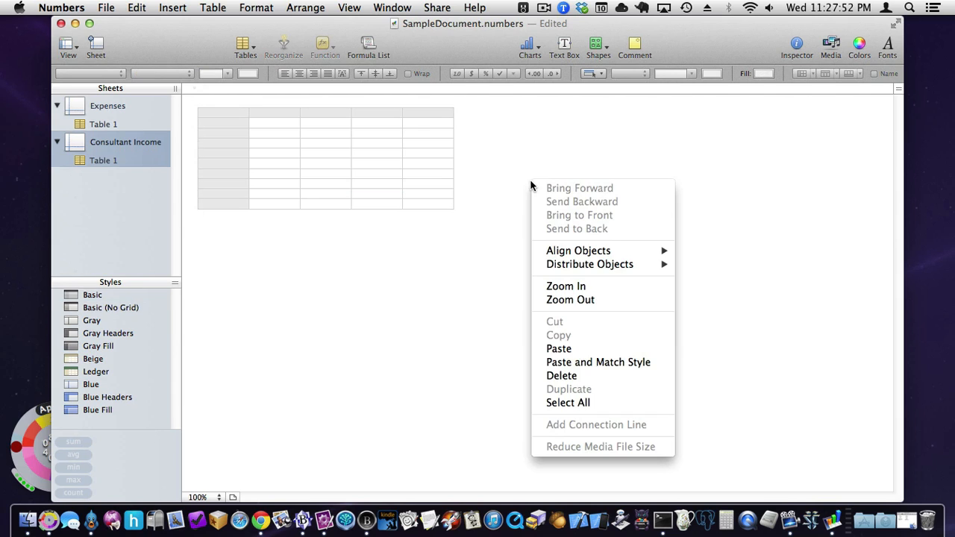
Step: Insert a Basic table onto the sheet, then deselect it so only Table 1 remains
{"action": "left_click", "coordinate": [241, 44]}
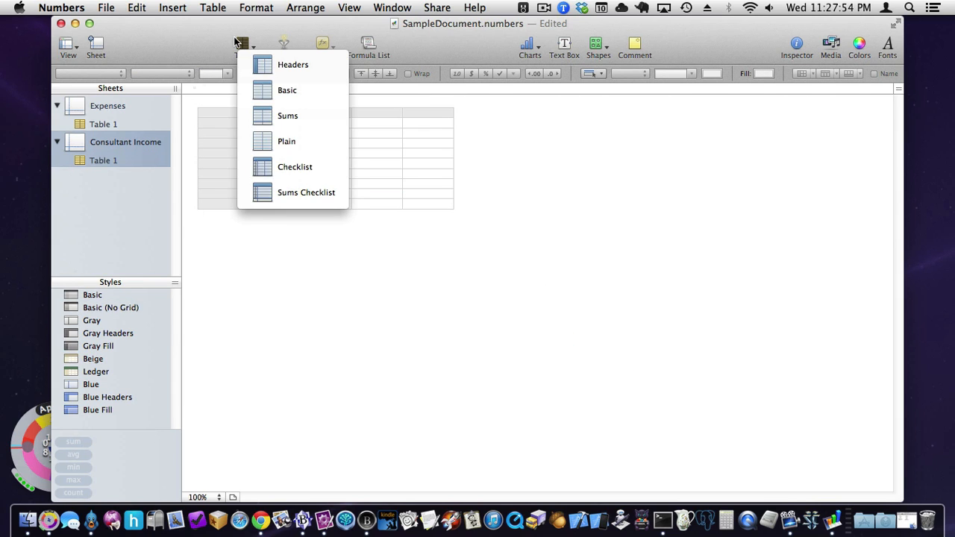
{"action": "left_click", "coordinate": [286, 89]}
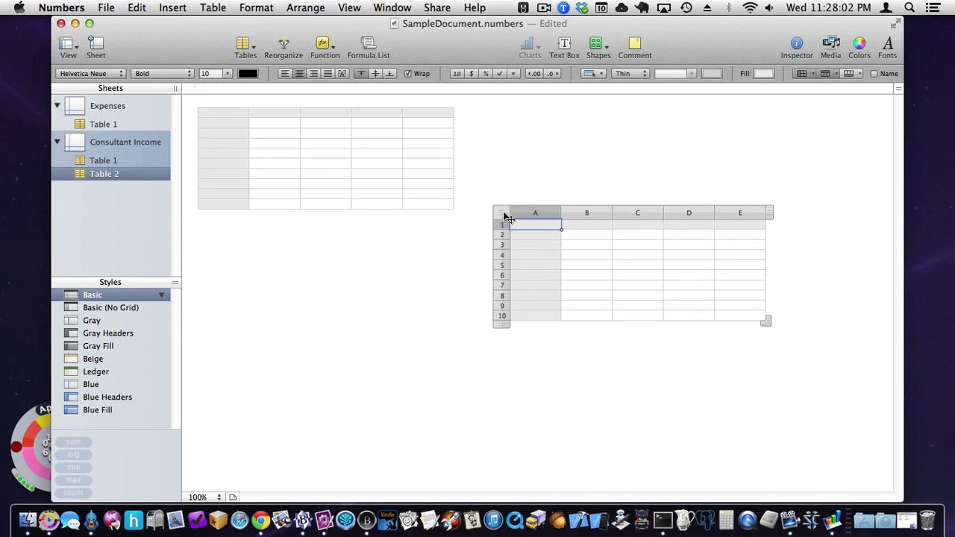
{"action": "left_click", "coordinate": [587, 235]}
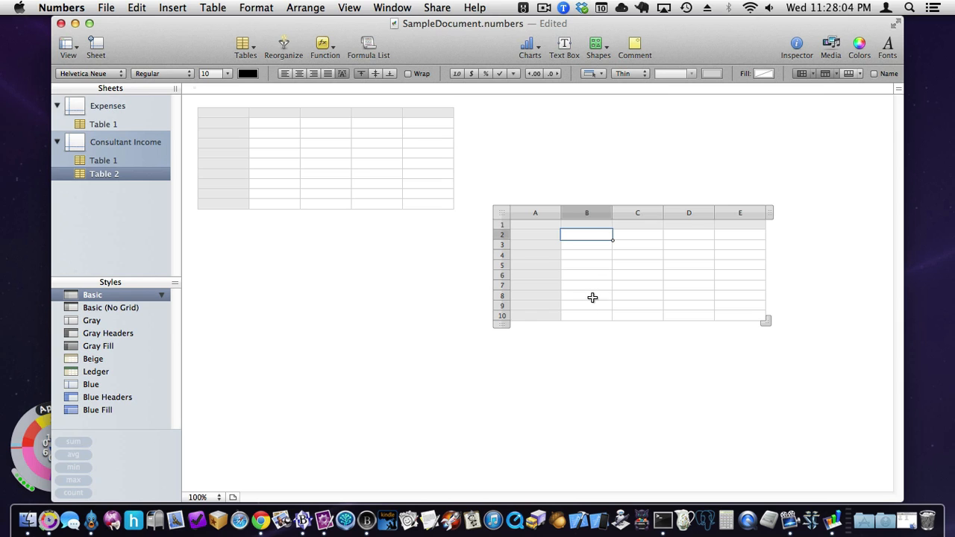
{"action": "mouse_move", "coordinate": [340, 218]}
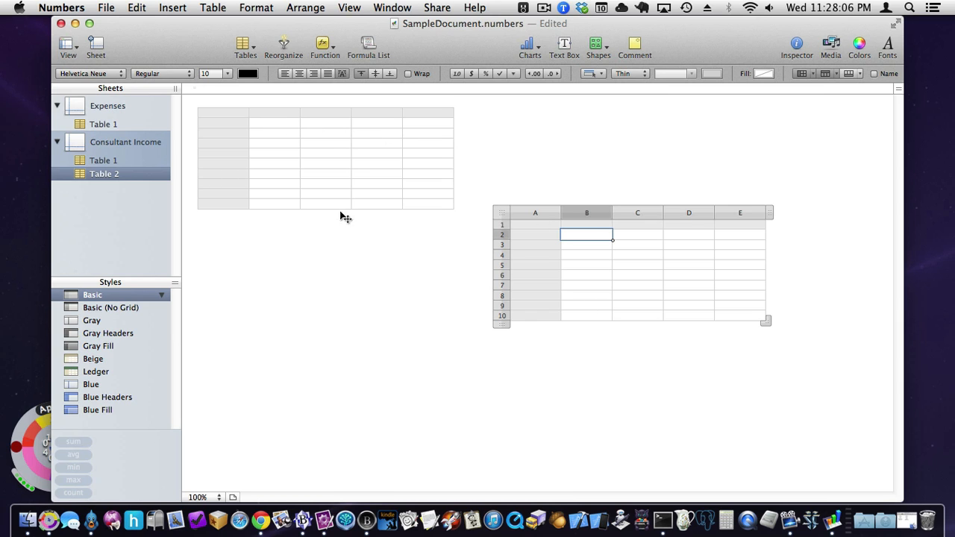
{"action": "left_click", "coordinate": [501, 212]}
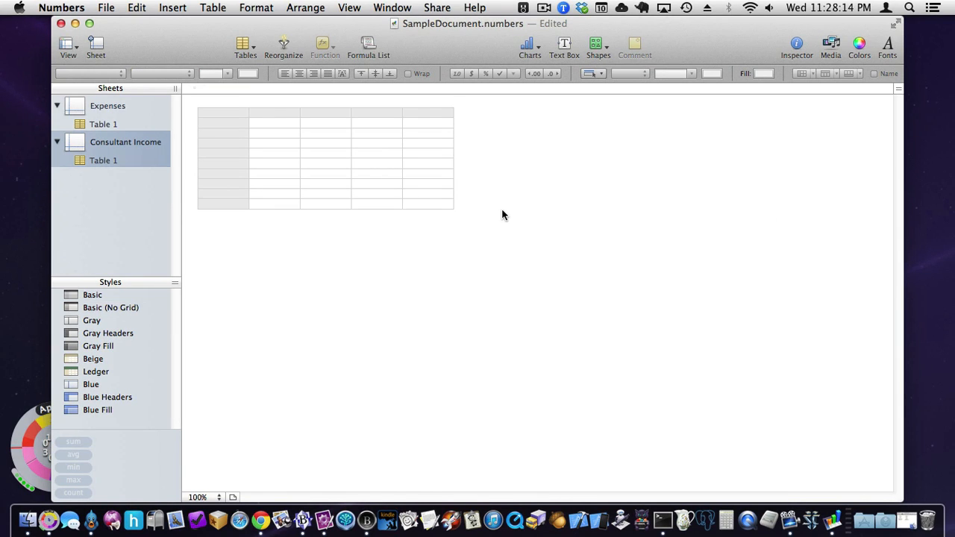
Step: Return to the Expenses sheet and select a cell in its Table 1 for editing
{"action": "left_click", "coordinate": [105, 124]}
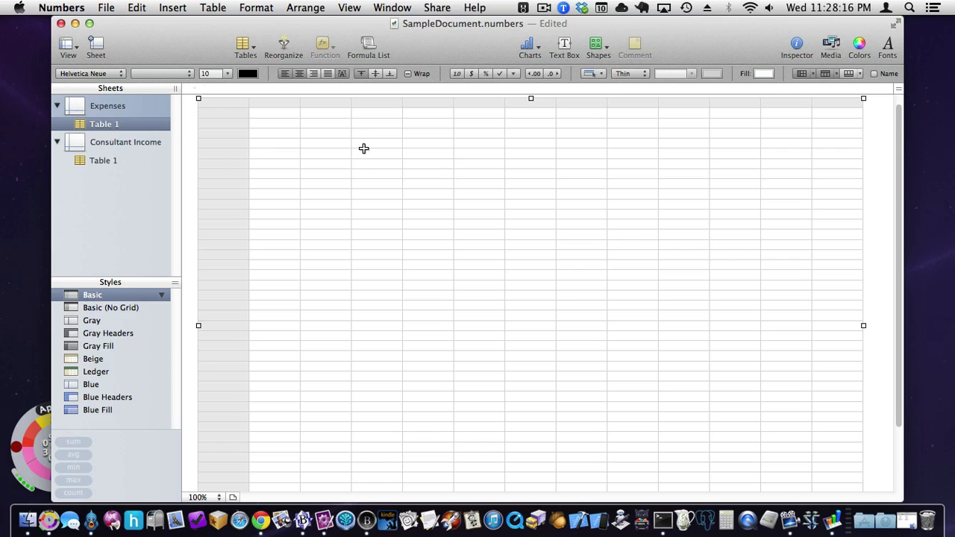
{"action": "mouse_move", "coordinate": [152, 119]}
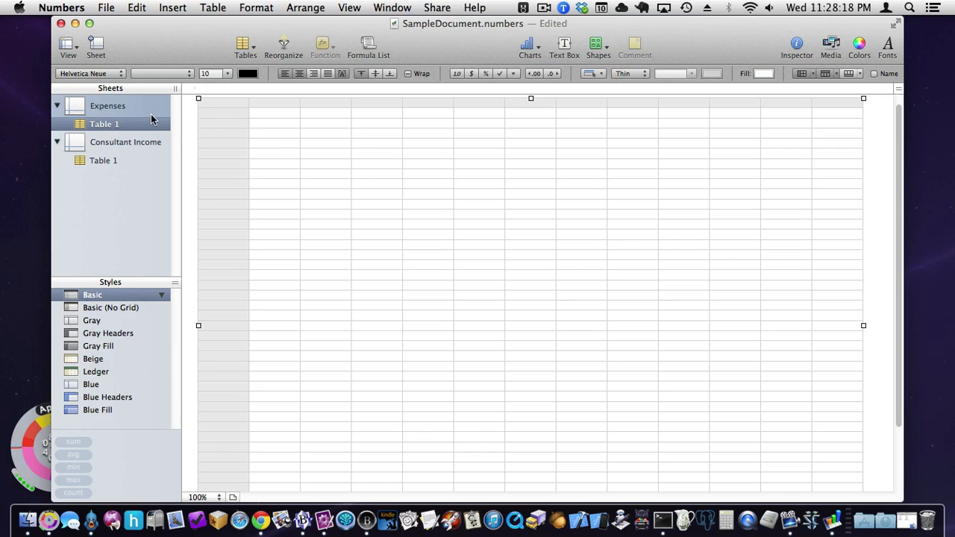
{"action": "left_click", "coordinate": [104, 124]}
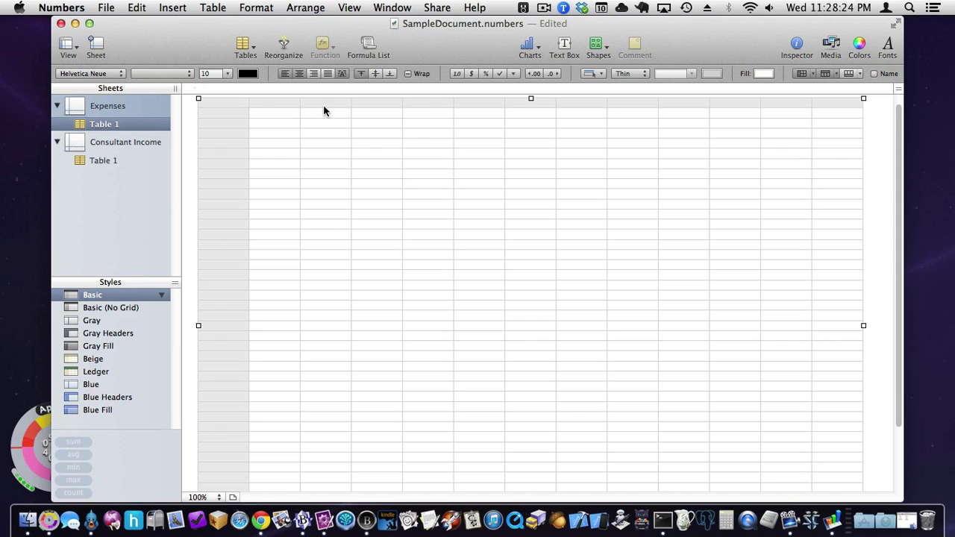
{"action": "mouse_move", "coordinate": [218, 248]}
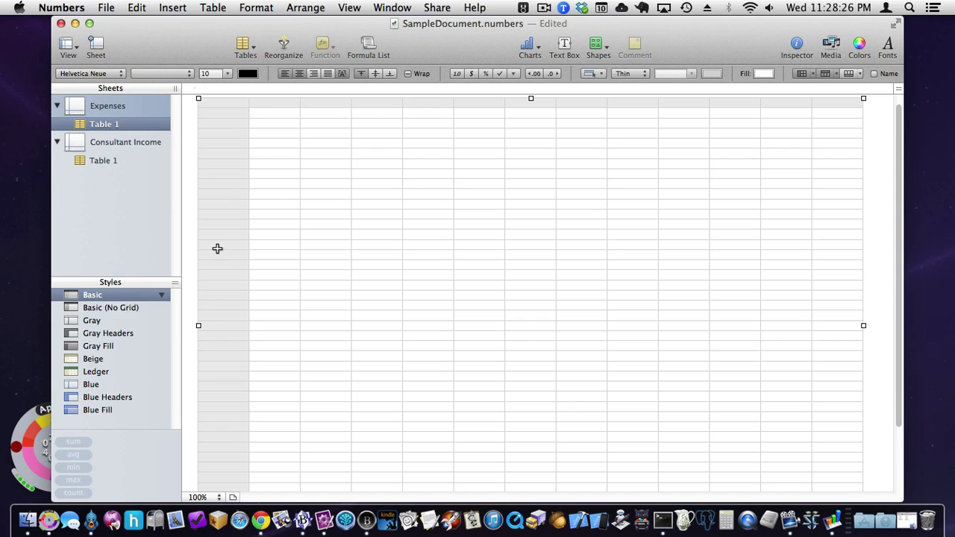
{"action": "left_click", "coordinate": [275, 114]}
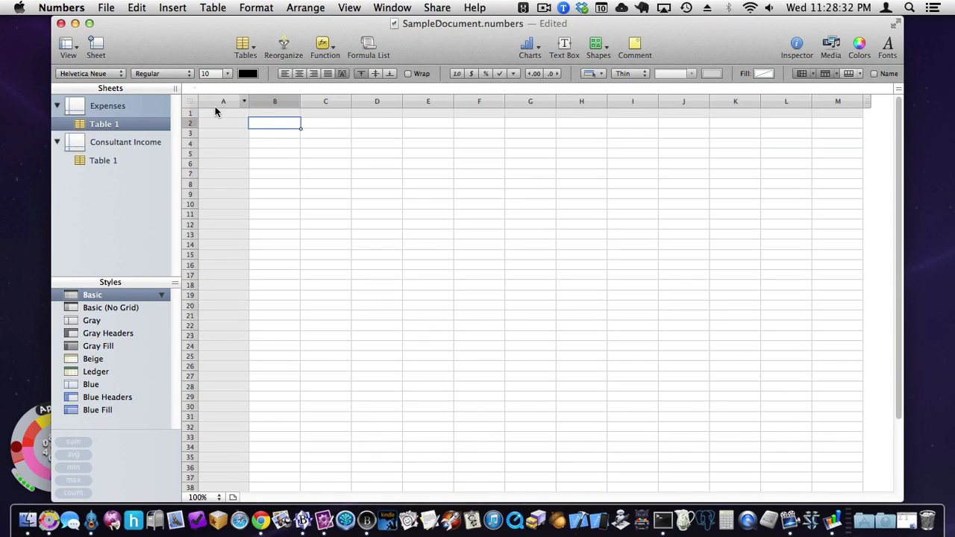
{"action": "left_click", "coordinate": [224, 101]}
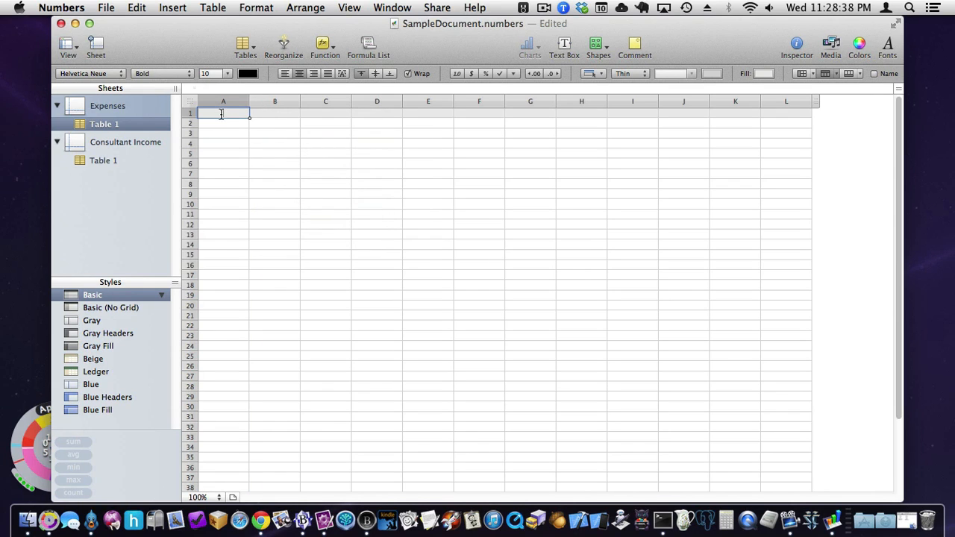
Step: Enter a Date header in A1 with 4/10/2013 as the first entry below it
{"action": "type", "text": "Date"}
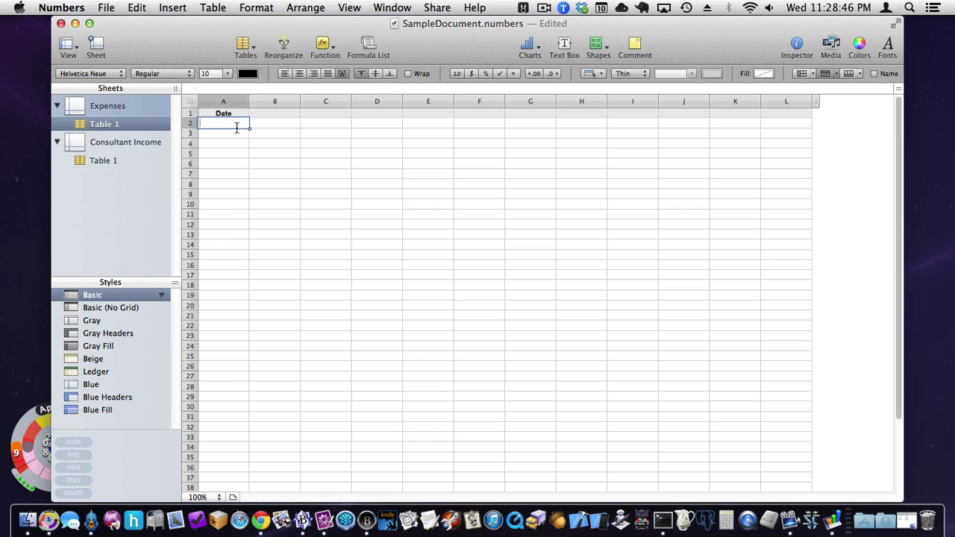
{"action": "type", "text": "4"}
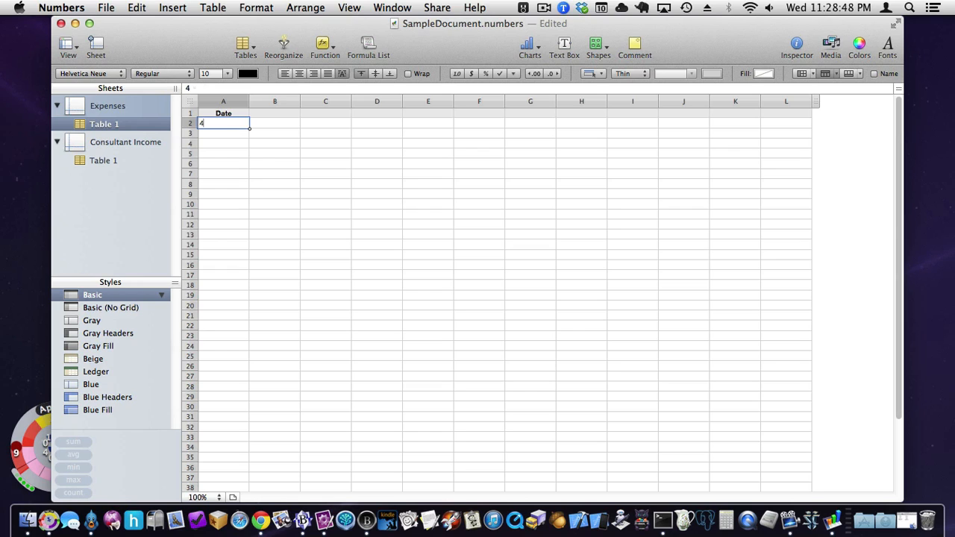
{"action": "type", "text": "/10/13"}
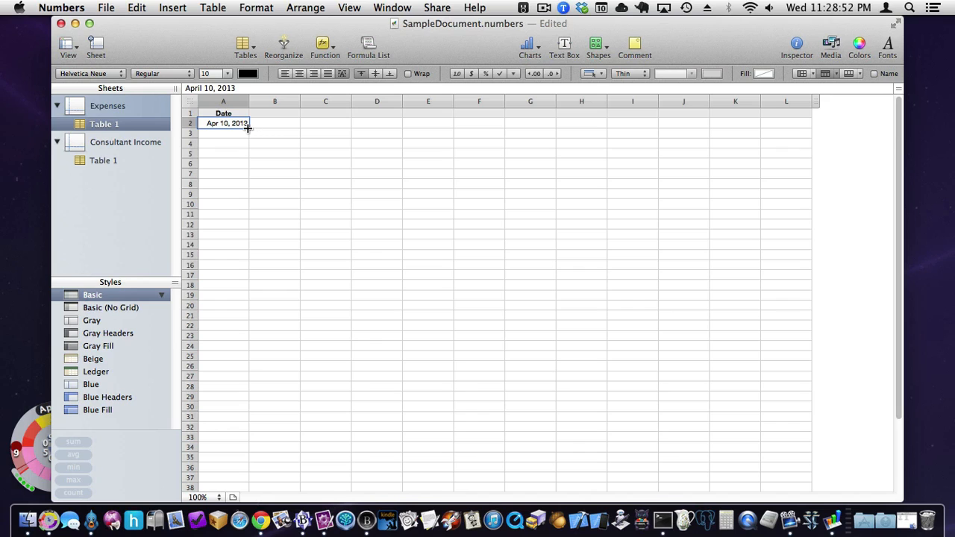
{"action": "mouse_move", "coordinate": [235, 228]}
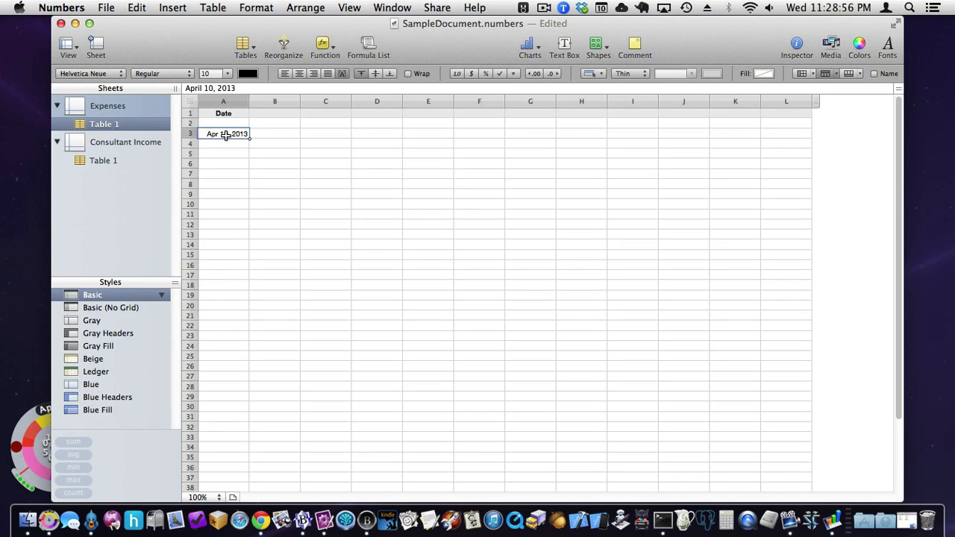
{"action": "type", "text": "4/10/2013"}
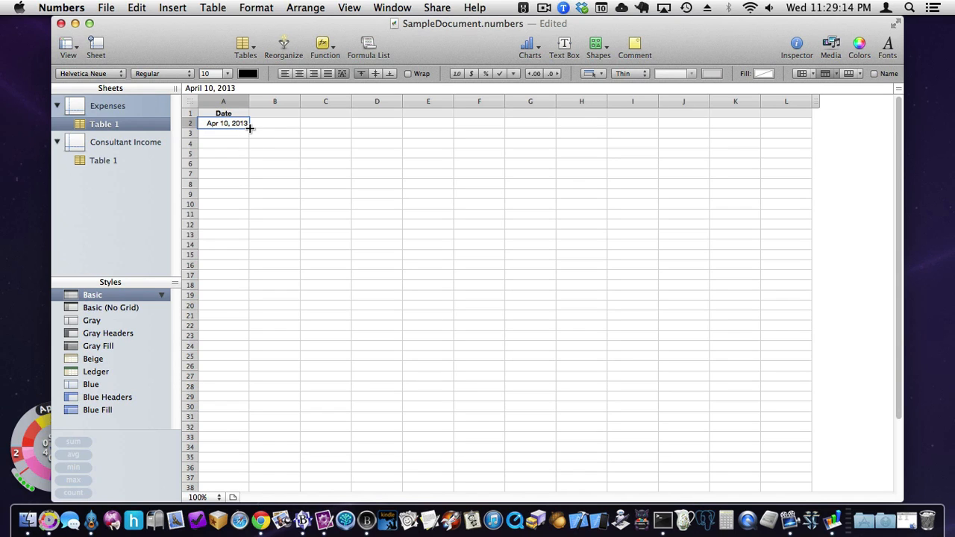
Step: Auto-fill the dates from April 10 down to April 15, 2013
{"action": "left_click_drag", "start_coordinate": [247, 127], "coordinate": [248, 173]}
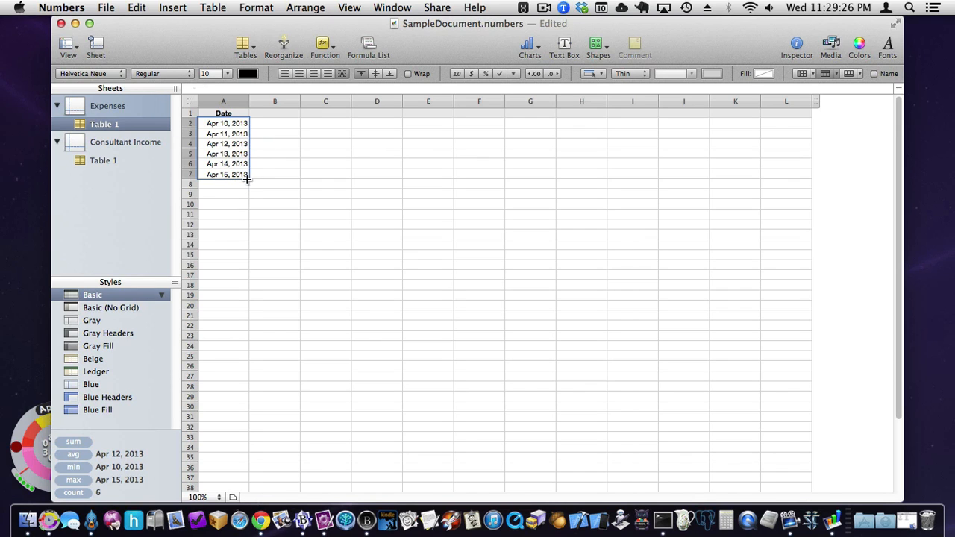
{"action": "mouse_move", "coordinate": [251, 182]}
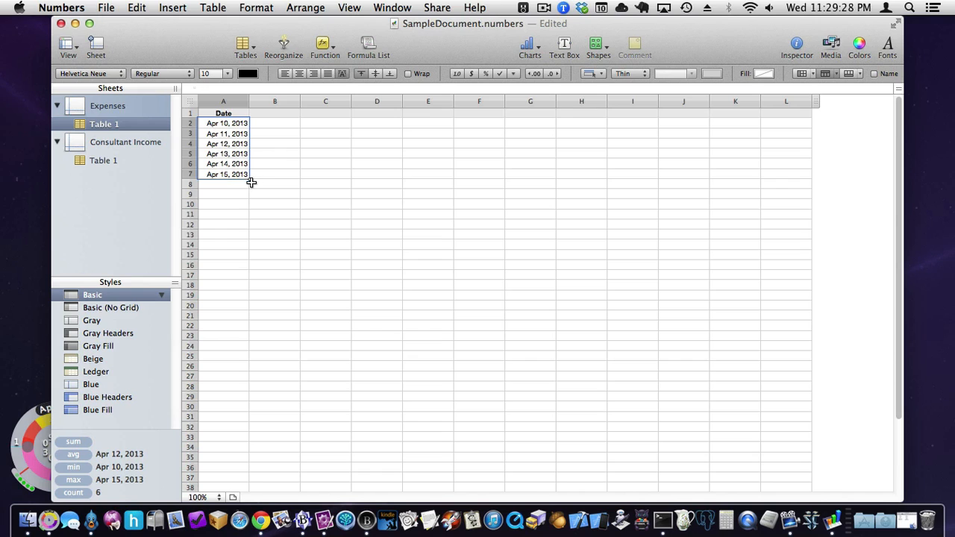
{"action": "left_click", "coordinate": [224, 134]}
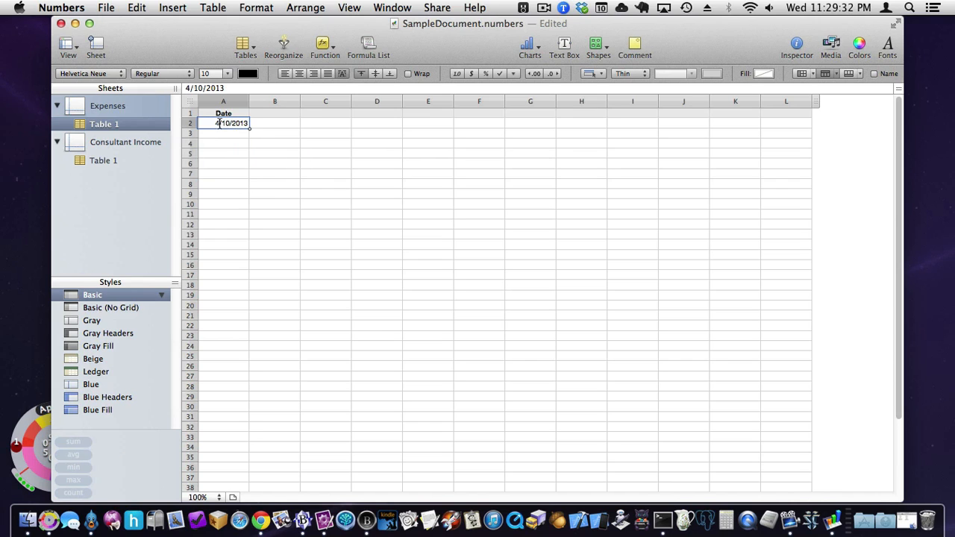
Step: Enter 1/1/2013 and 2/1/2013 as the first two monthly dates
{"action": "type", "text": "1/1"}
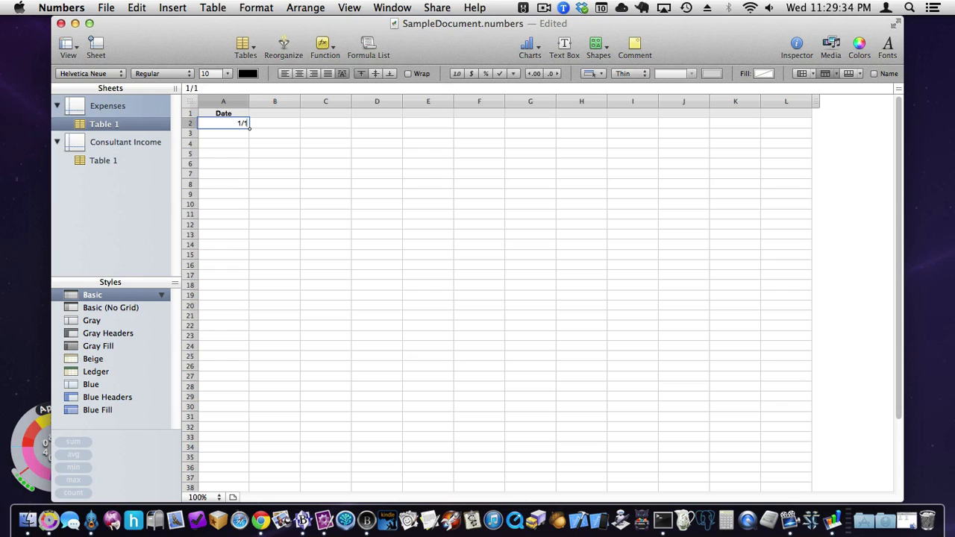
{"action": "type", "text": "/20"}
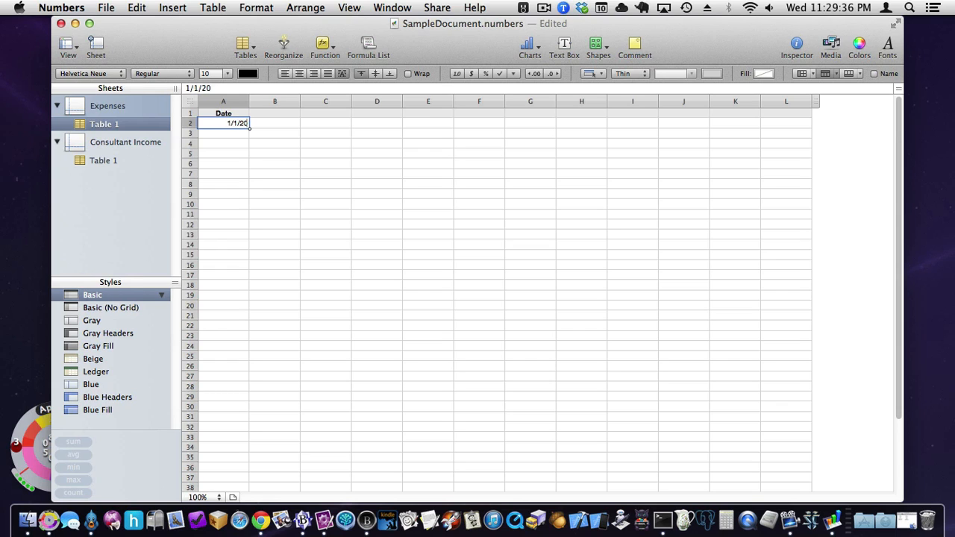
{"action": "key", "text": "Return"}
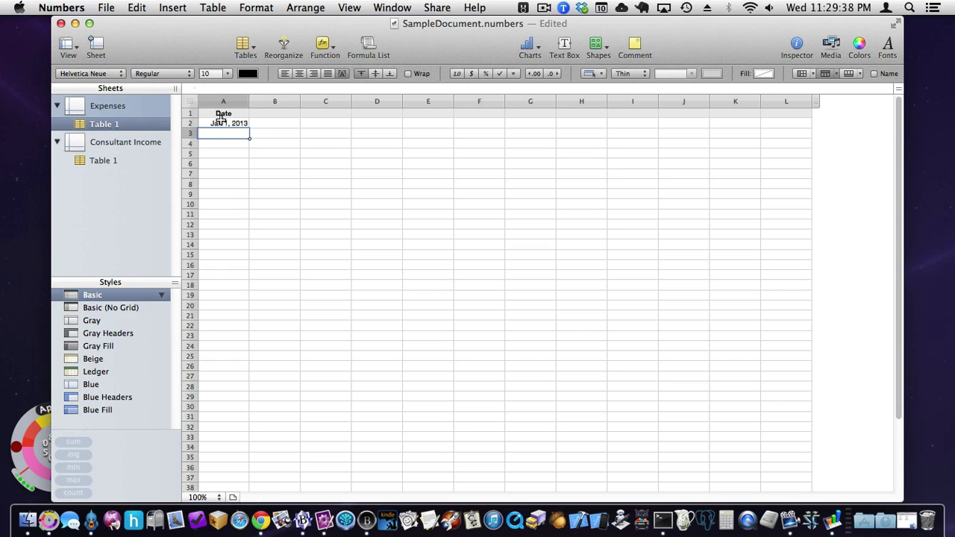
{"action": "left_click_drag", "start_coordinate": [223, 122], "coordinate": [231, 163]}
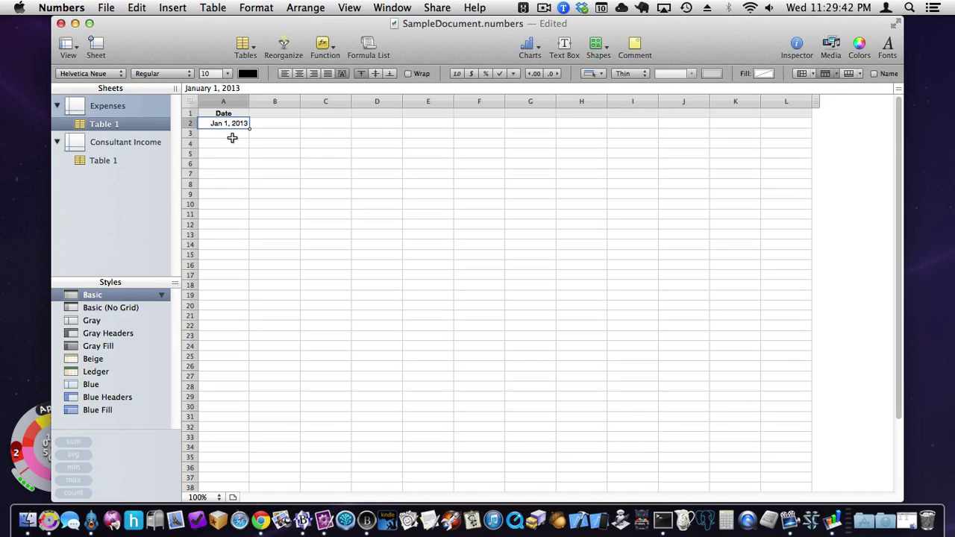
{"action": "left_click", "coordinate": [223, 132]}
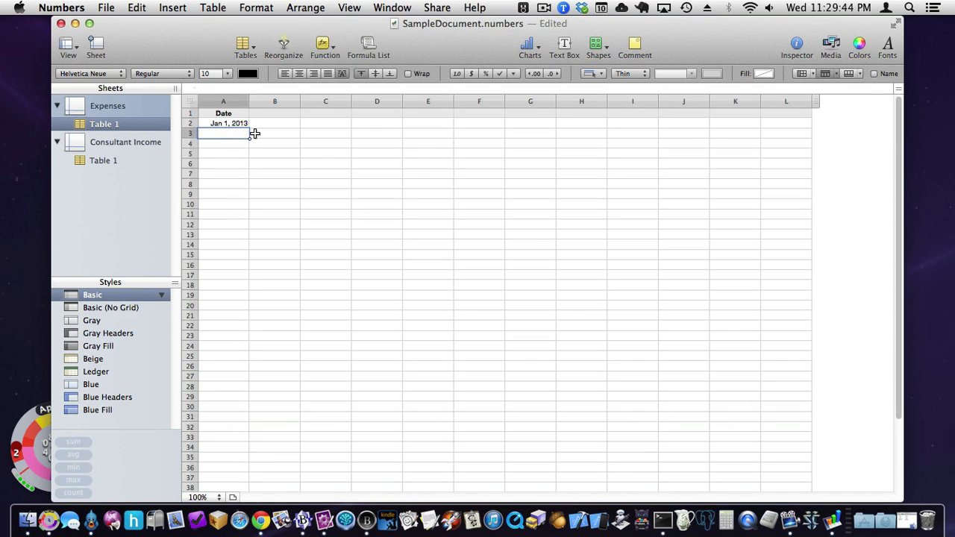
{"action": "type", "text": "2/1/"}
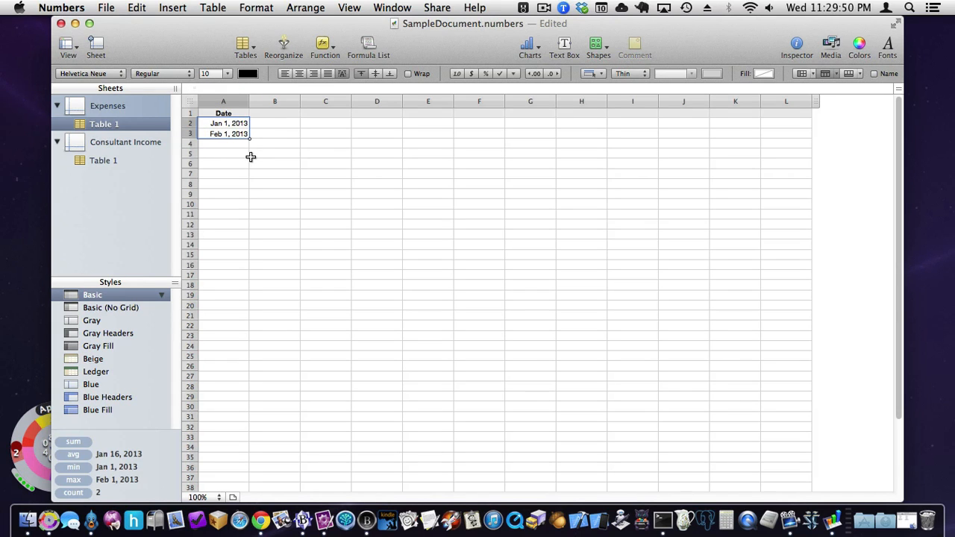
{"action": "left_click", "coordinate": [227, 122]}
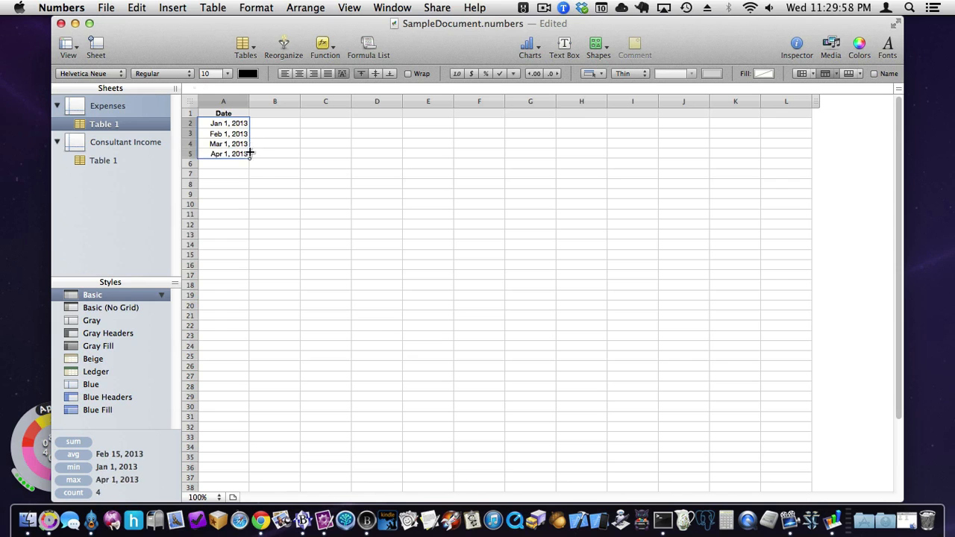
Step: Auto-fill the monthly dates down through December 1, 2013
{"action": "left_click_drag", "start_coordinate": [249, 154], "coordinate": [249, 245]}
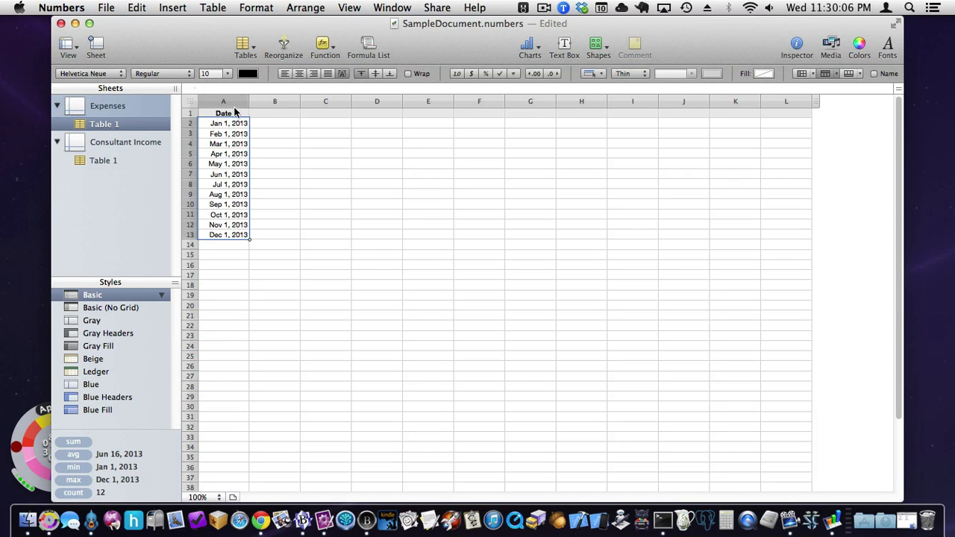
{"action": "left_click", "coordinate": [227, 134]}
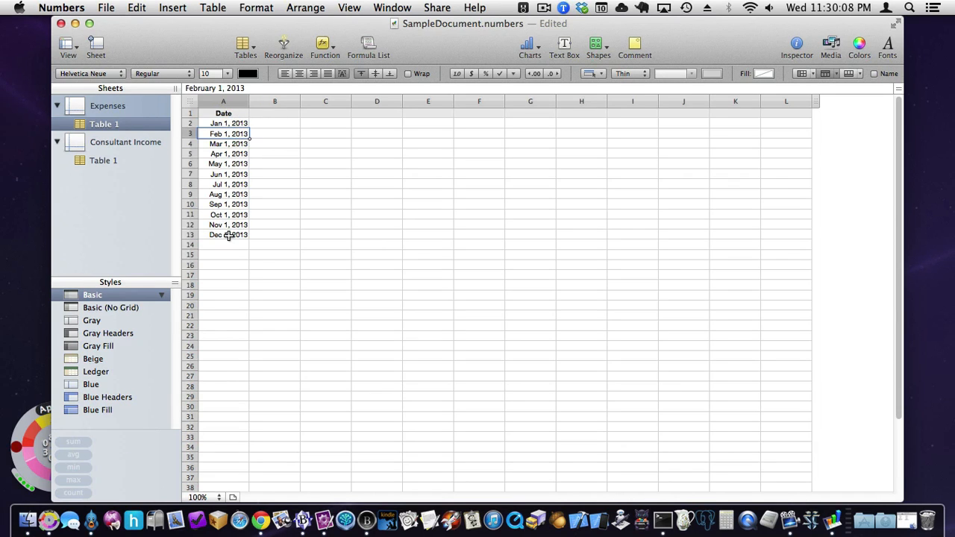
{"action": "left_click", "coordinate": [224, 122]}
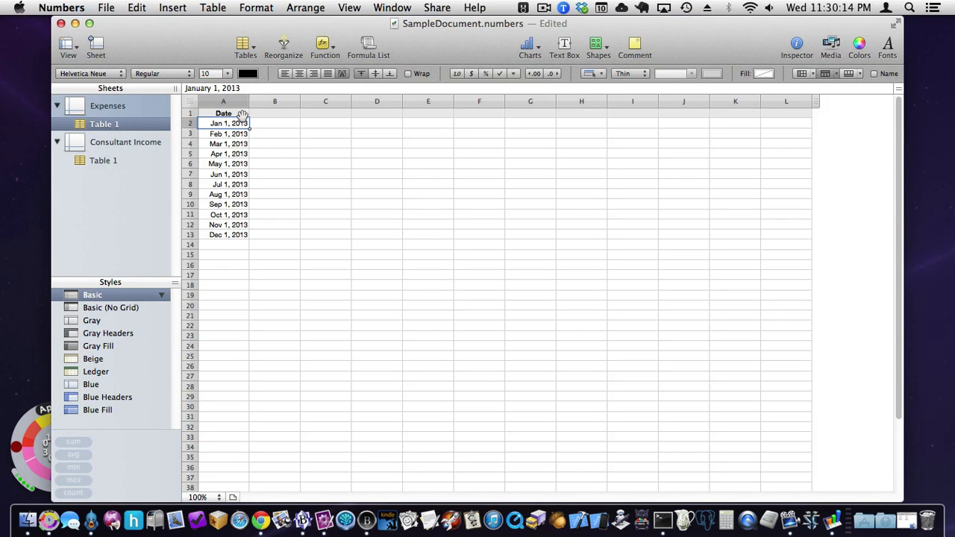
{"action": "left_click", "coordinate": [222, 113]}
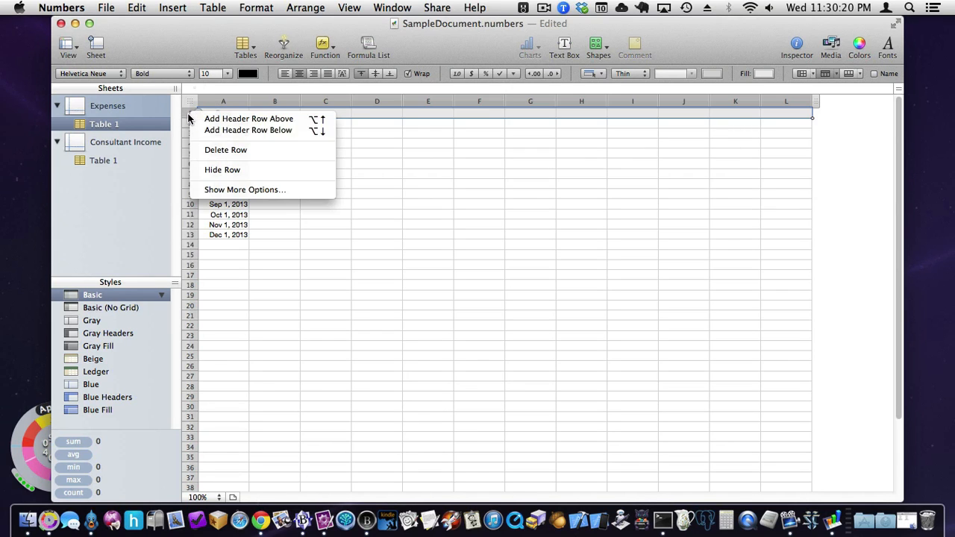
{"action": "mouse_move", "coordinate": [226, 170]}
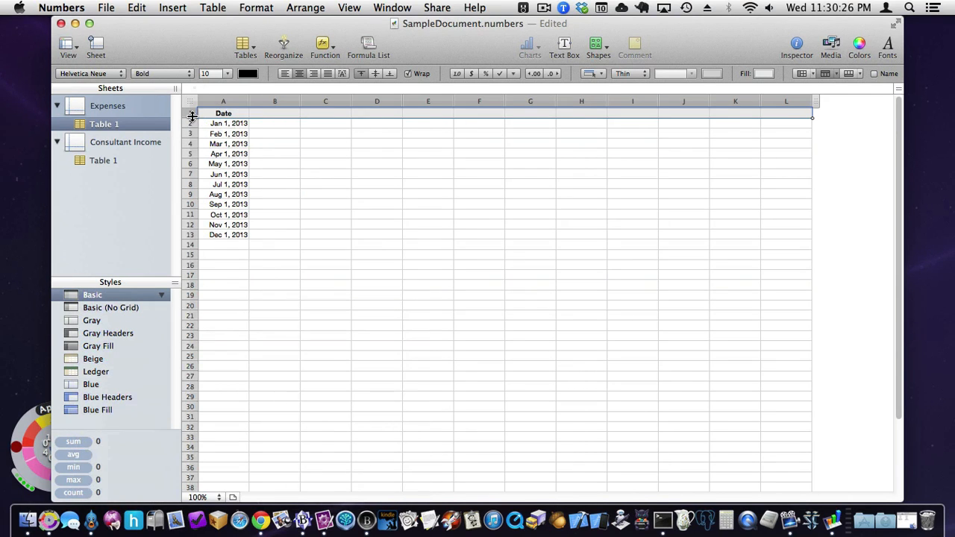
{"action": "right_click", "coordinate": [191, 113]}
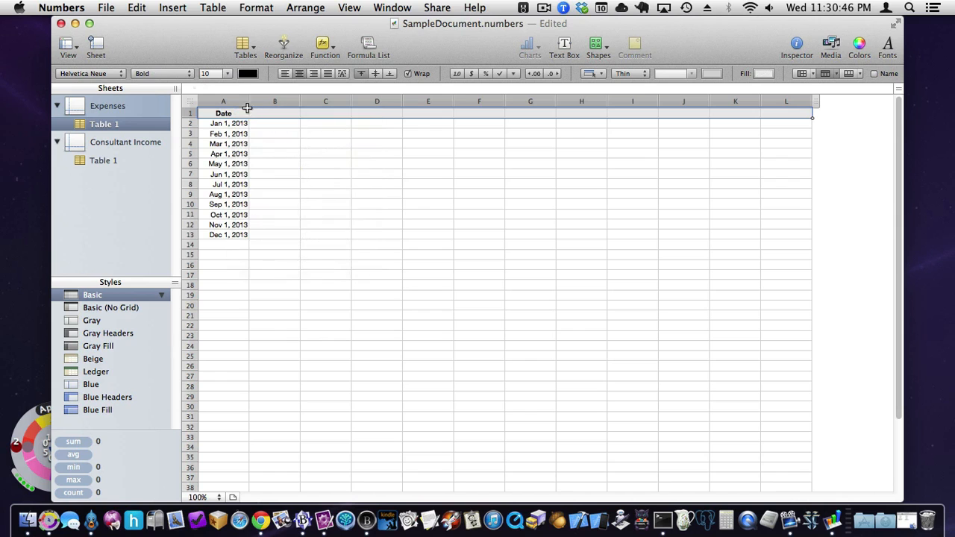
{"action": "left_click", "coordinate": [243, 101]}
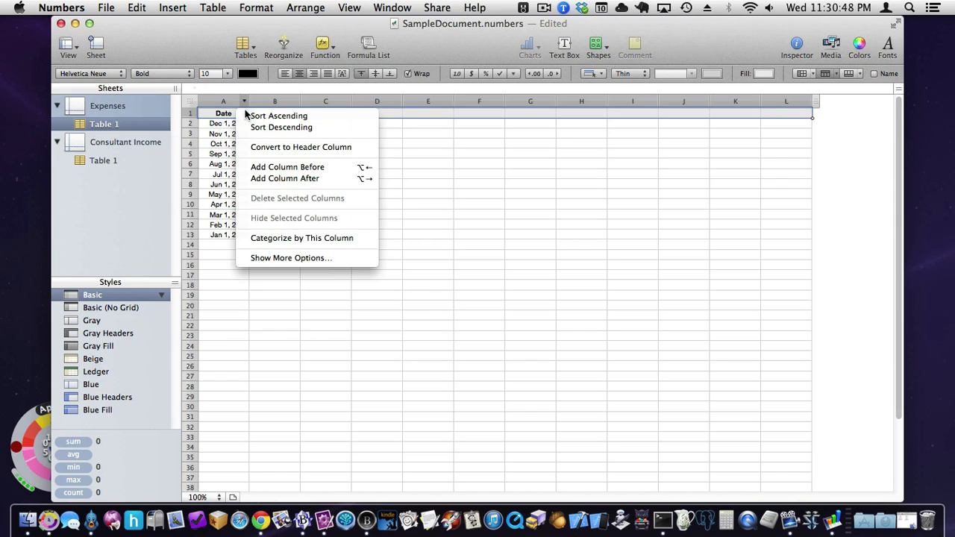
{"action": "left_click", "coordinate": [280, 114]}
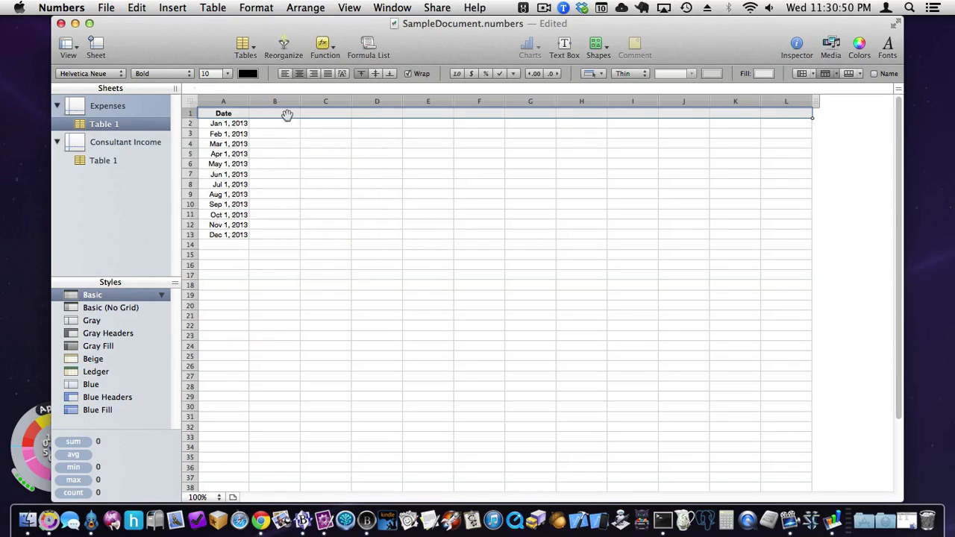
{"action": "mouse_move", "coordinate": [291, 126]}
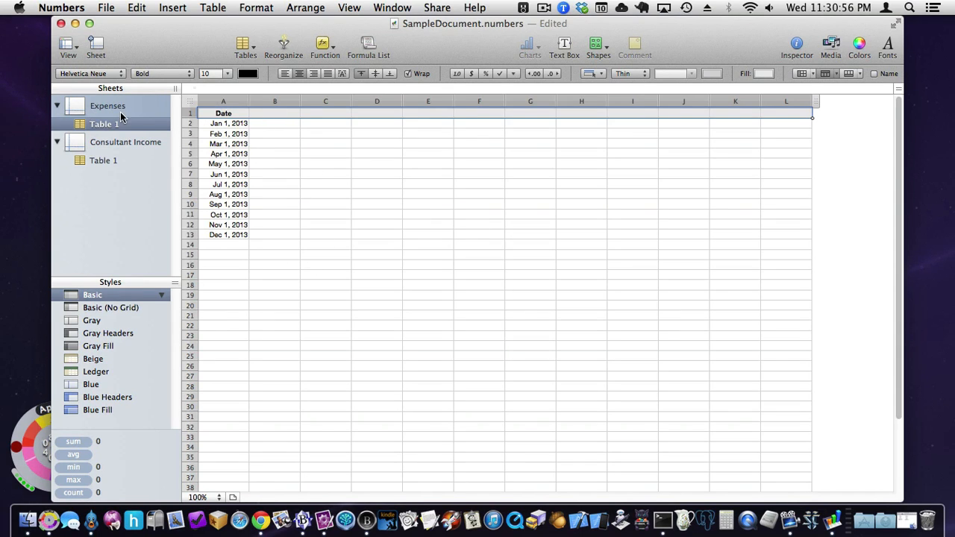
Step: Clear the twelve sample dates from the Date column
{"action": "left_click", "coordinate": [108, 105]}
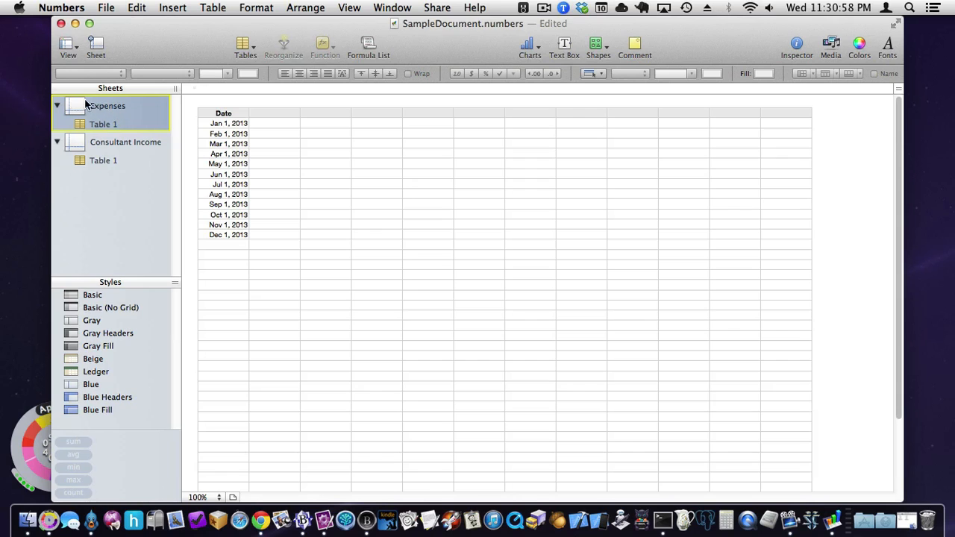
{"action": "mouse_move", "coordinate": [132, 131]}
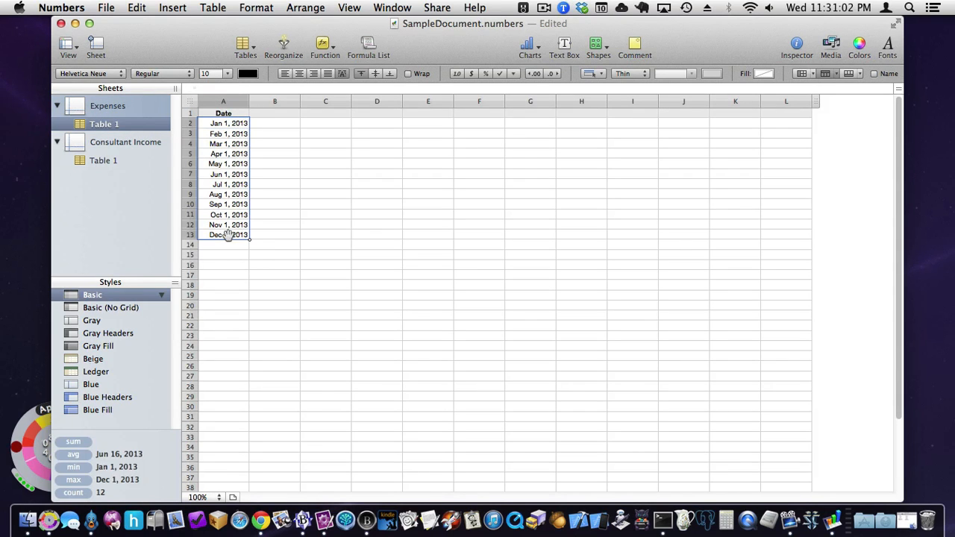
{"action": "key", "text": "Delete"}
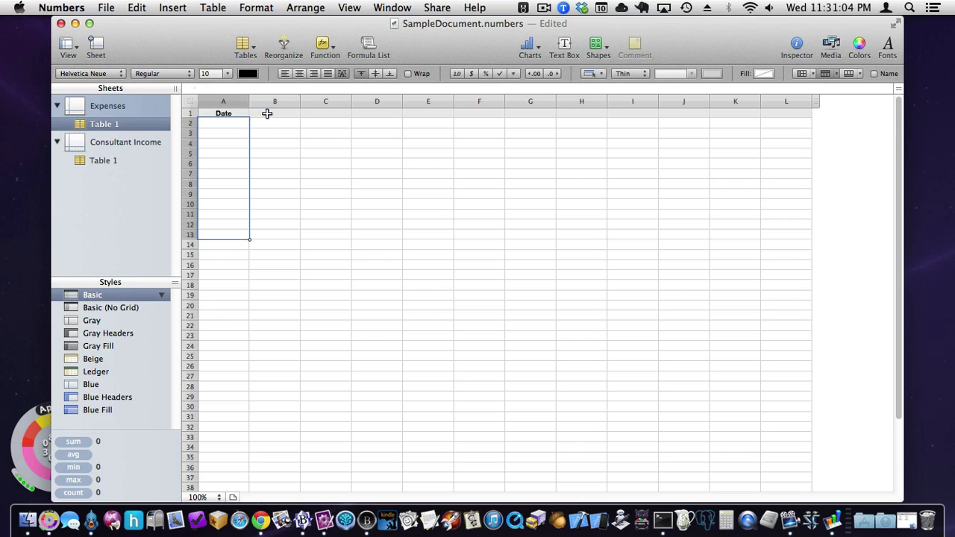
{"action": "left_click", "coordinate": [274, 113]}
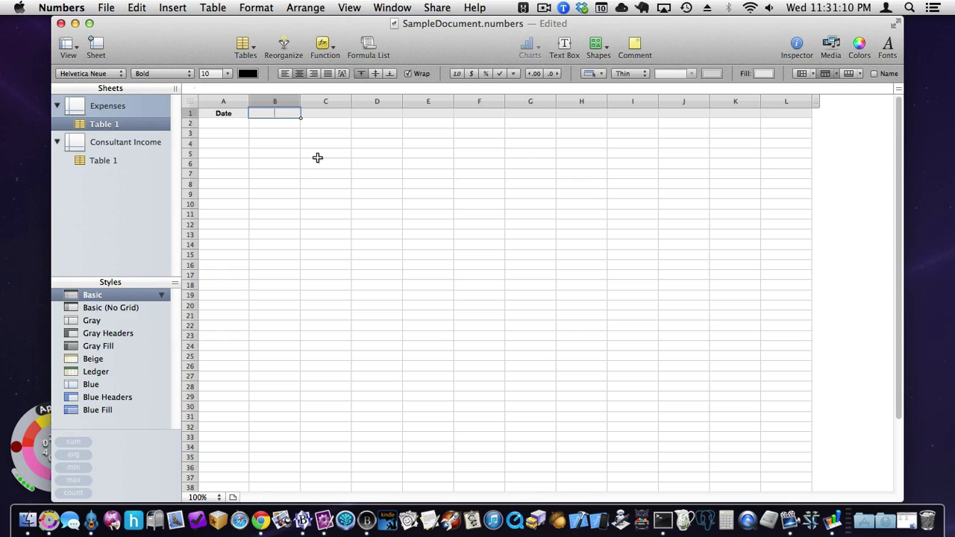
Step: Label columns B and C with Cost and Category headers
{"action": "type", "text": "Category"}
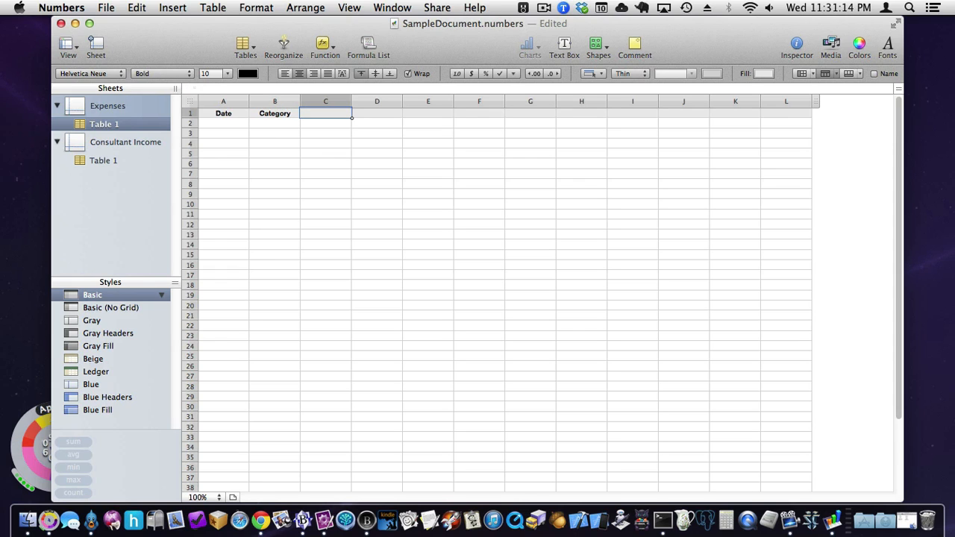
{"action": "type", "text": "Cost"}
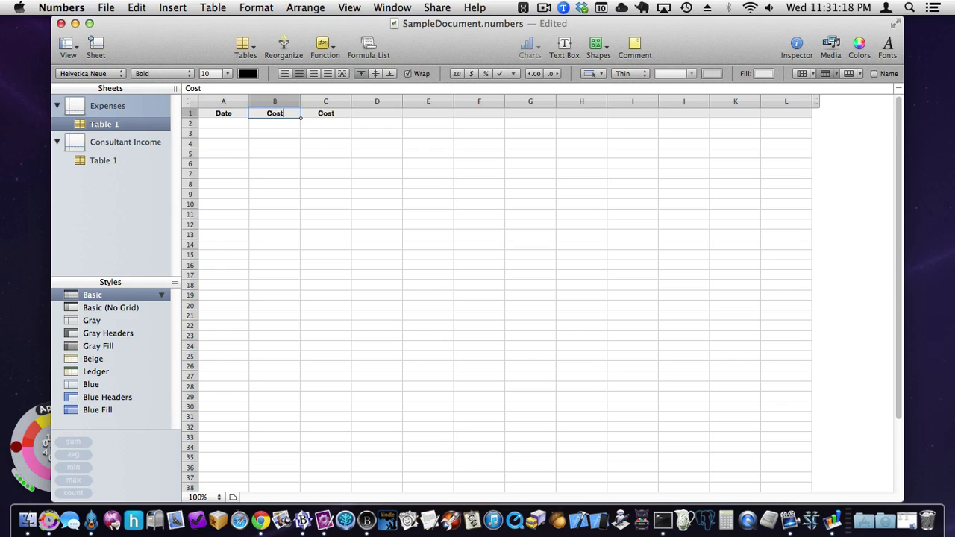
{"action": "type", "text": "Category"}
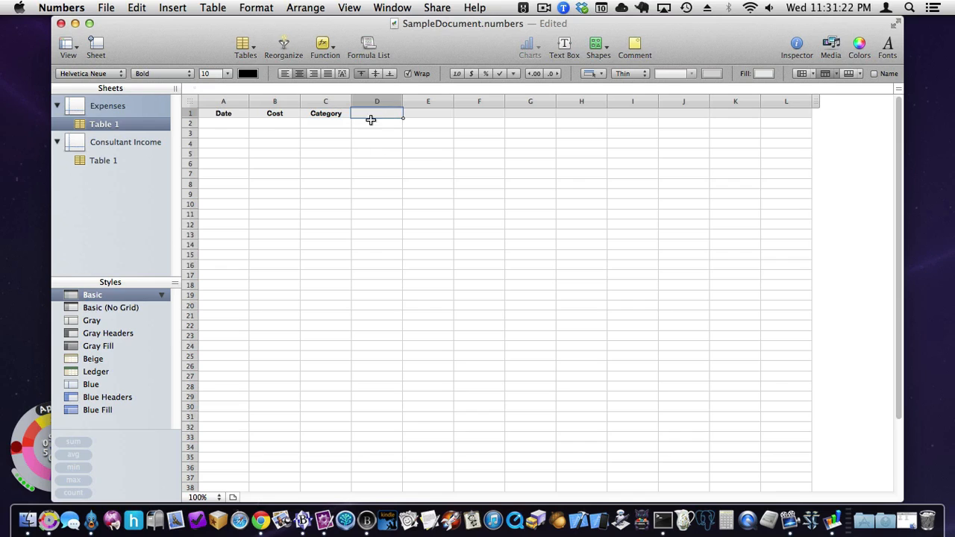
Step: Select the Category column and drag its edge to make it much wider
{"action": "right_click", "coordinate": [376, 102]}
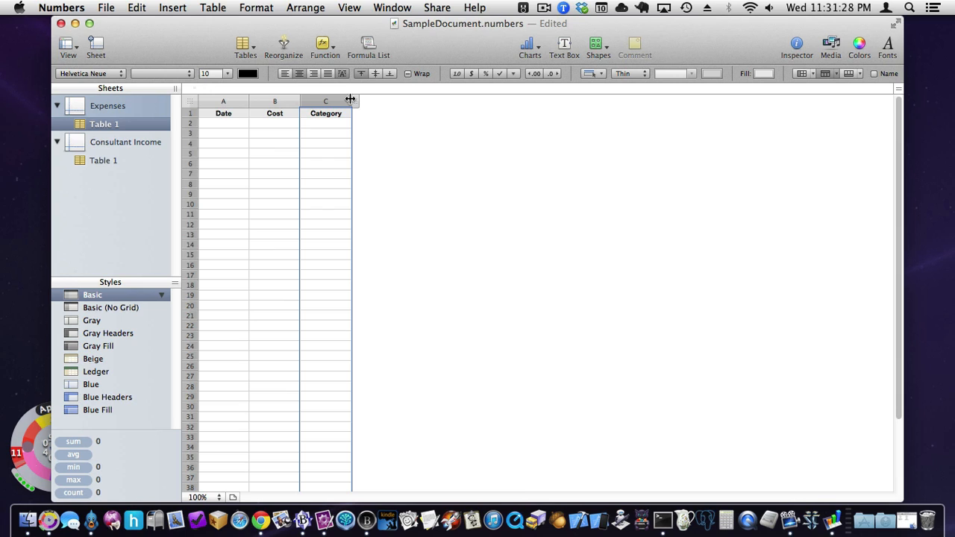
{"action": "left_click_drag", "start_coordinate": [350, 102], "coordinate": [474, 108]}
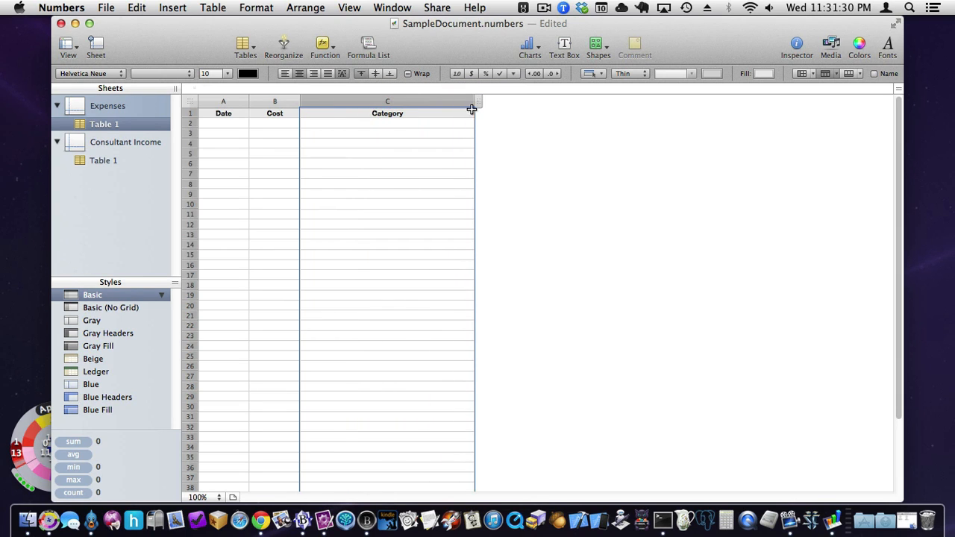
{"action": "left_click_drag", "start_coordinate": [475, 108], "coordinate": [493, 108]}
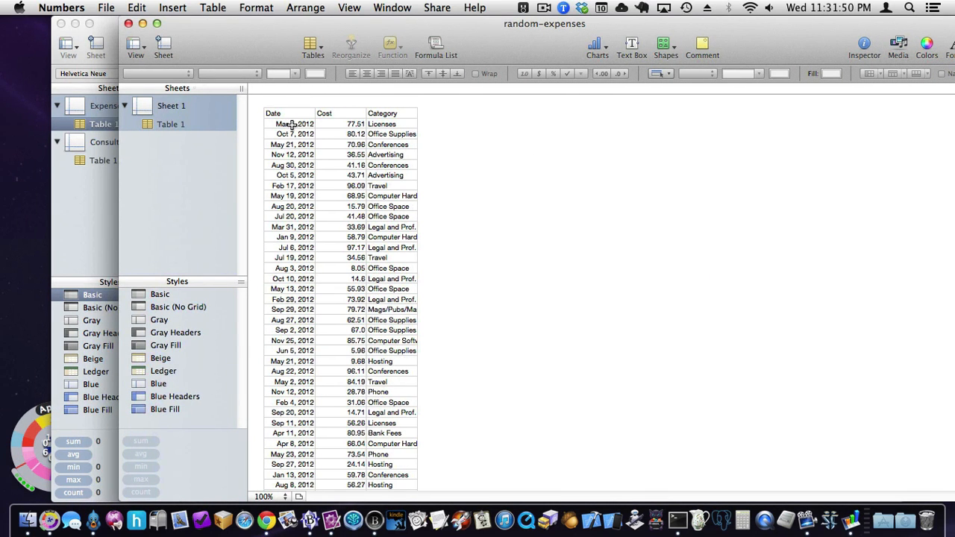
Step: Select the random-expenses data so its dates, costs and categories can be copied into the Expenses table
{"action": "left_click", "coordinate": [289, 124]}
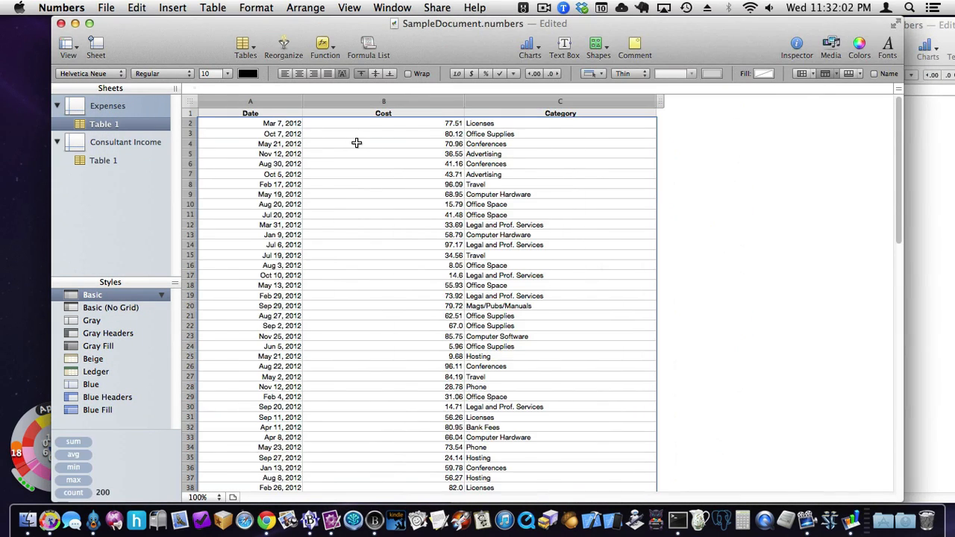
{"action": "mouse_move", "coordinate": [470, 110]}
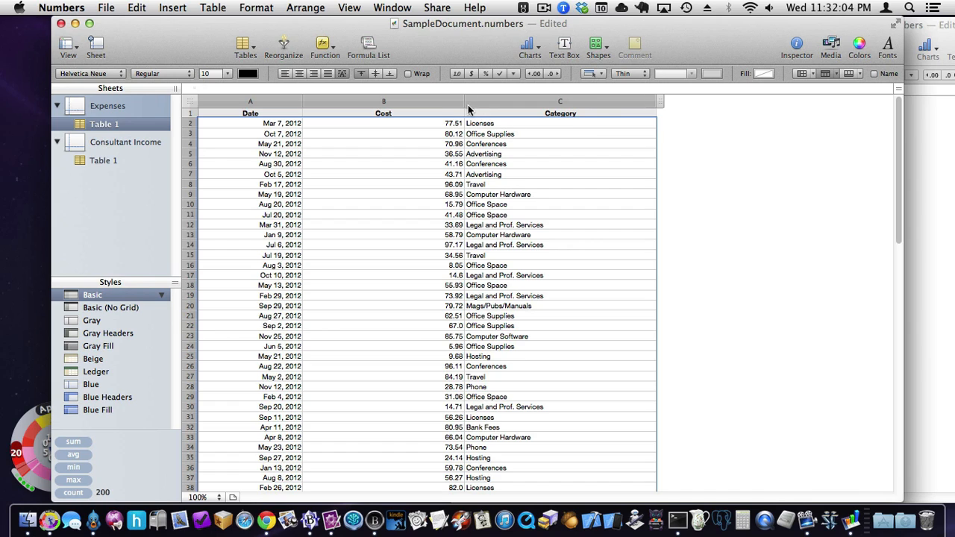
{"action": "mouse_move", "coordinate": [489, 173]}
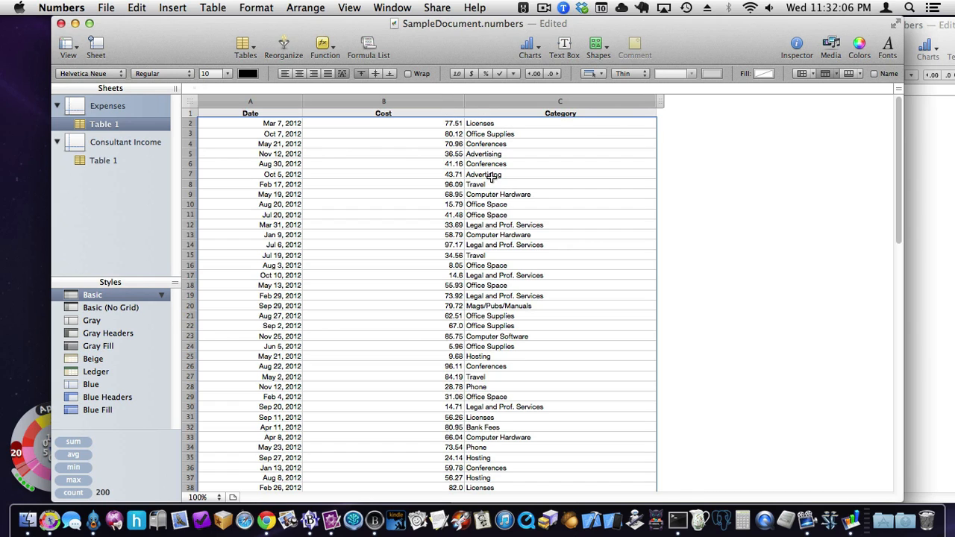
{"action": "mouse_move", "coordinate": [403, 119]}
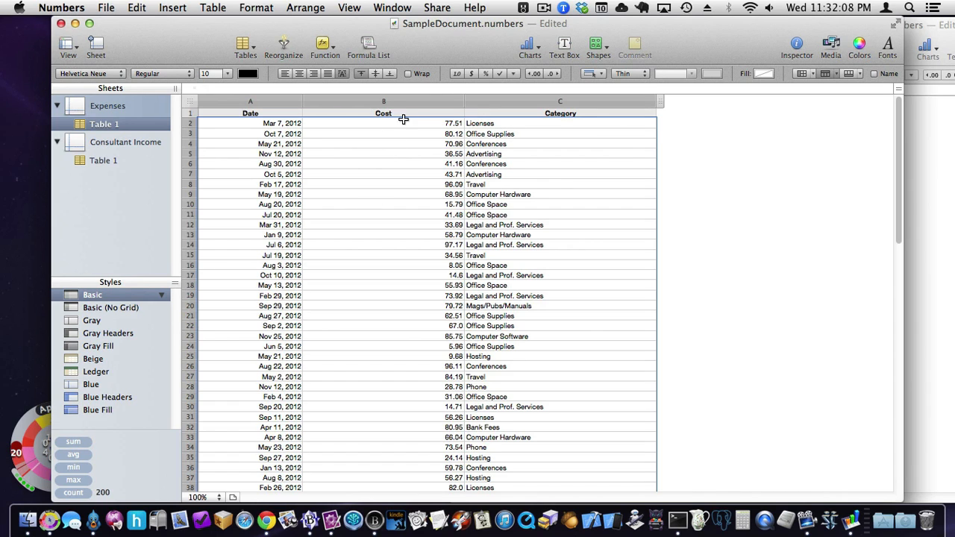
Step: Select the Cost column and bring up the Inspector for its formatting
{"action": "left_click", "coordinate": [382, 113]}
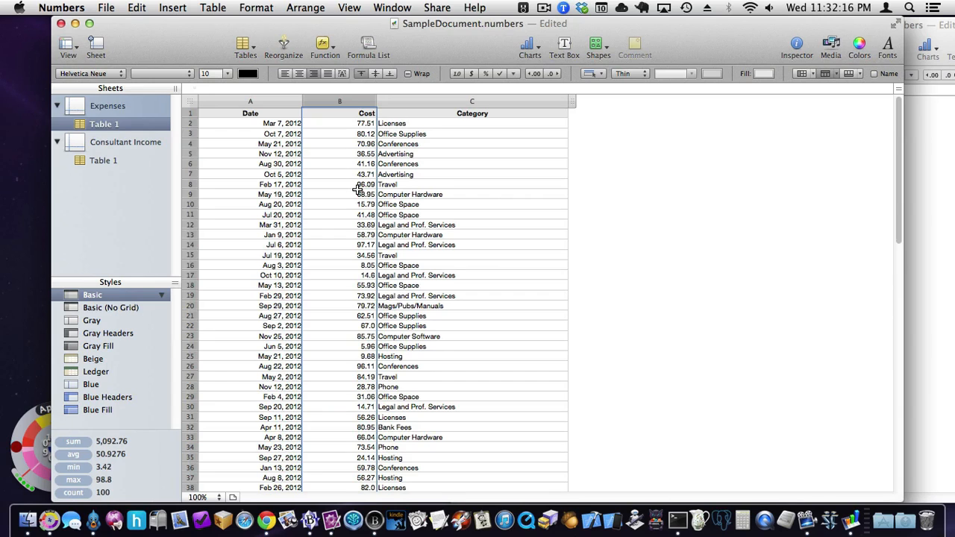
{"action": "mouse_move", "coordinate": [376, 102]}
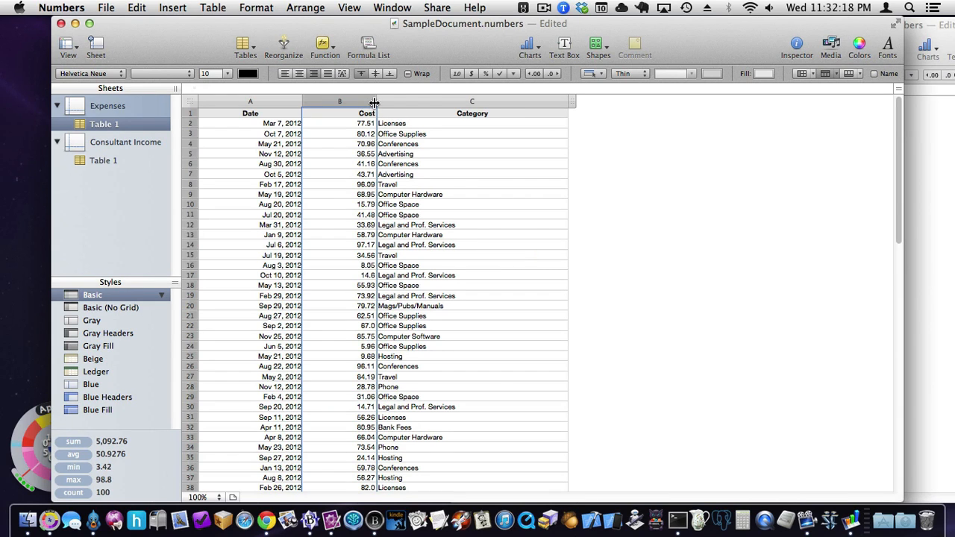
{"action": "left_click", "coordinate": [370, 101]}
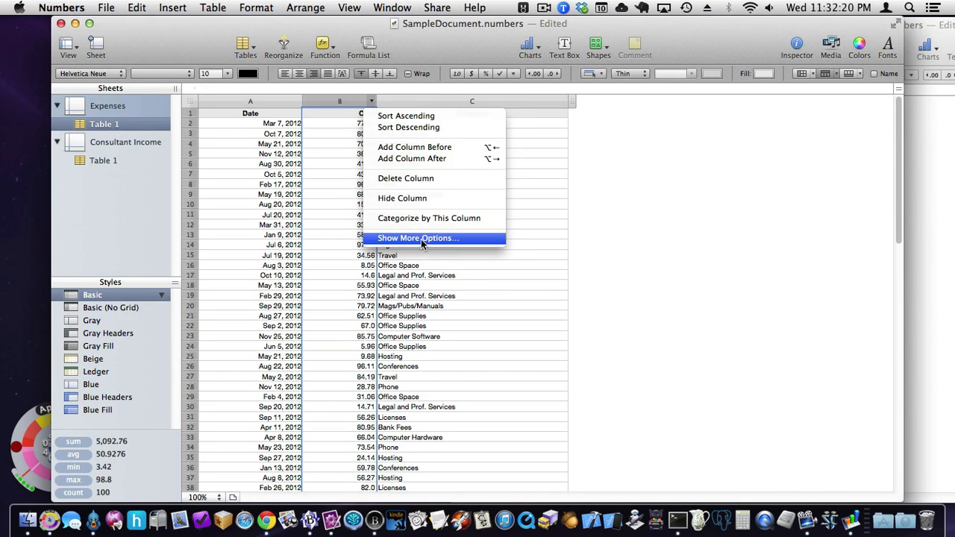
{"action": "left_click", "coordinate": [418, 238]}
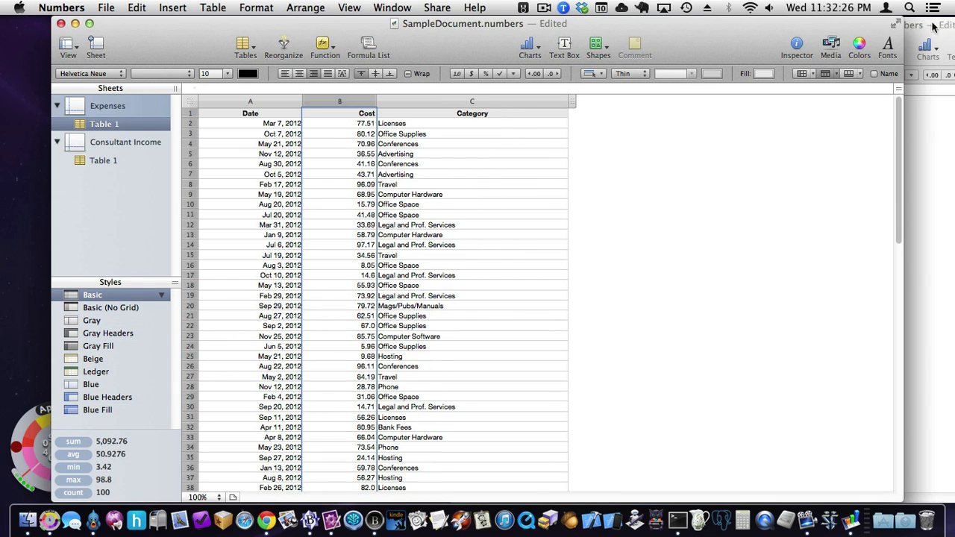
{"action": "left_click", "coordinate": [797, 45]}
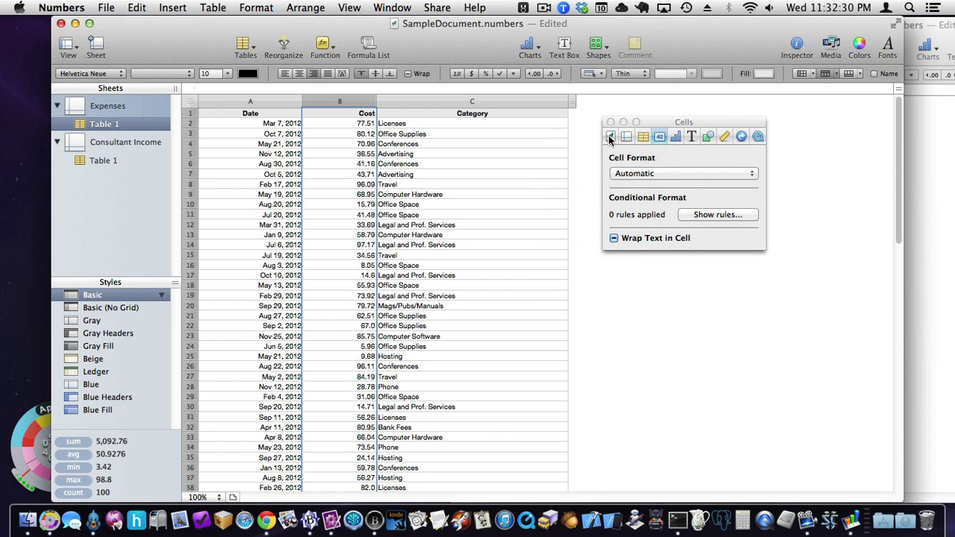
Step: In the Cells inspector set the Cost column's cell format to Currency
{"action": "left_click", "coordinate": [611, 135]}
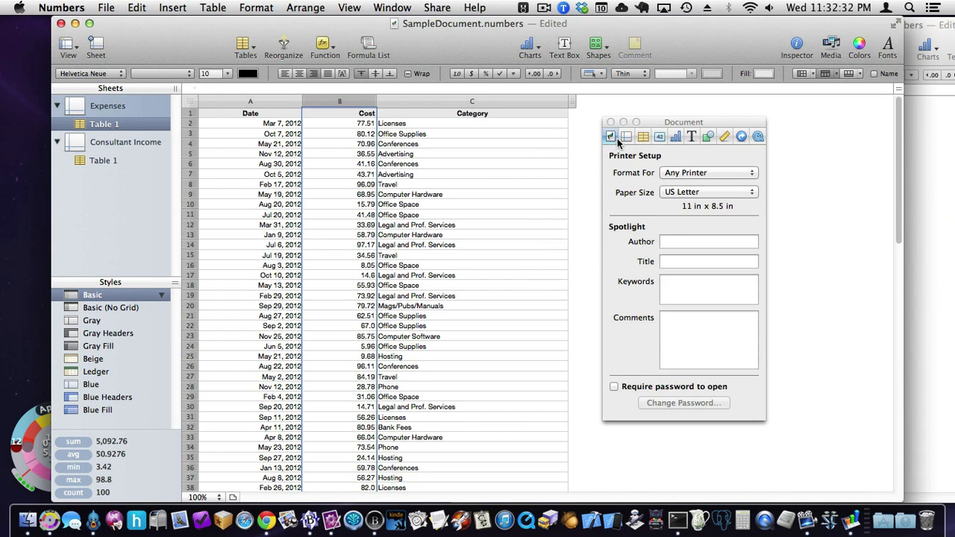
{"action": "left_click", "coordinate": [627, 136]}
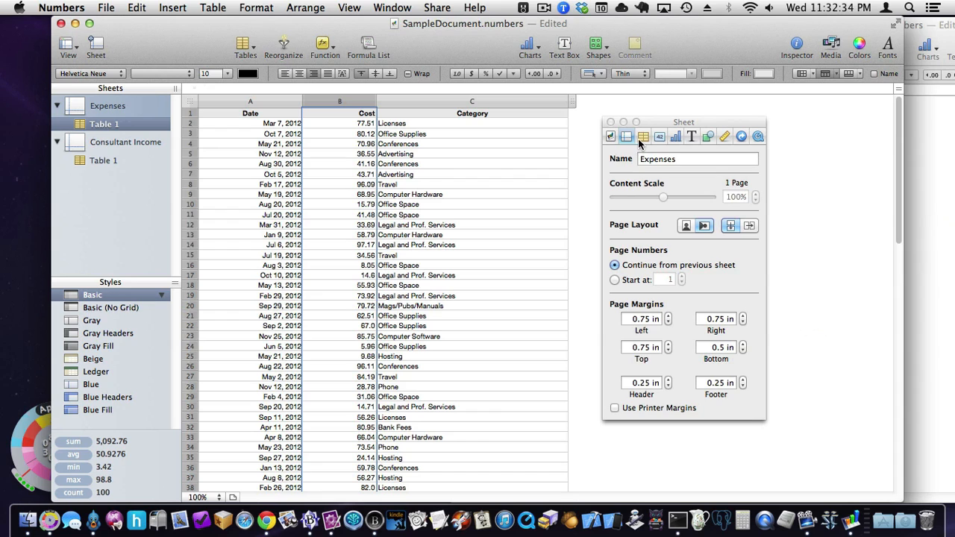
{"action": "left_click", "coordinate": [659, 136]}
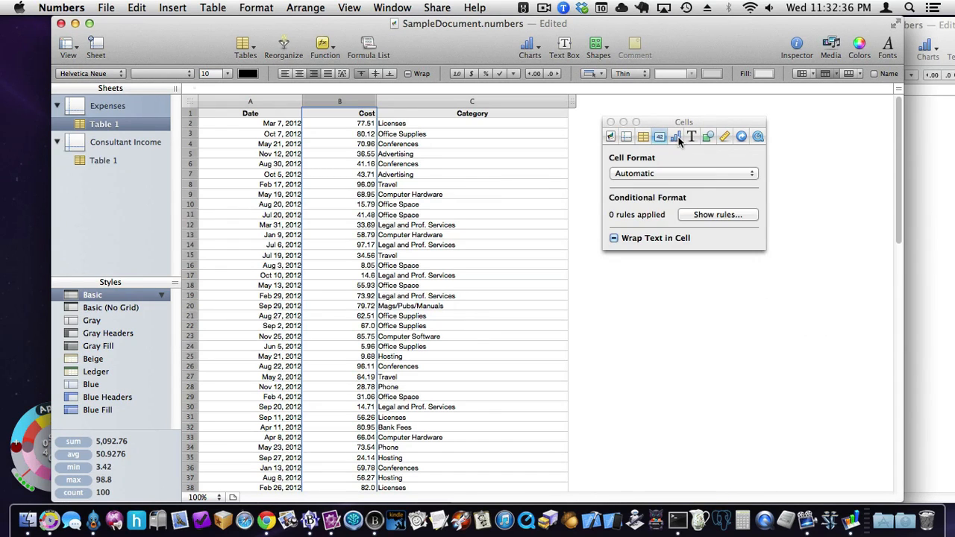
{"action": "left_click", "coordinate": [675, 136]}
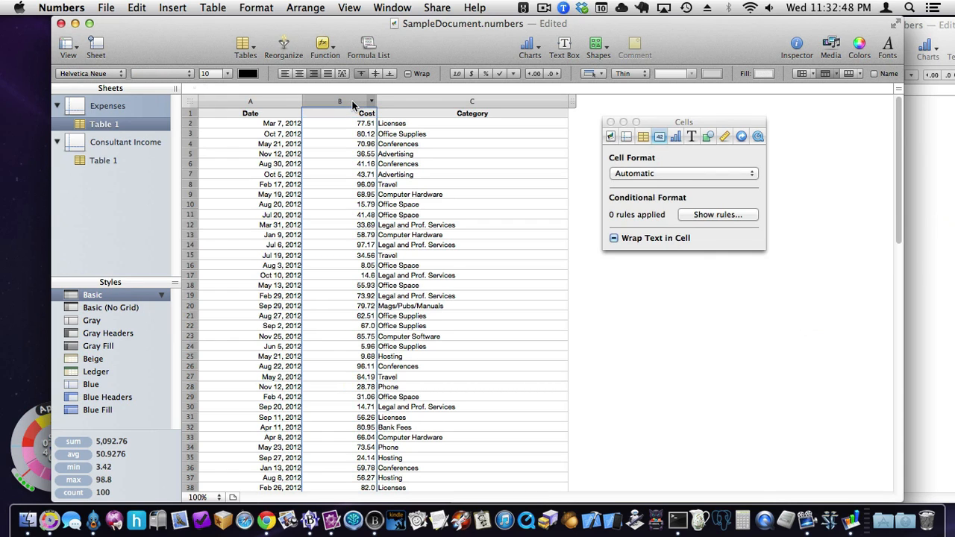
{"action": "left_click", "coordinate": [684, 173]}
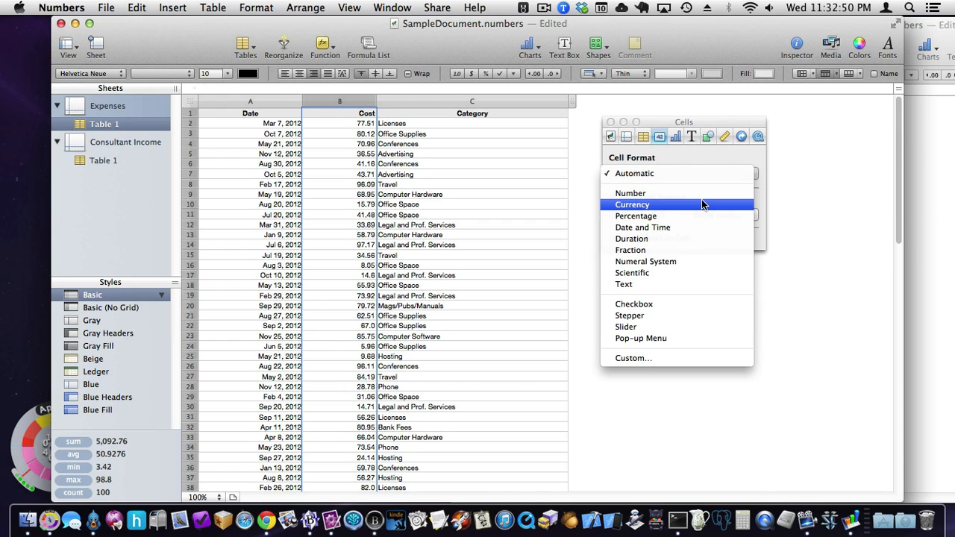
{"action": "left_click", "coordinate": [631, 204]}
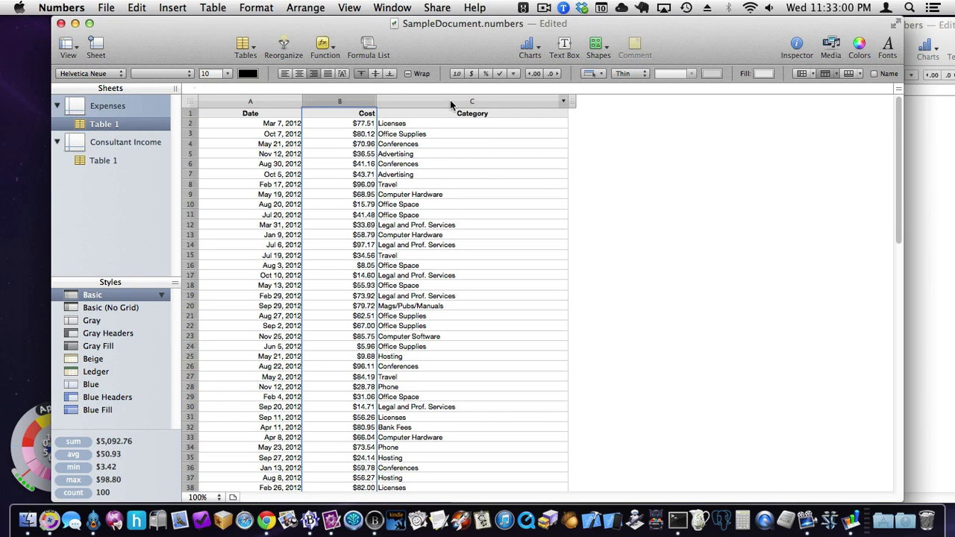
Step: Narrow the Category column, try font size 18, then set the table text back to size 10
{"action": "left_click_drag", "start_coordinate": [564, 102], "coordinate": [495, 101]}
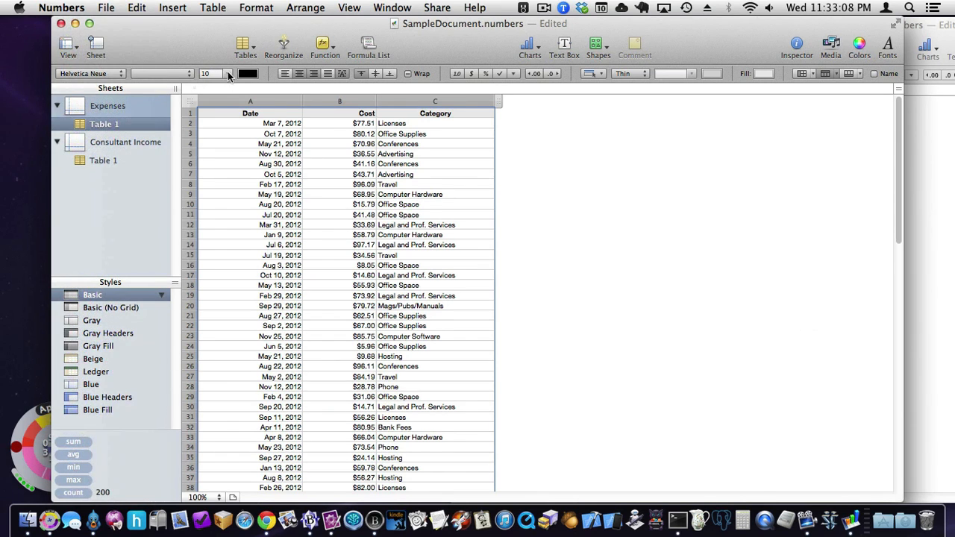
{"action": "type", "text": "18"}
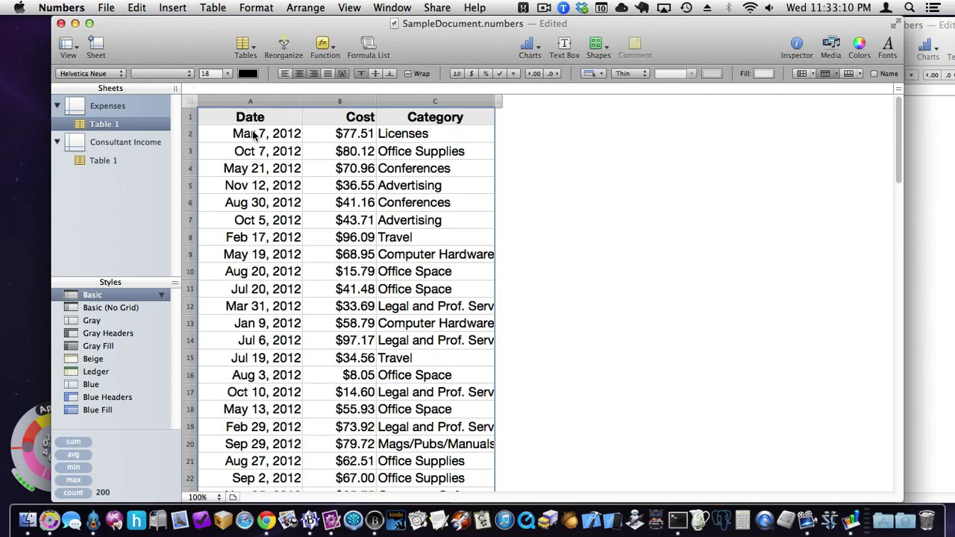
{"action": "left_click", "coordinate": [229, 73]}
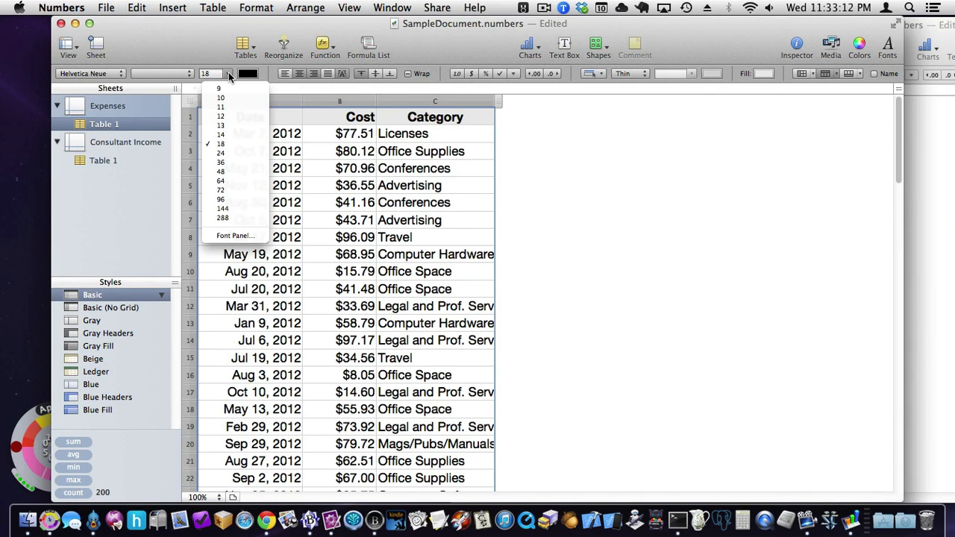
{"action": "mouse_move", "coordinate": [219, 90]}
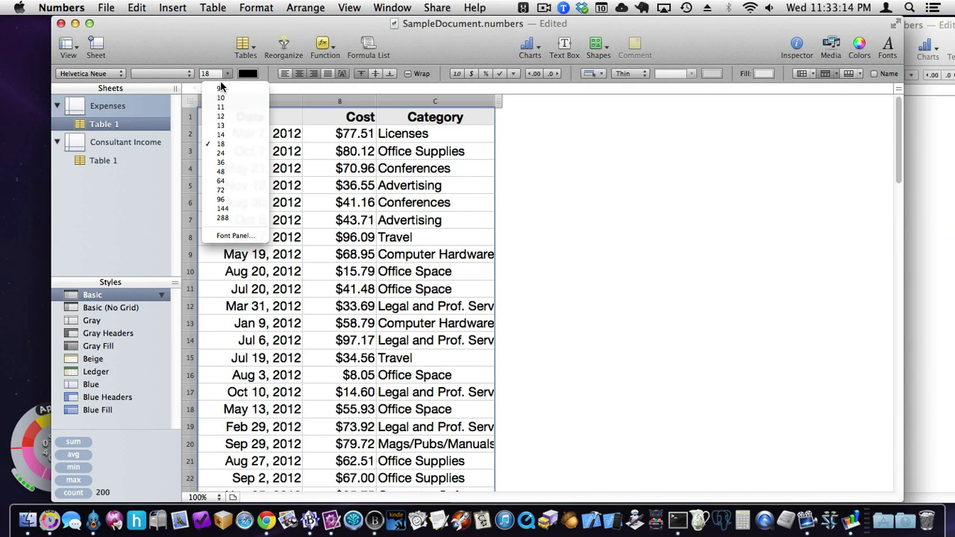
{"action": "mouse_move", "coordinate": [247, 143]}
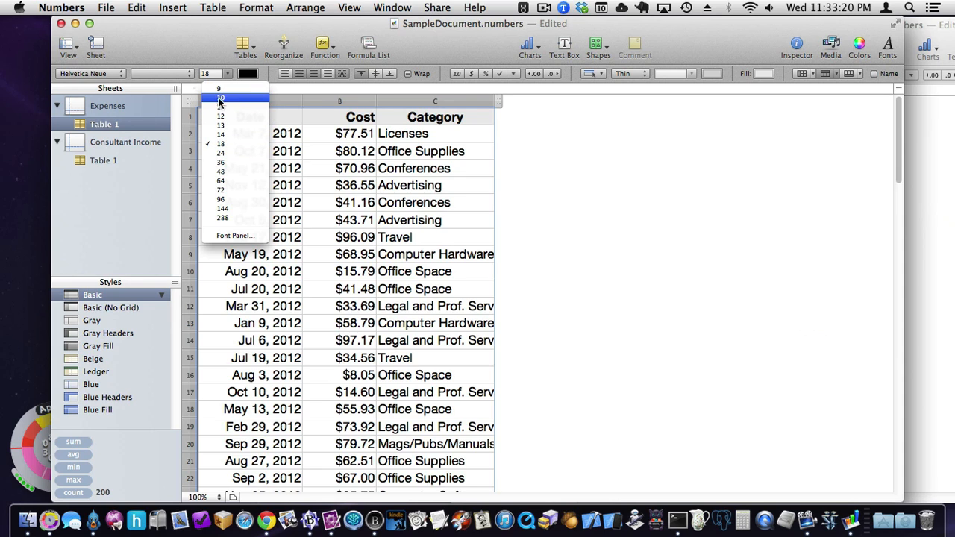
{"action": "left_click", "coordinate": [221, 99]}
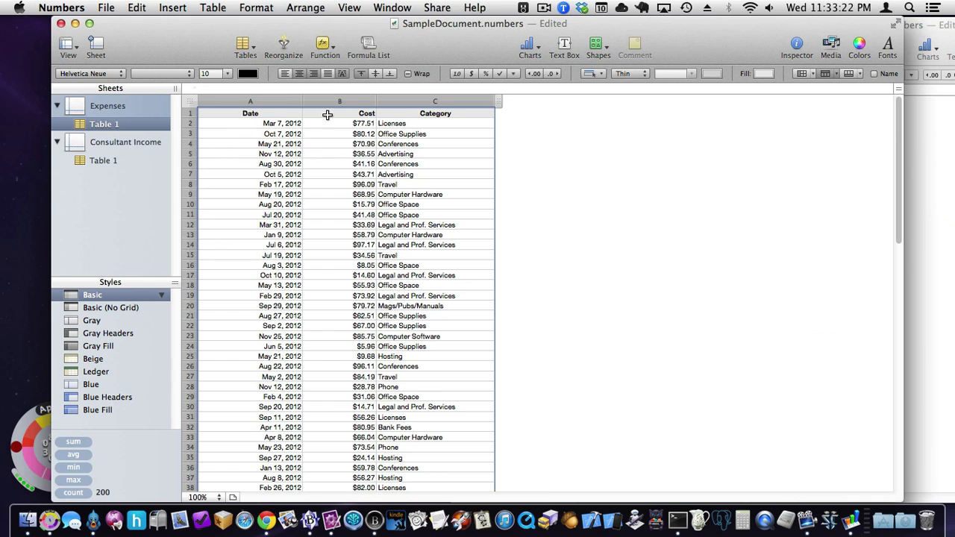
{"action": "left_click", "coordinate": [251, 101]}
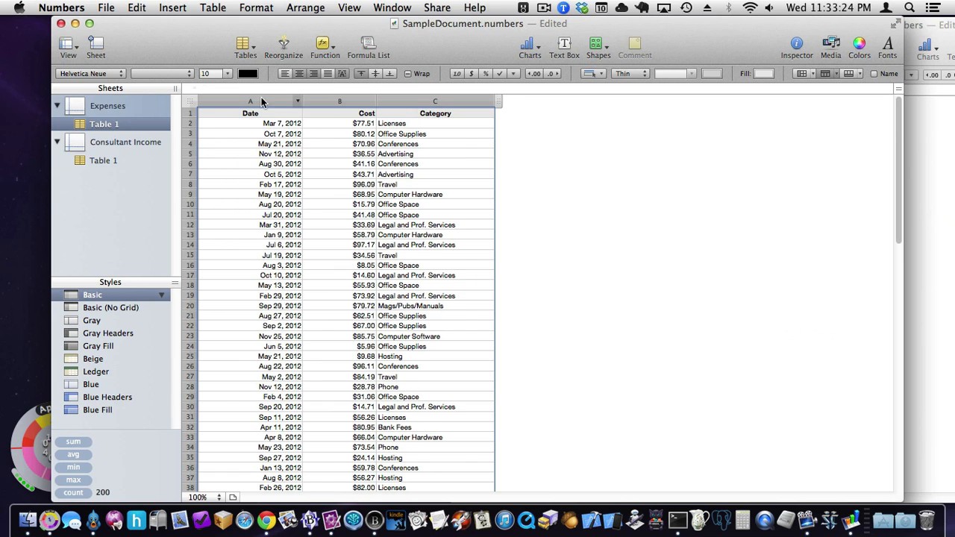
Step: Zoom to 200% then 150% and drag the Category column edge to about 2.31 inches
{"action": "left_click", "coordinate": [266, 144]}
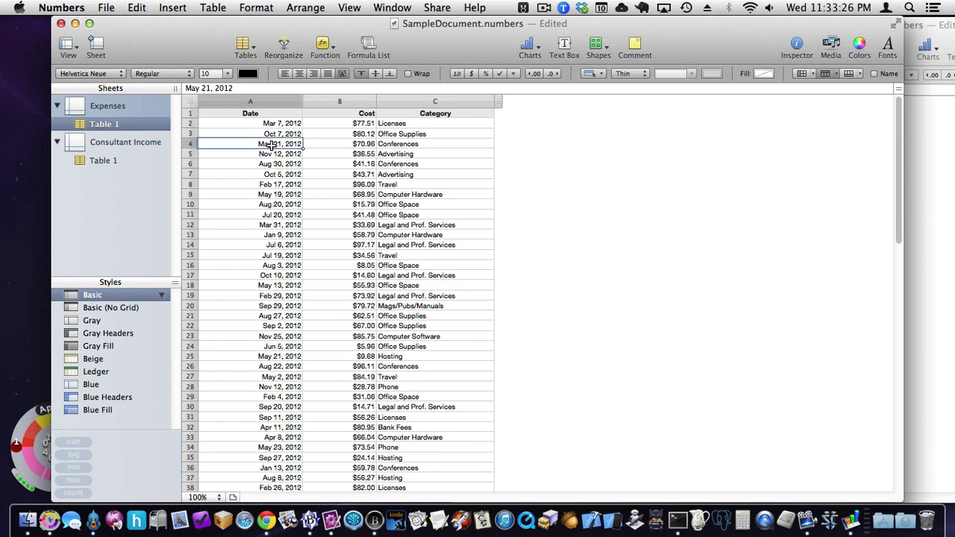
{"action": "mouse_move", "coordinate": [200, 504]}
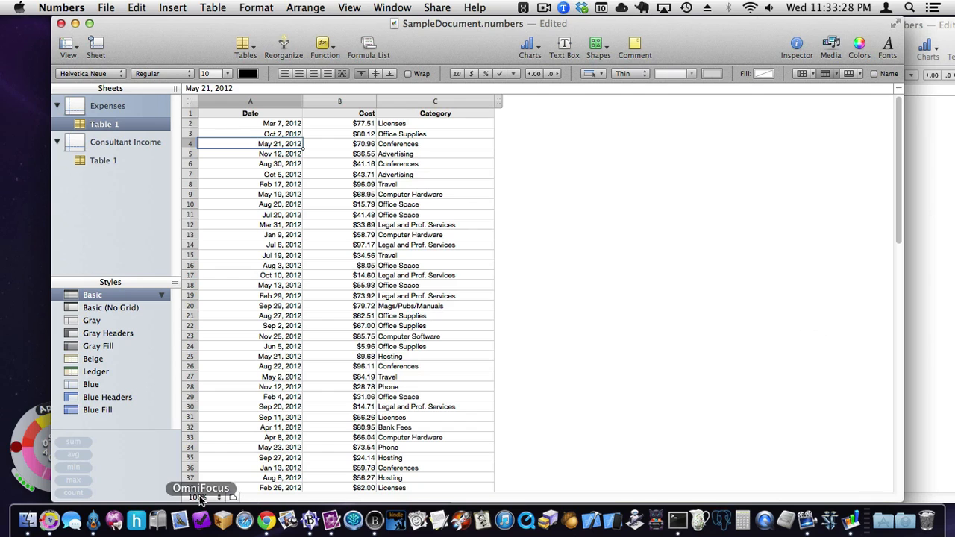
{"action": "left_click", "coordinate": [200, 498]}
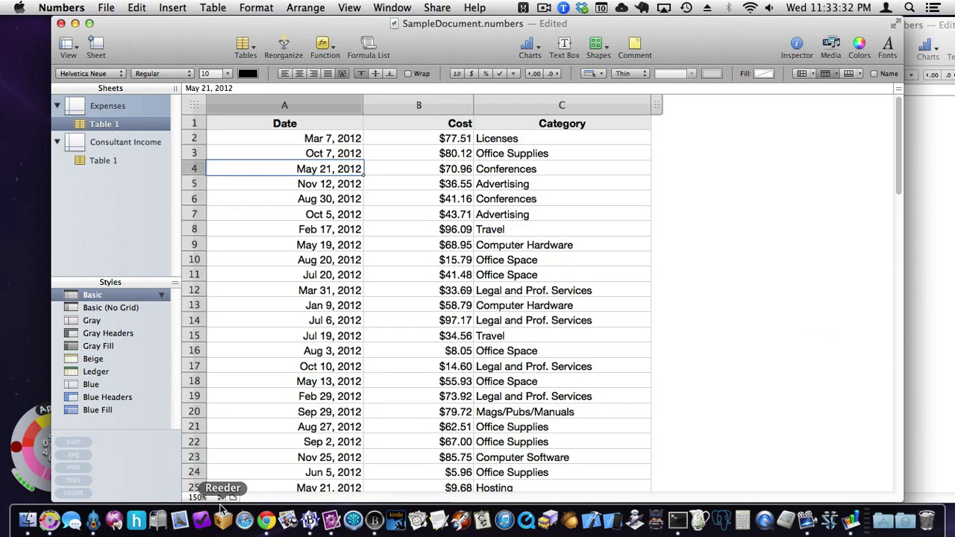
{"action": "left_click", "coordinate": [197, 498]}
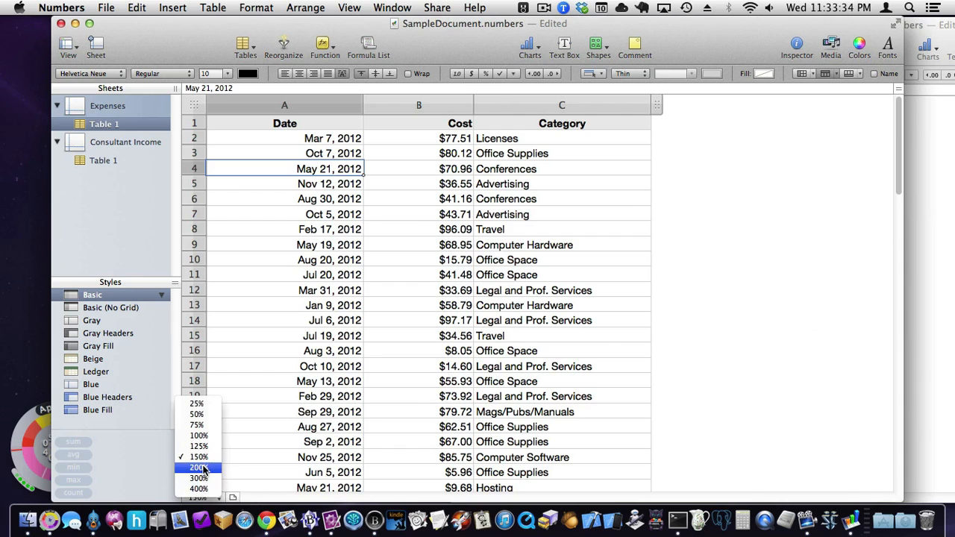
{"action": "left_click", "coordinate": [197, 467]}
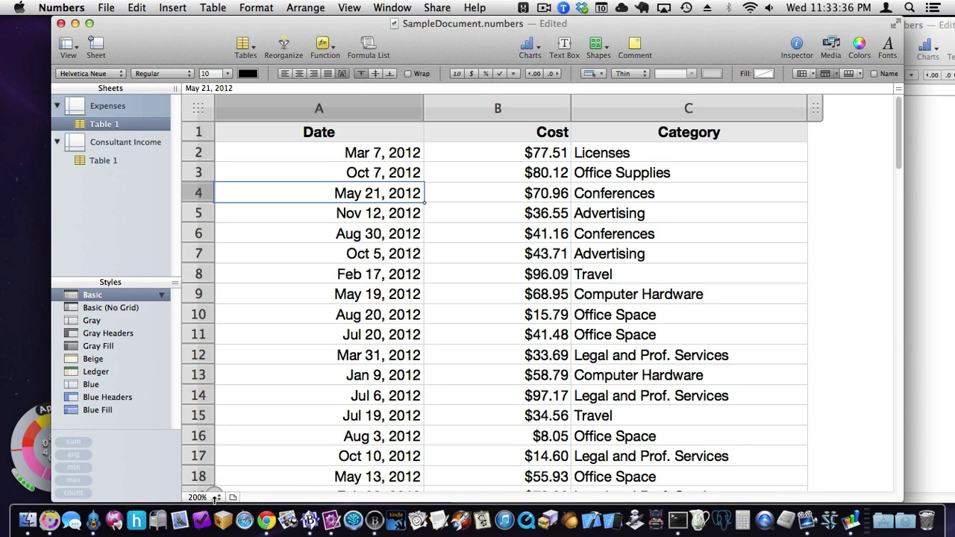
{"action": "left_click", "coordinate": [200, 498]}
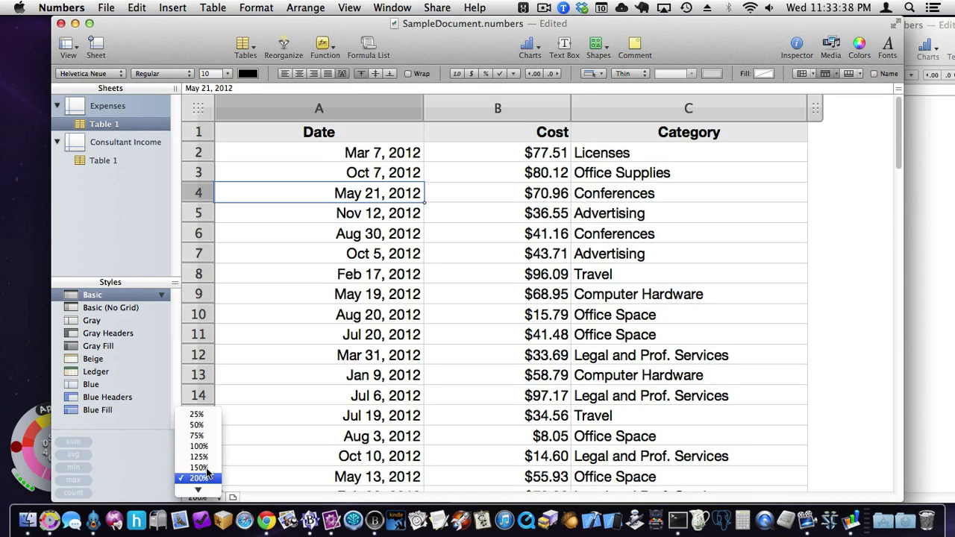
{"action": "left_click", "coordinate": [196, 465]}
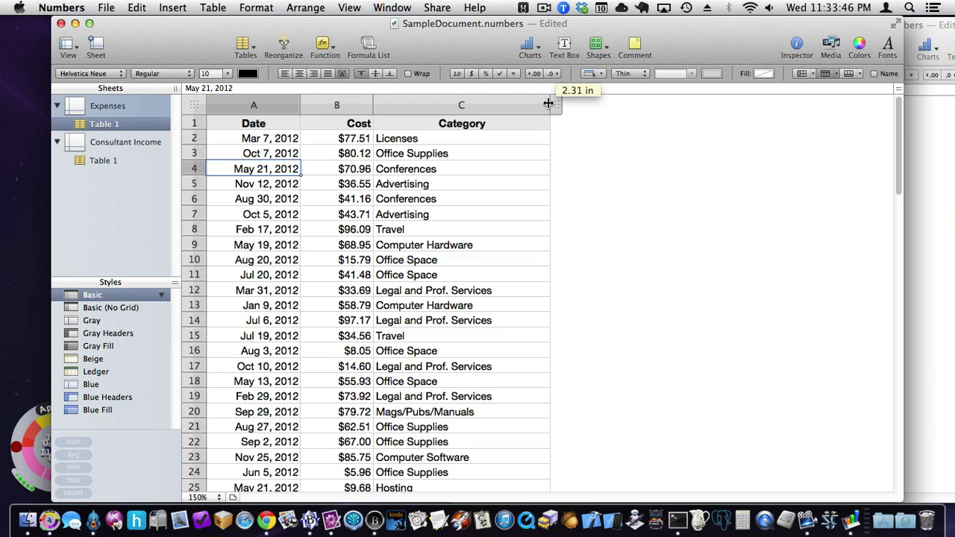
{"action": "left_click_drag", "start_coordinate": [549, 104], "coordinate": [522, 105]}
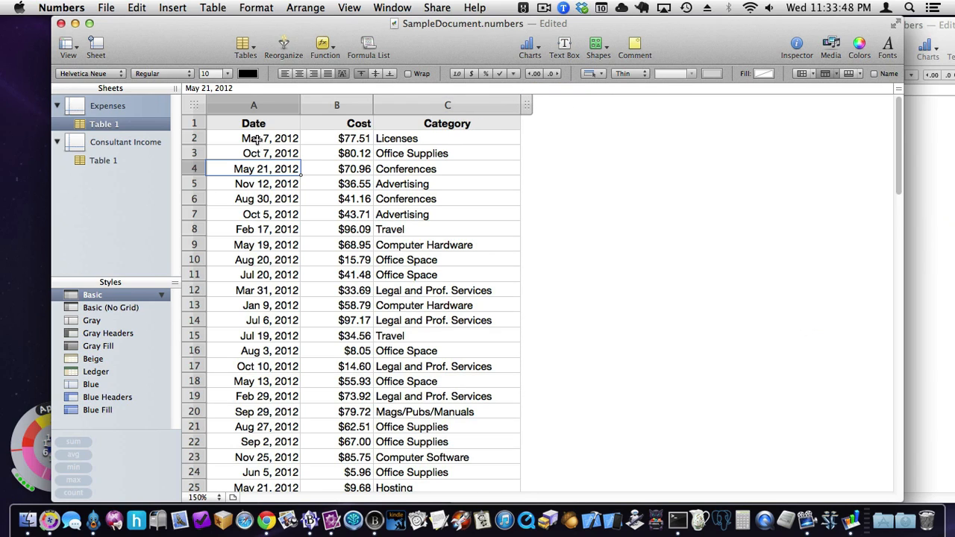
{"action": "mouse_move", "coordinate": [471, 134]}
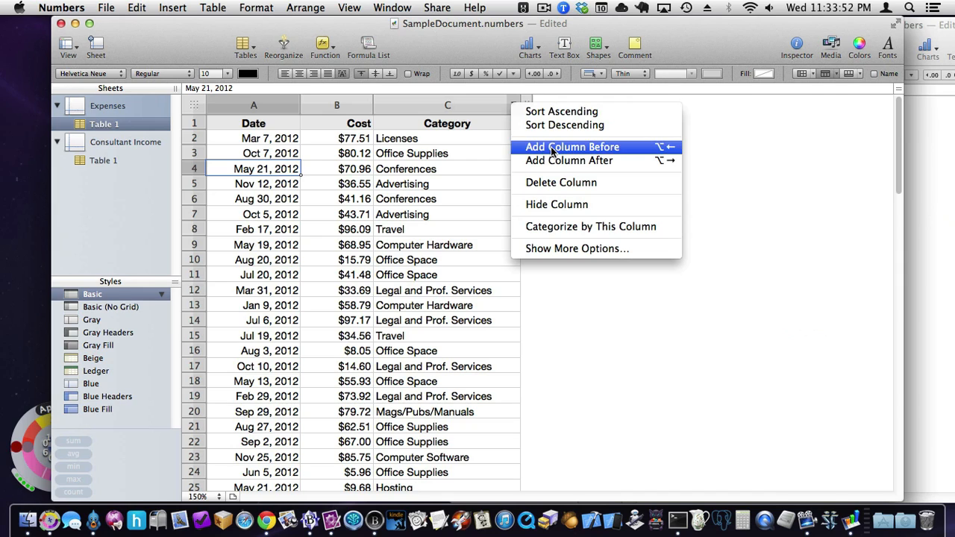
Step: Add a column after Category and head it 'Notes'
{"action": "left_click", "coordinate": [572, 147]}
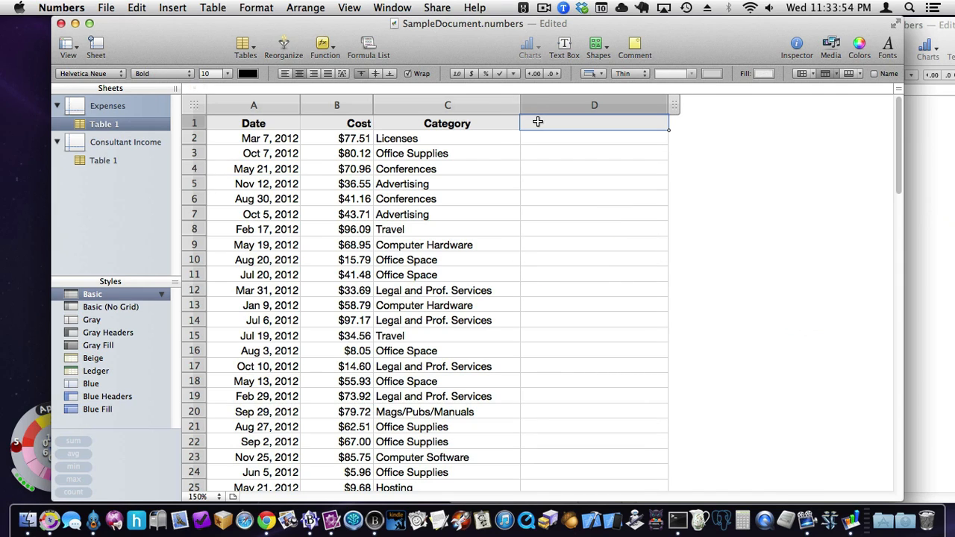
{"action": "type", "text": "Notes"}
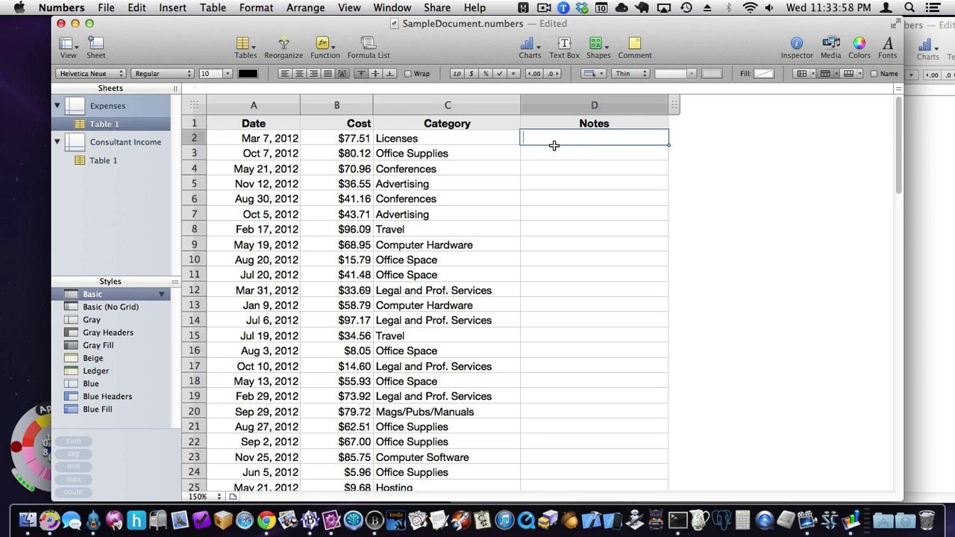
{"action": "type", "text": "asd"}
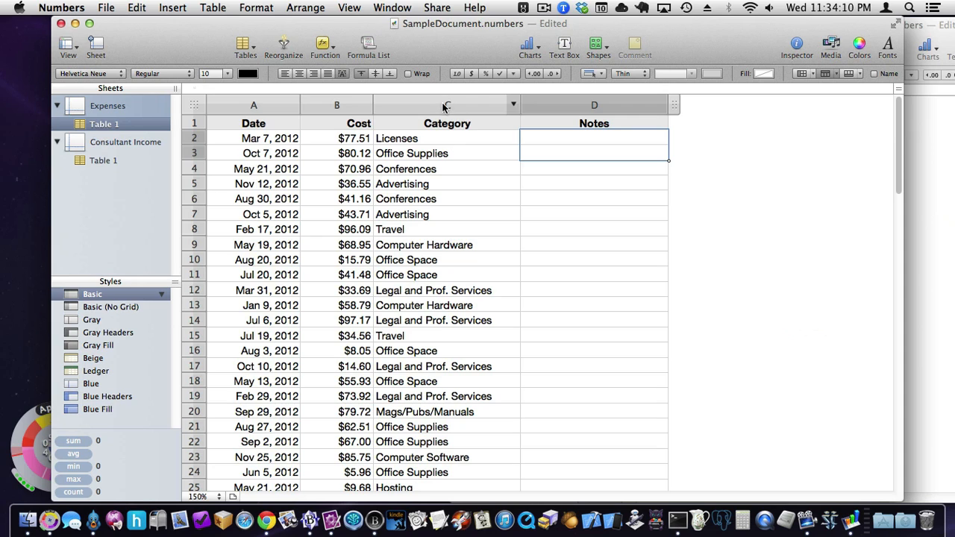
{"action": "left_click", "coordinate": [423, 138]}
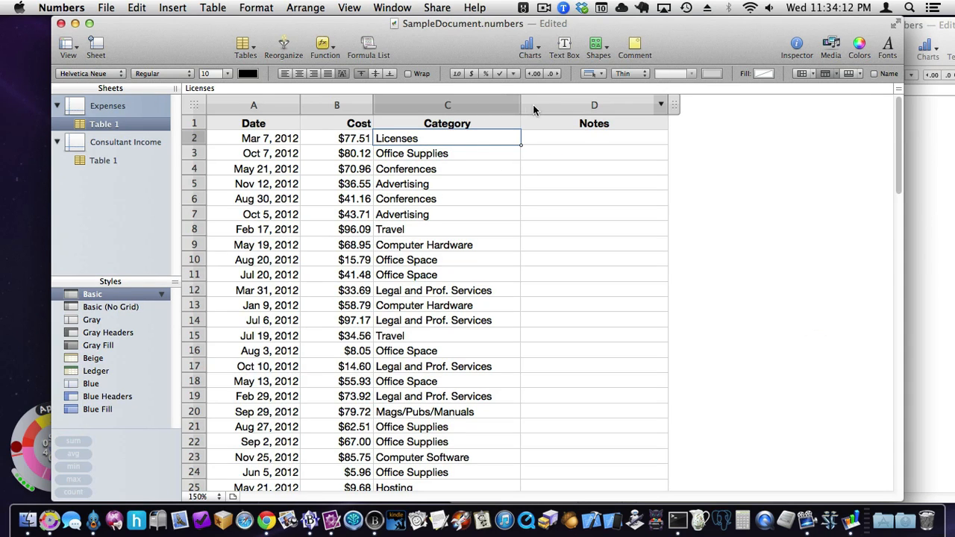
{"action": "scroll", "scroll_direction": "down", "scroll_amount": 3}
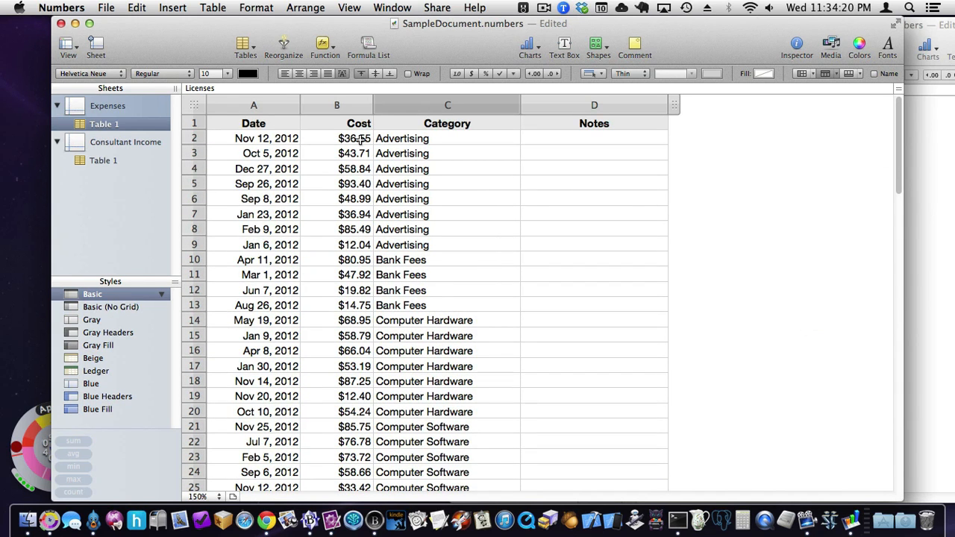
{"action": "left_click", "coordinate": [337, 105]}
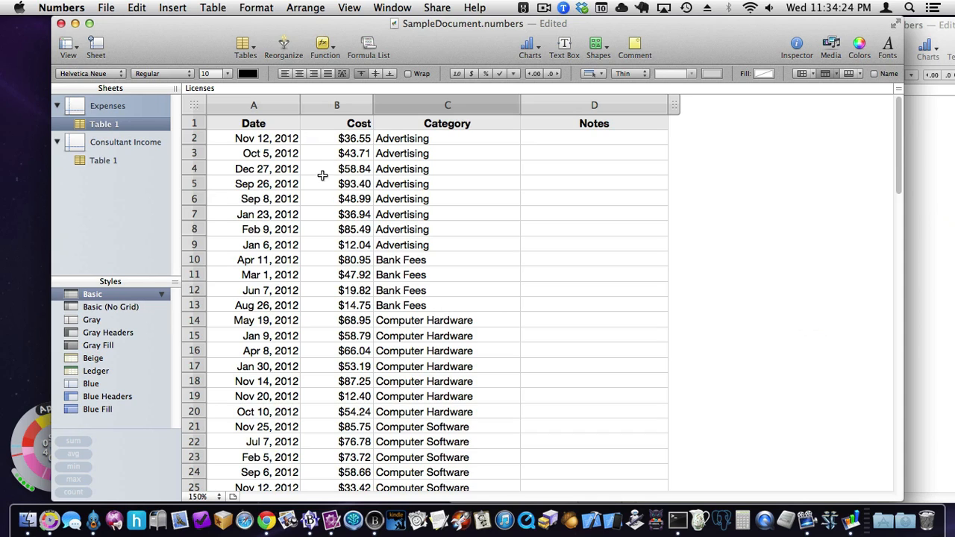
{"action": "left_click", "coordinate": [355, 138]}
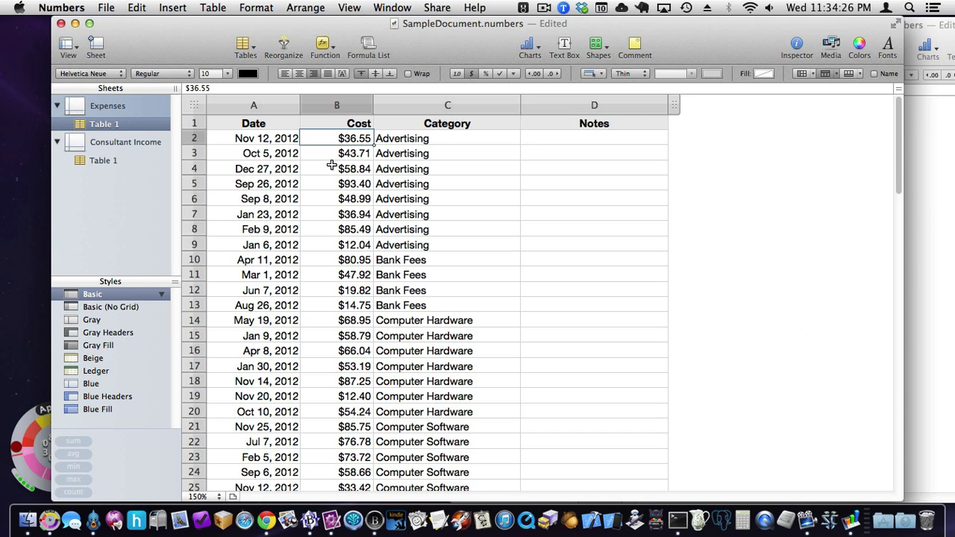
{"action": "mouse_move", "coordinate": [331, 237]}
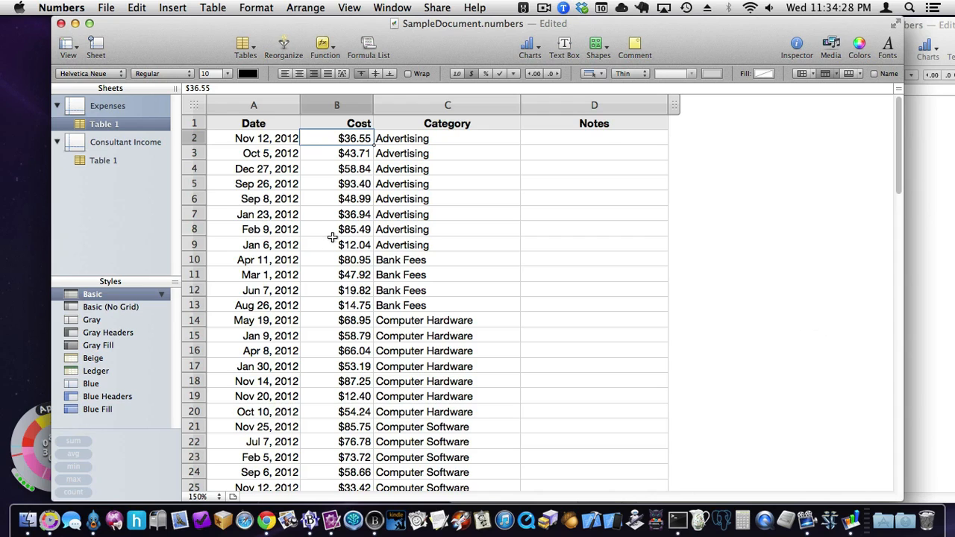
Step: Sum the first three Advertising costs into D12 as $139.10 and inspect its formula
{"action": "left_click_drag", "start_coordinate": [355, 137], "coordinate": [355, 168]}
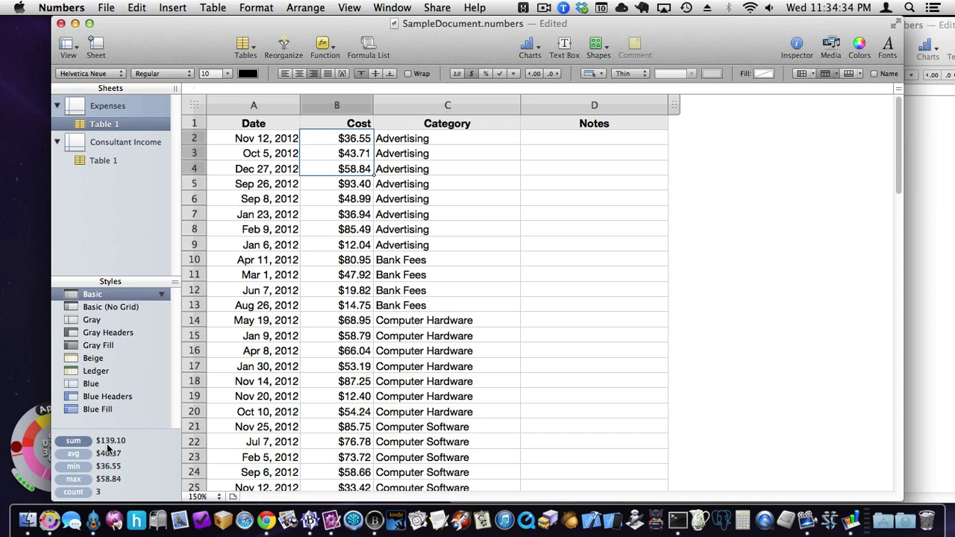
{"action": "mouse_move", "coordinate": [129, 448]}
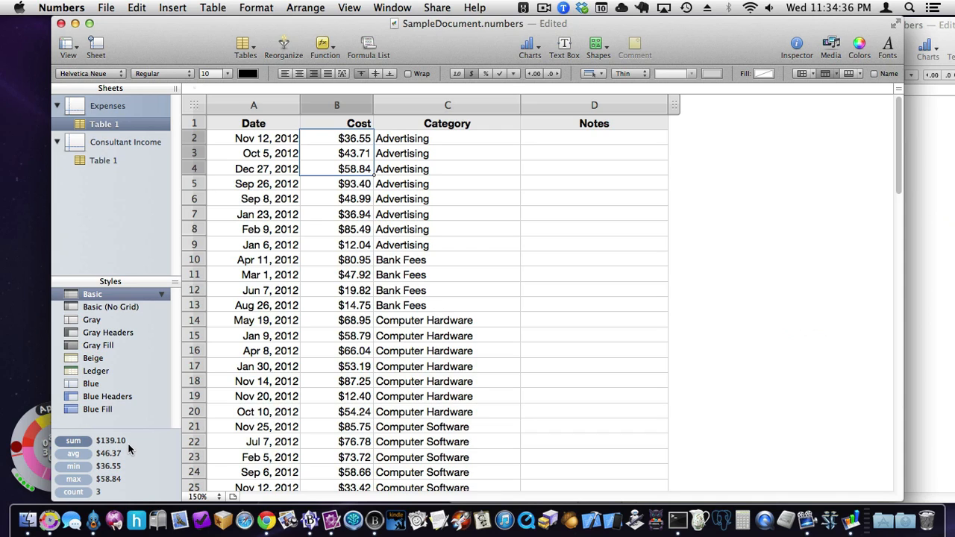
{"action": "mouse_move", "coordinate": [125, 468]}
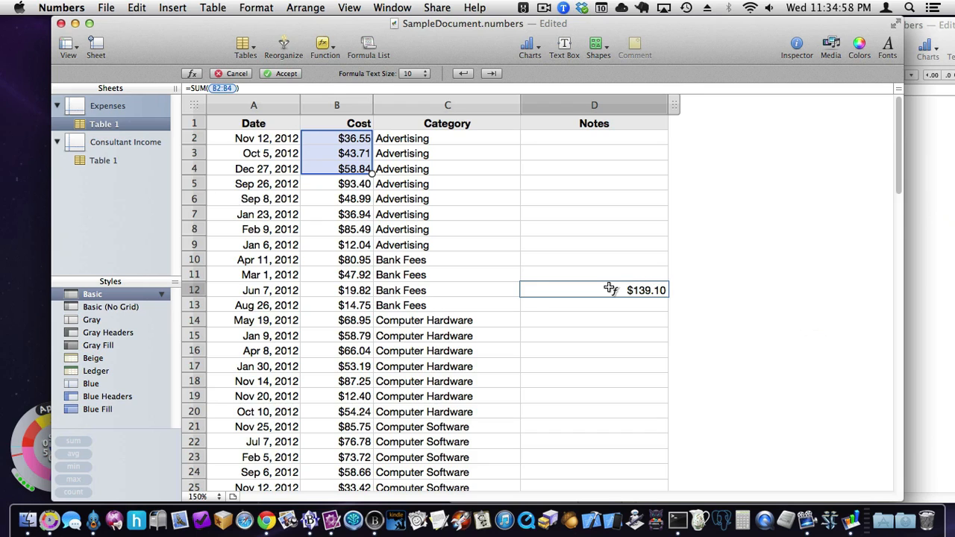
{"action": "left_click", "coordinate": [594, 275]}
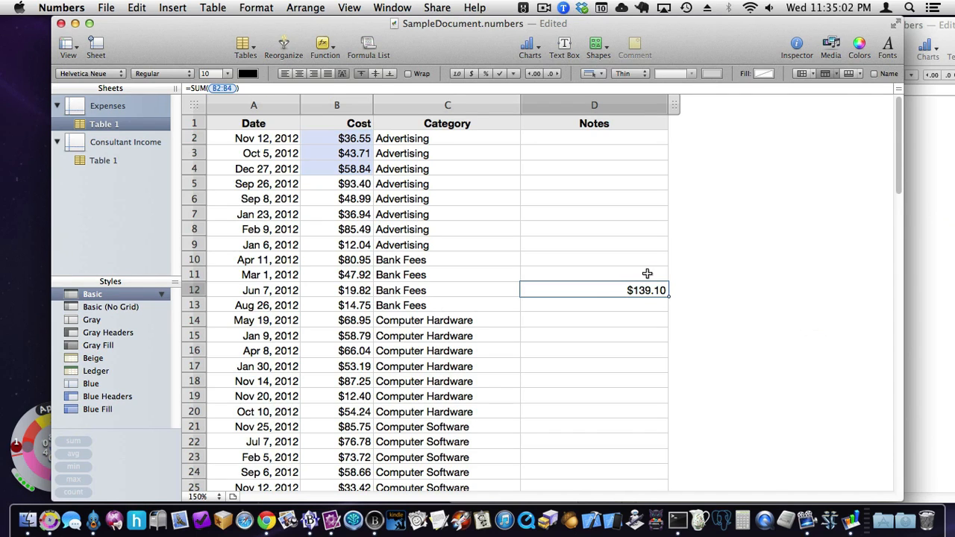
{"action": "double_click", "coordinate": [594, 289]}
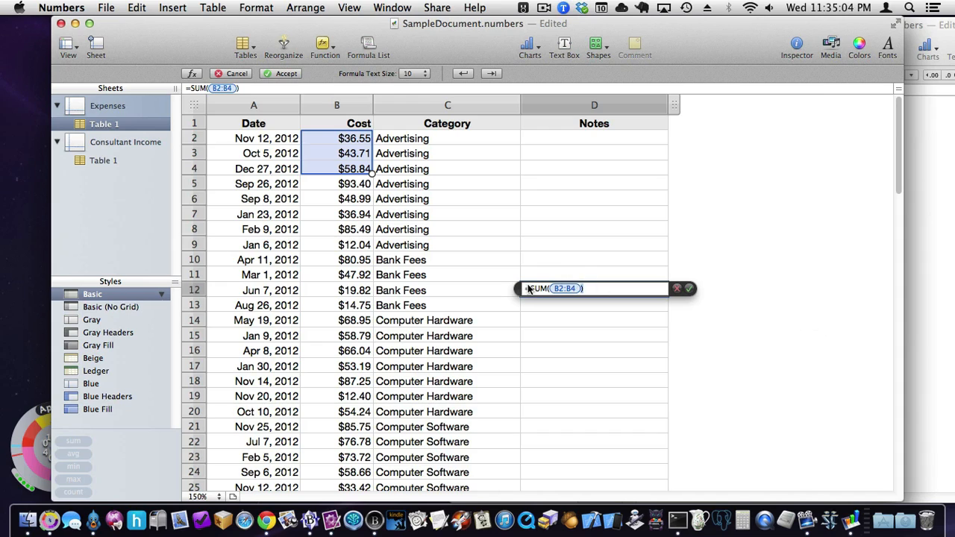
{"action": "mouse_move", "coordinate": [529, 296]}
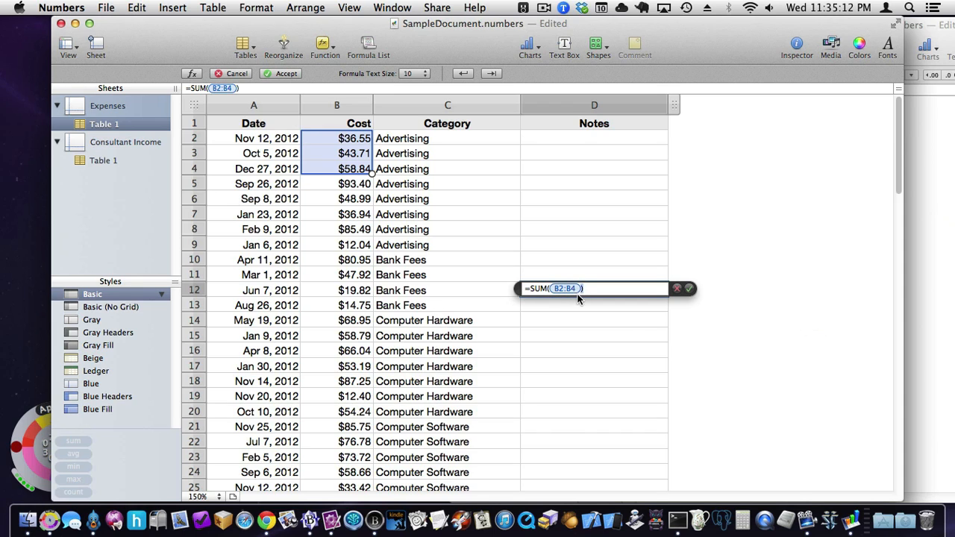
{"action": "mouse_move", "coordinate": [389, 164]}
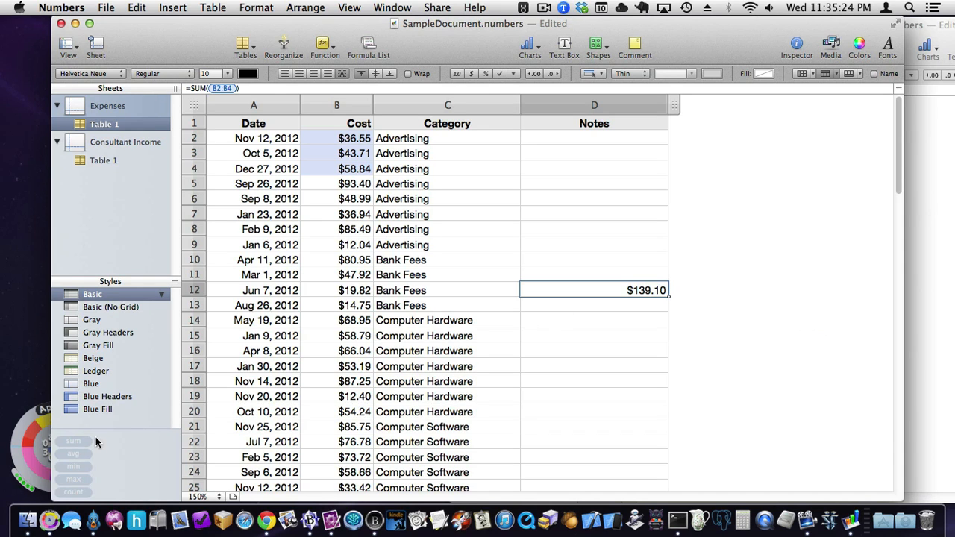
{"action": "mouse_move", "coordinate": [107, 448]}
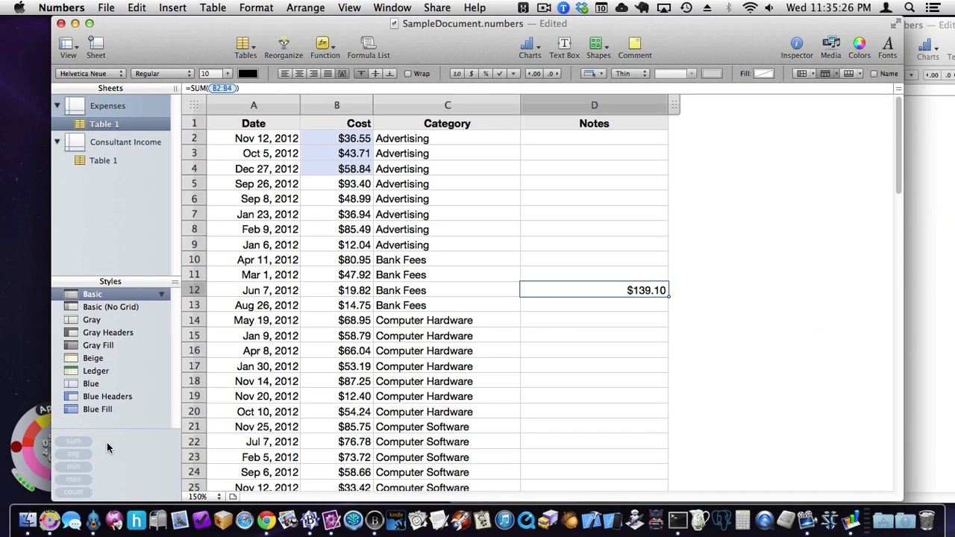
{"action": "mouse_move", "coordinate": [644, 305]}
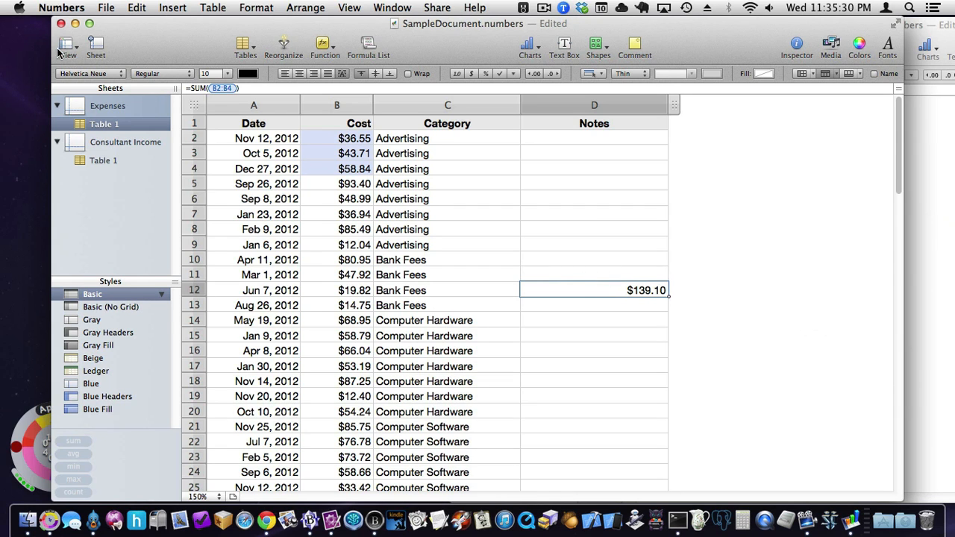
{"action": "left_click", "coordinate": [135, 9]}
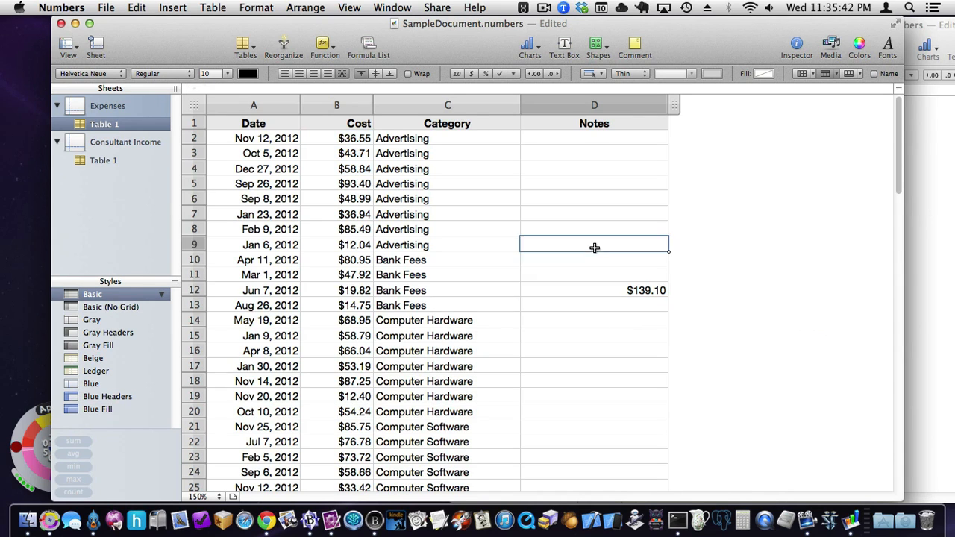
Step: Select the $139.10 total in D12 so its SUM formula can be deleted
{"action": "double_click", "coordinate": [594, 245]}
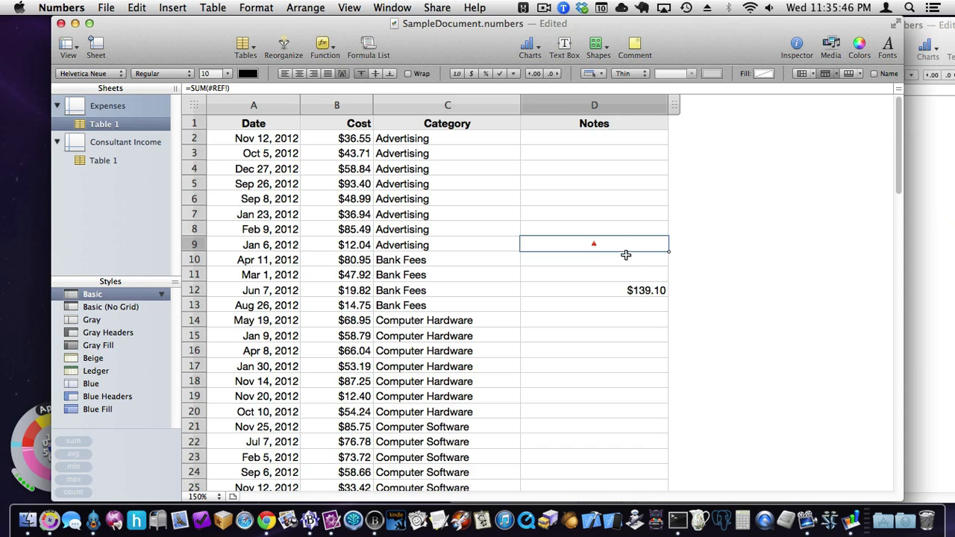
{"action": "left_click", "coordinate": [135, 6]}
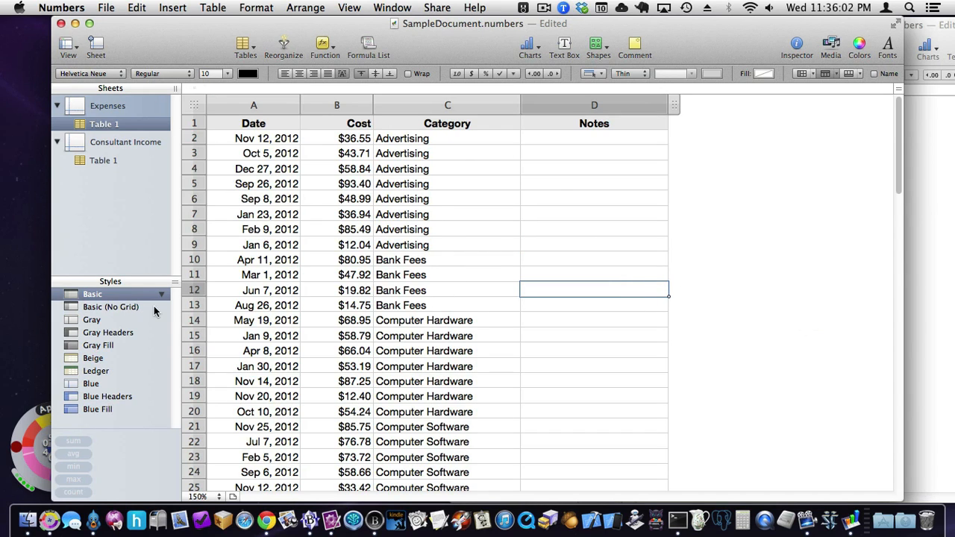
{"action": "mouse_move", "coordinate": [598, 98]}
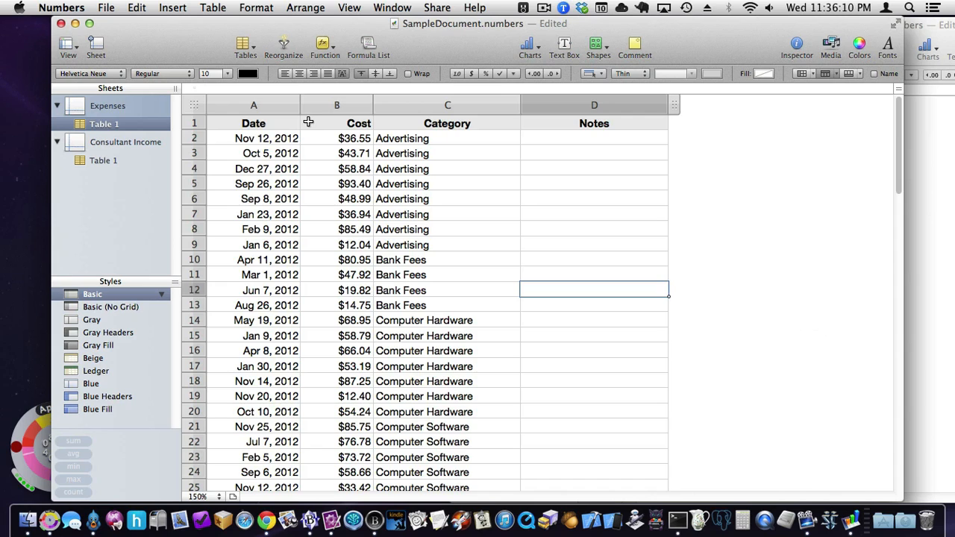
Step: Select the first date, then bring up the Category column's header menu
{"action": "left_click", "coordinate": [266, 137]}
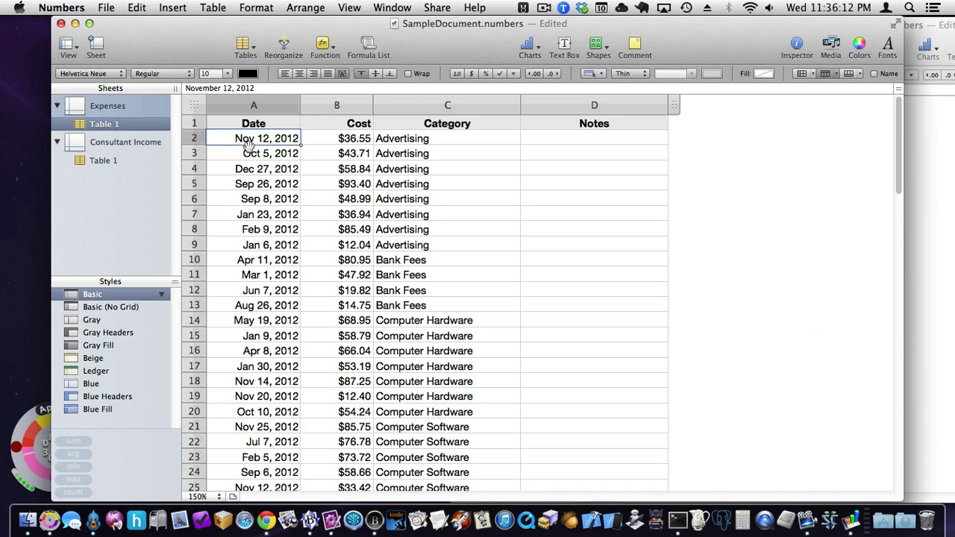
{"action": "left_click", "coordinate": [513, 104]}
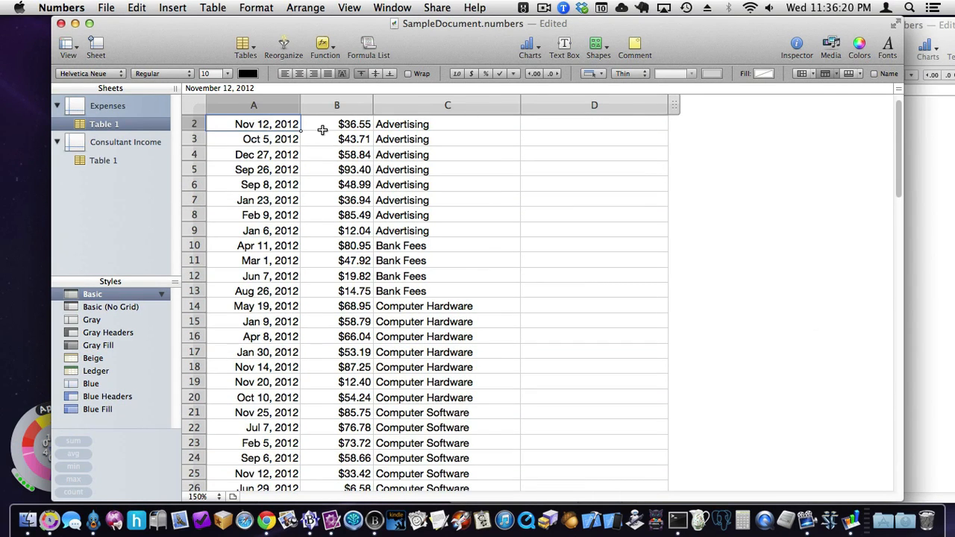
{"action": "left_click", "coordinate": [513, 104]}
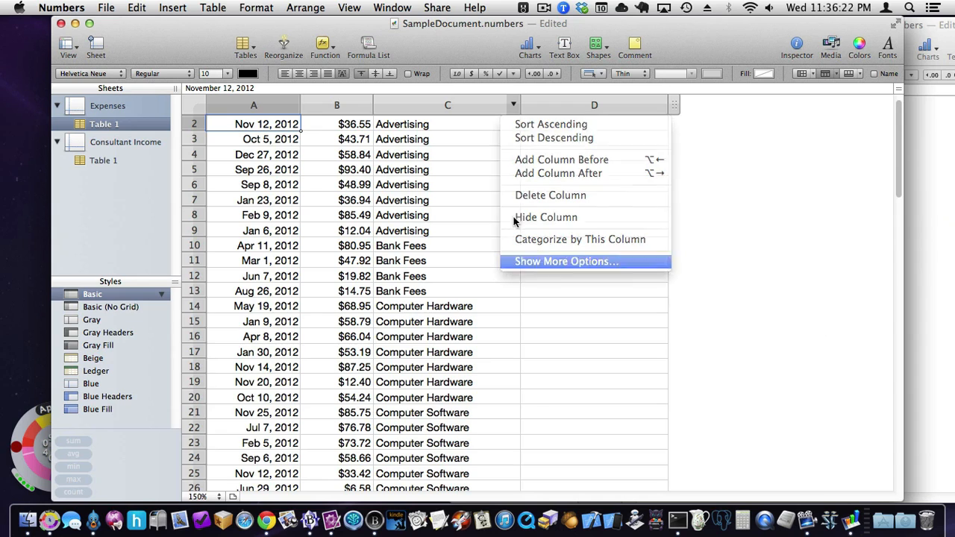
Step: In the Reorganize panel sort by Category then Date, both ascending
{"action": "left_click", "coordinate": [565, 261]}
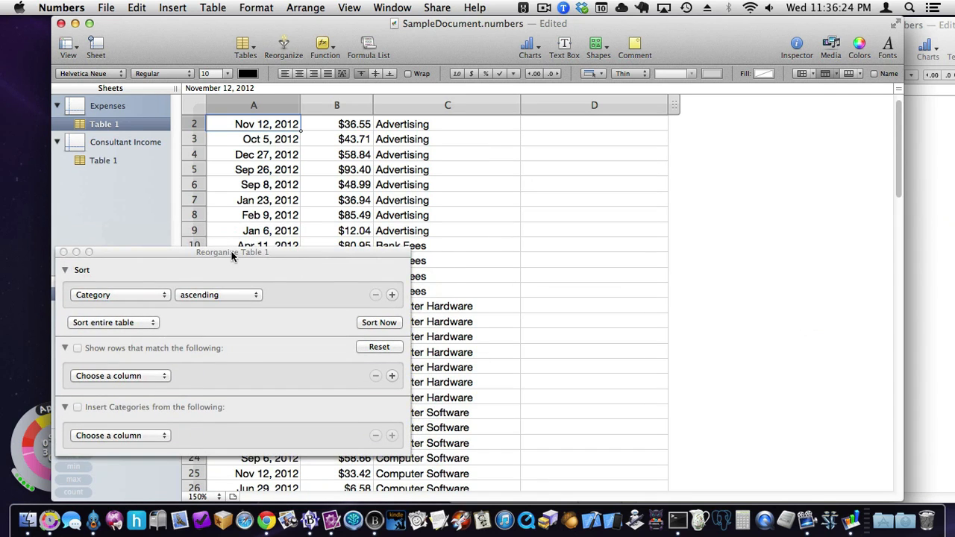
{"action": "left_click_drag", "start_coordinate": [233, 251], "coordinate": [253, 242]}
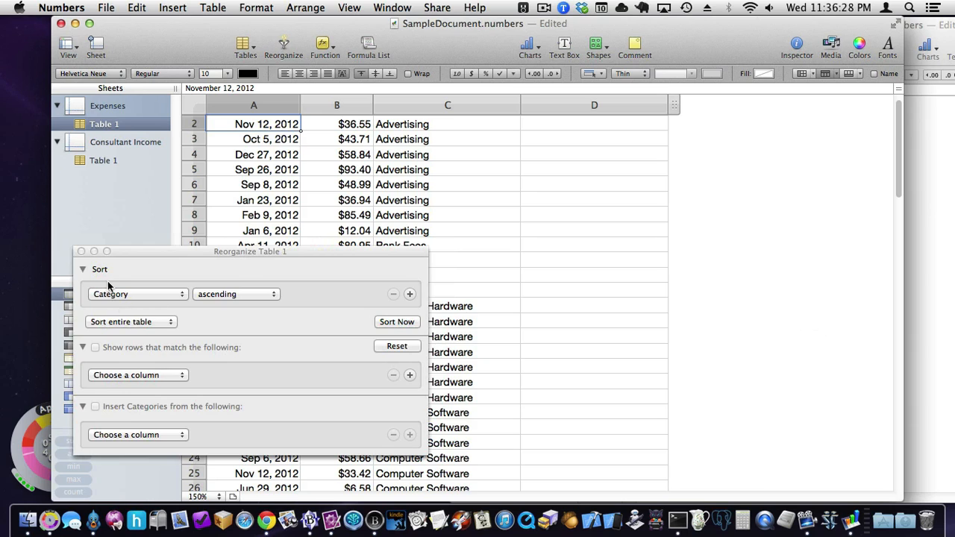
{"action": "mouse_move", "coordinate": [415, 304]}
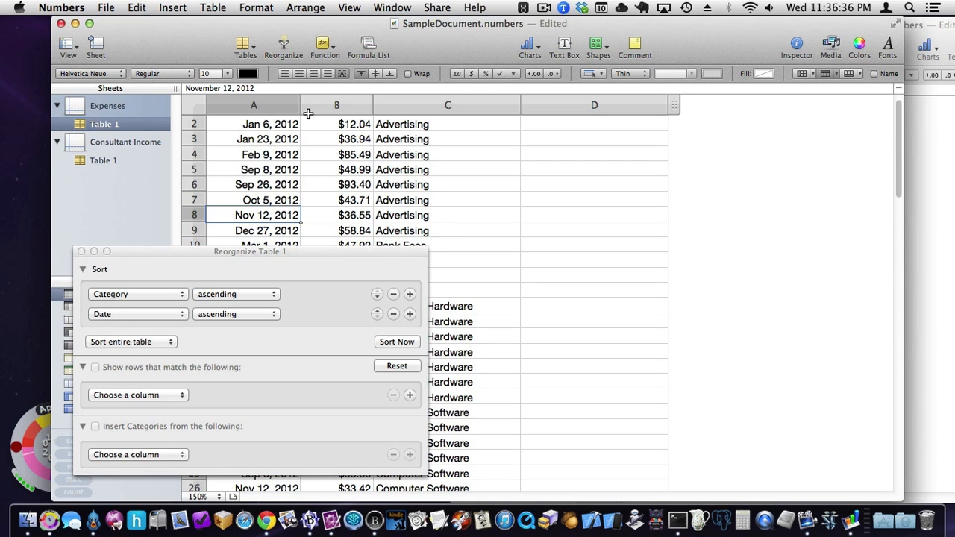
{"action": "mouse_move", "coordinate": [247, 126]}
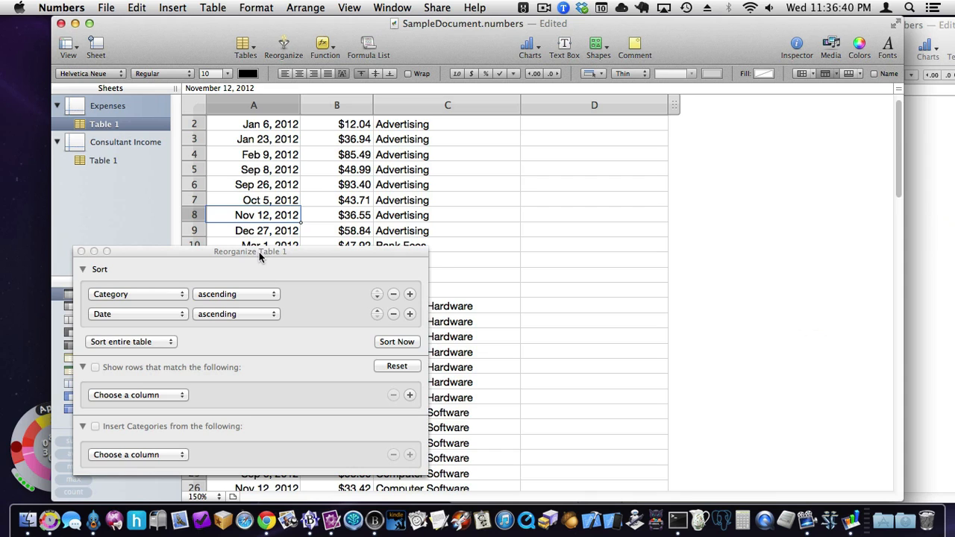
{"action": "left_click_drag", "start_coordinate": [250, 250], "coordinate": [261, 266]}
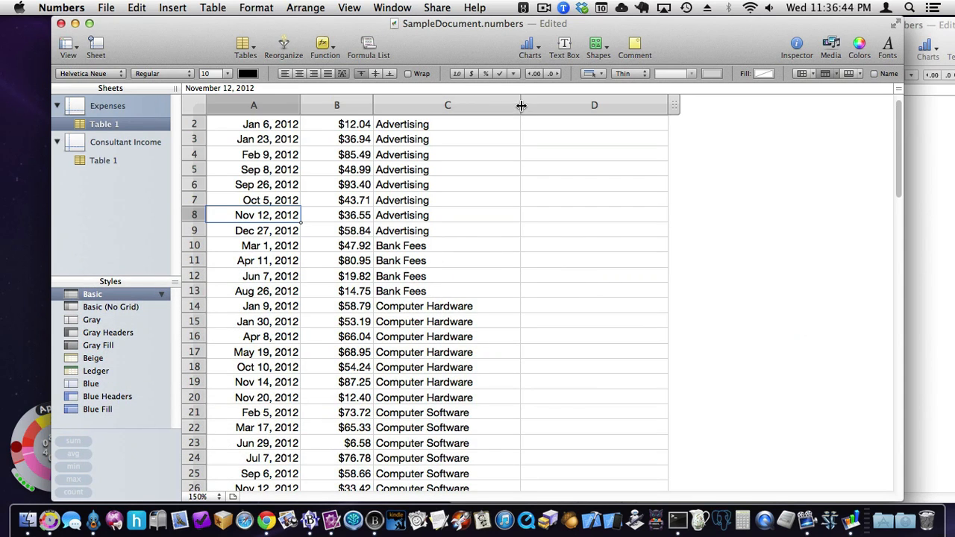
Step: Categorize the table by the Category column and scroll through the grouped sections
{"action": "left_click", "coordinate": [513, 104]}
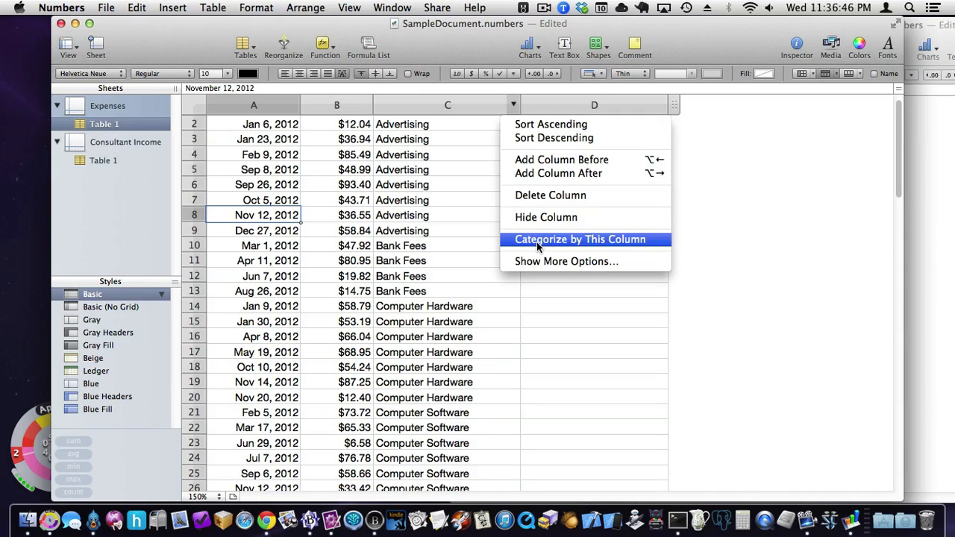
{"action": "mouse_move", "coordinate": [484, 116]}
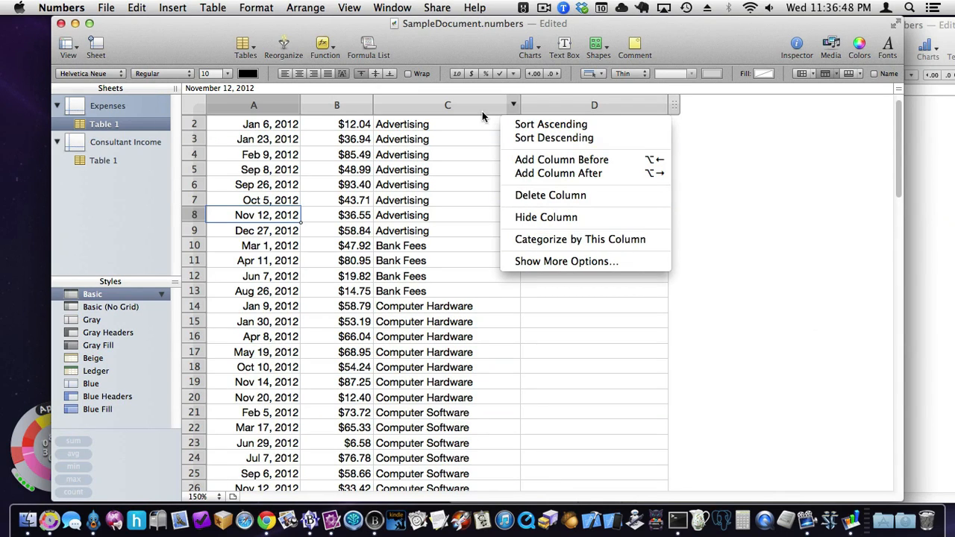
{"action": "mouse_move", "coordinate": [430, 227]}
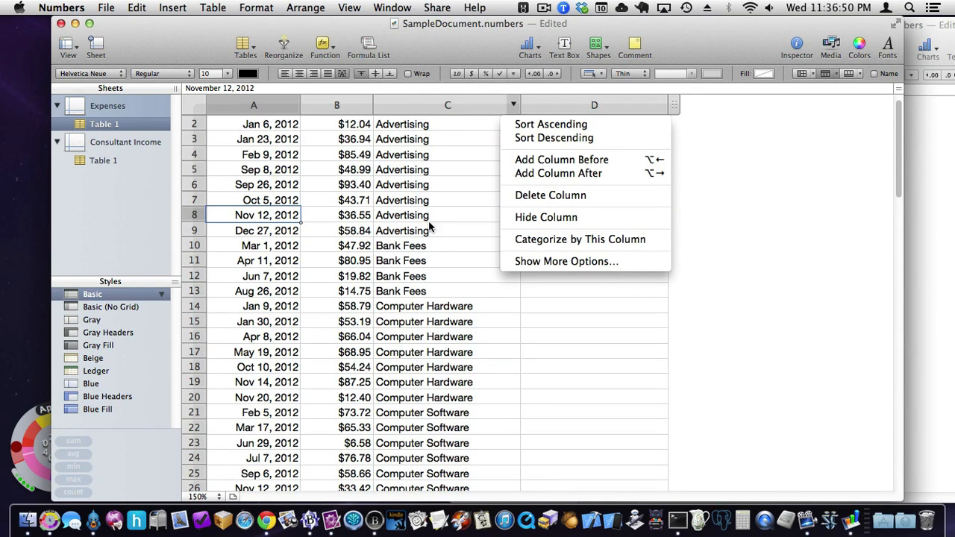
{"action": "mouse_move", "coordinate": [569, 244]}
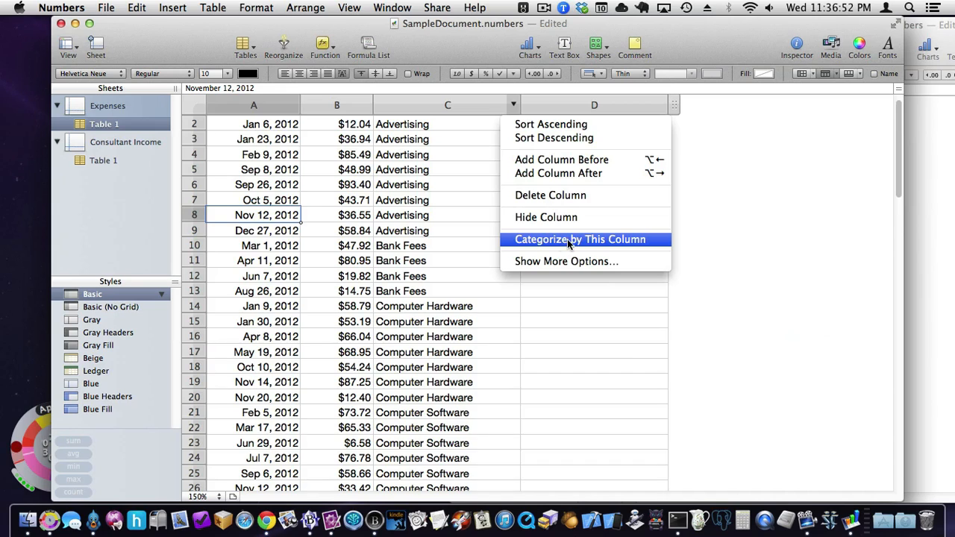
{"action": "left_click", "coordinate": [580, 239]}
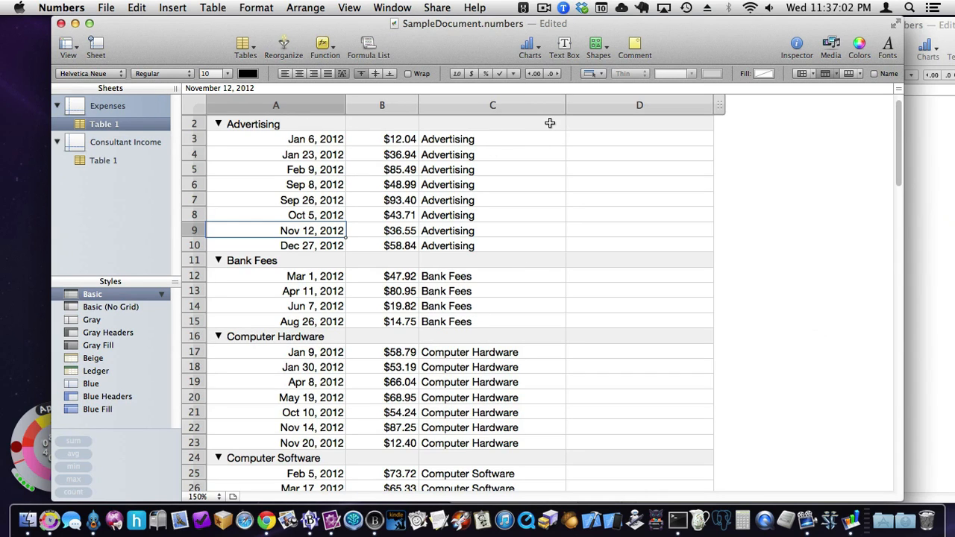
{"action": "scroll", "scroll_direction": "down", "scroll_amount": 3}
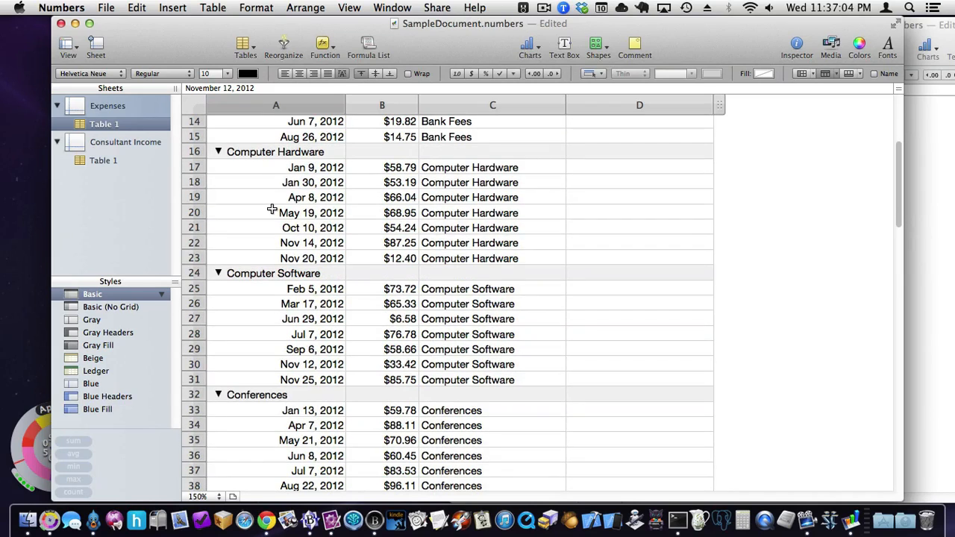
{"action": "scroll", "scroll_direction": "down", "scroll_amount": 3}
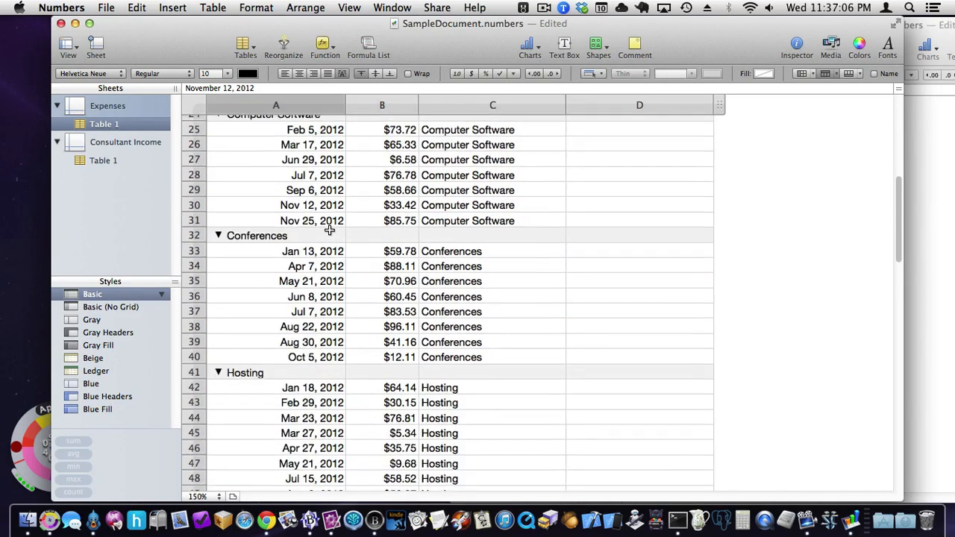
{"action": "scroll", "scroll_direction": "down", "scroll_amount": 3}
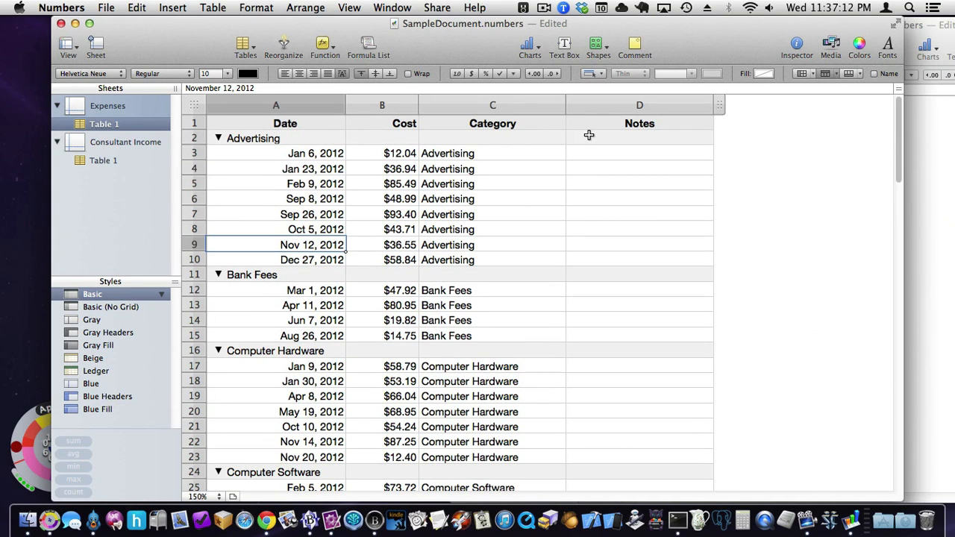
Step: Set category rows to show a Blank Category summary and a Cost subtotal
{"action": "left_click", "coordinate": [556, 137]}
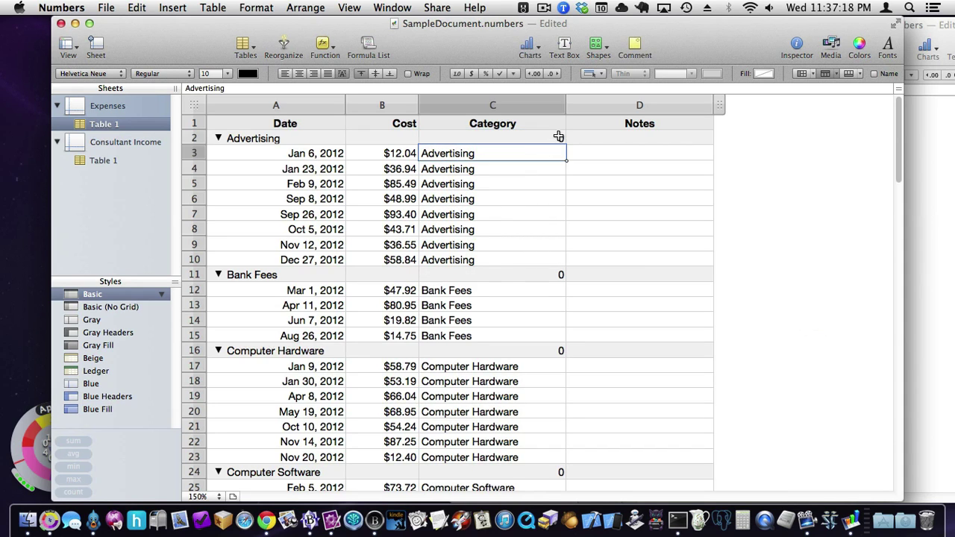
{"action": "left_click", "coordinate": [558, 137]}
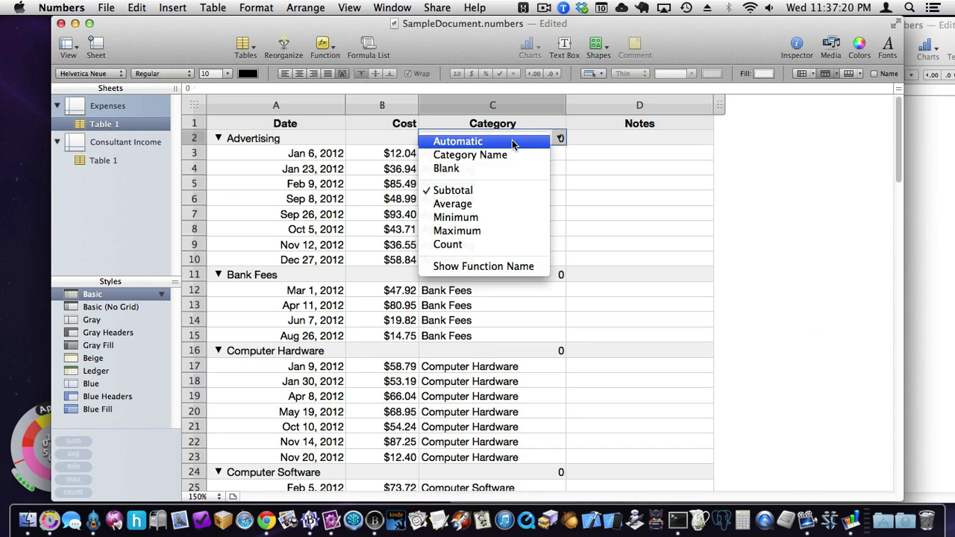
{"action": "left_click", "coordinate": [470, 153]}
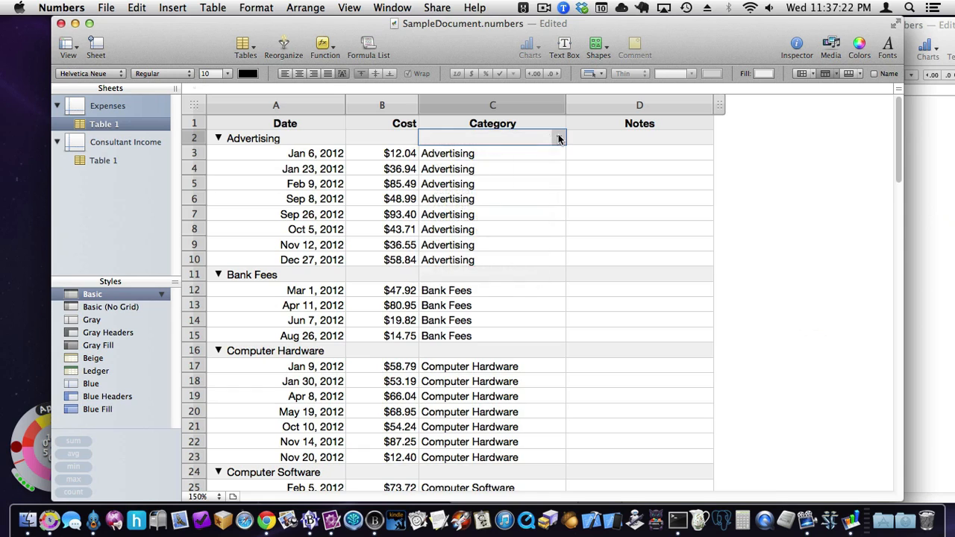
{"action": "left_click", "coordinate": [560, 137]}
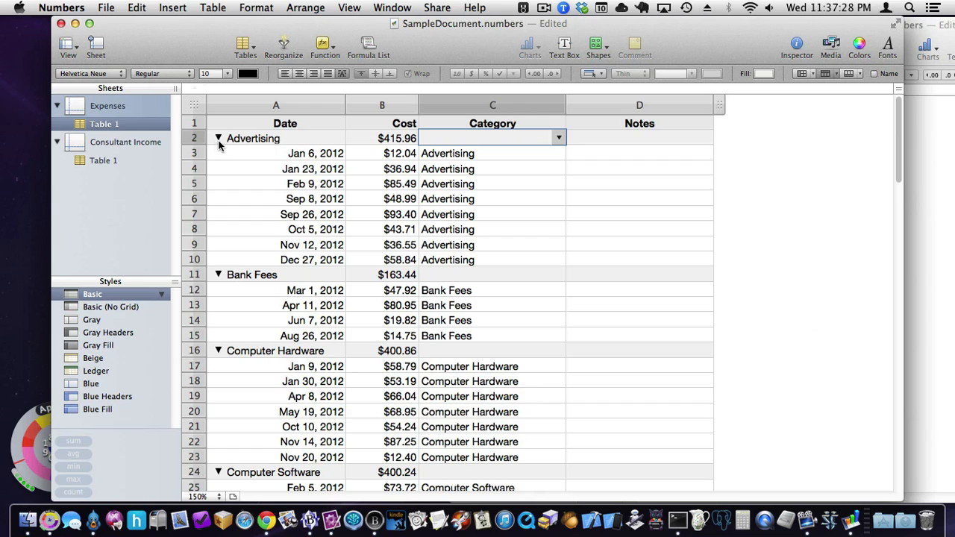
Step: Check the Advertising subtotal of $415.96, then collapse all categories to subtotals only
{"action": "left_click", "coordinate": [218, 137]}
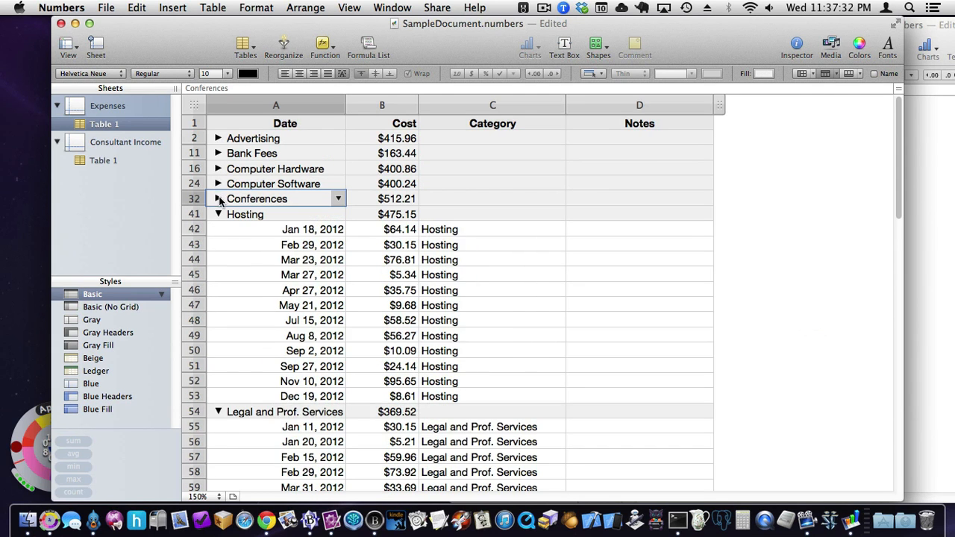
{"action": "left_click", "coordinate": [218, 215]}
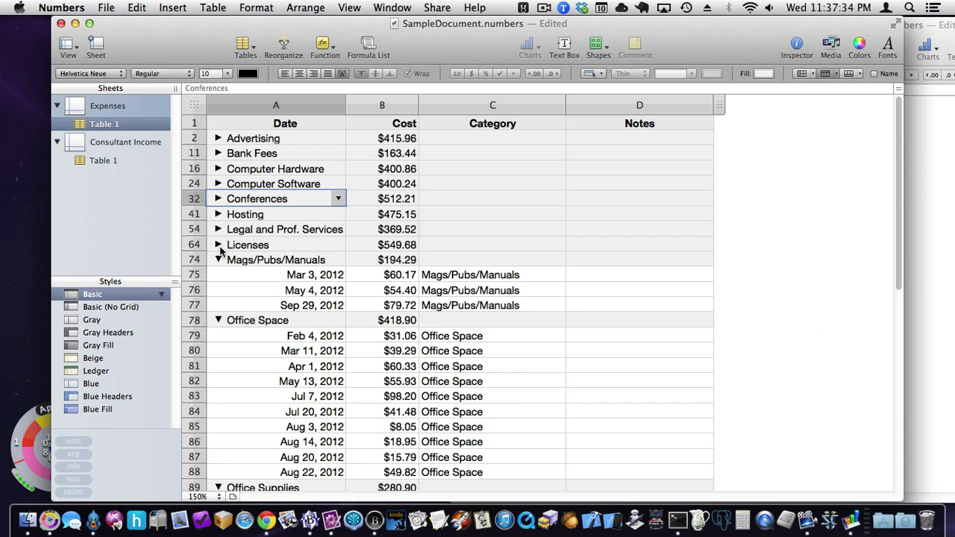
{"action": "left_click", "coordinate": [218, 137]}
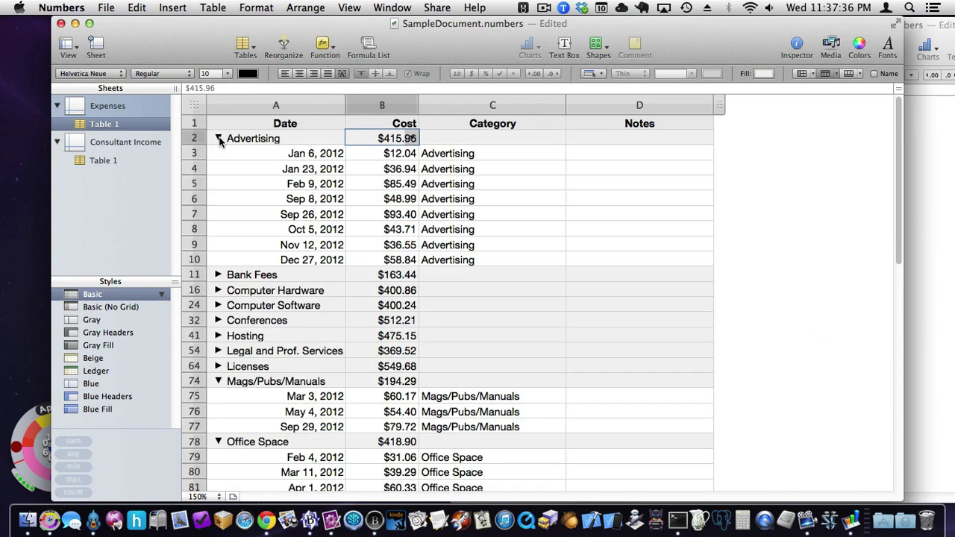
{"action": "left_click", "coordinate": [381, 152]}
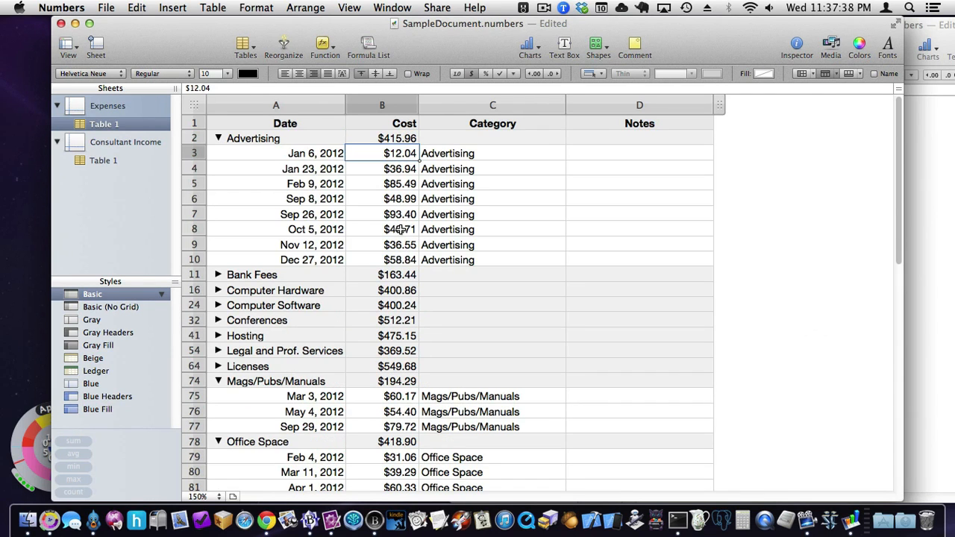
{"action": "left_click", "coordinate": [382, 137]}
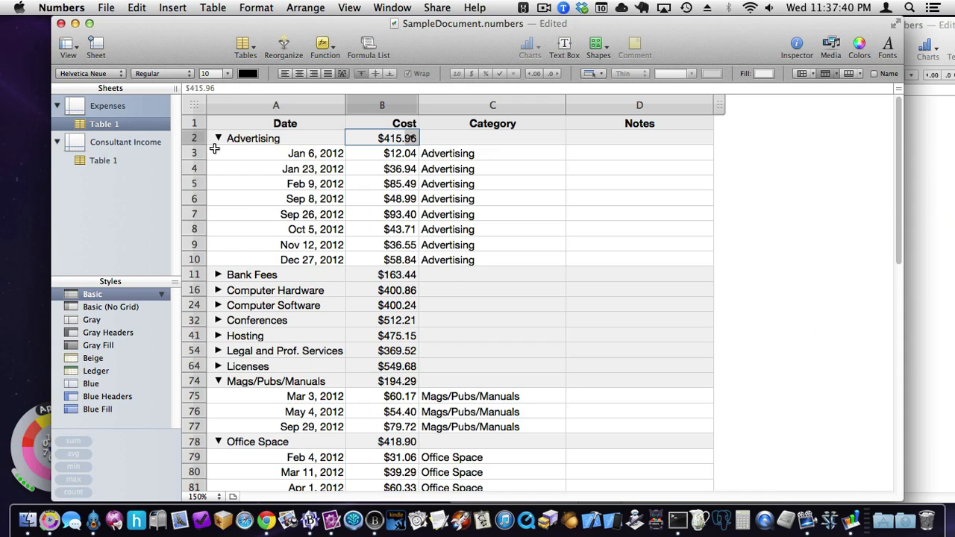
{"action": "left_click", "coordinate": [218, 137]}
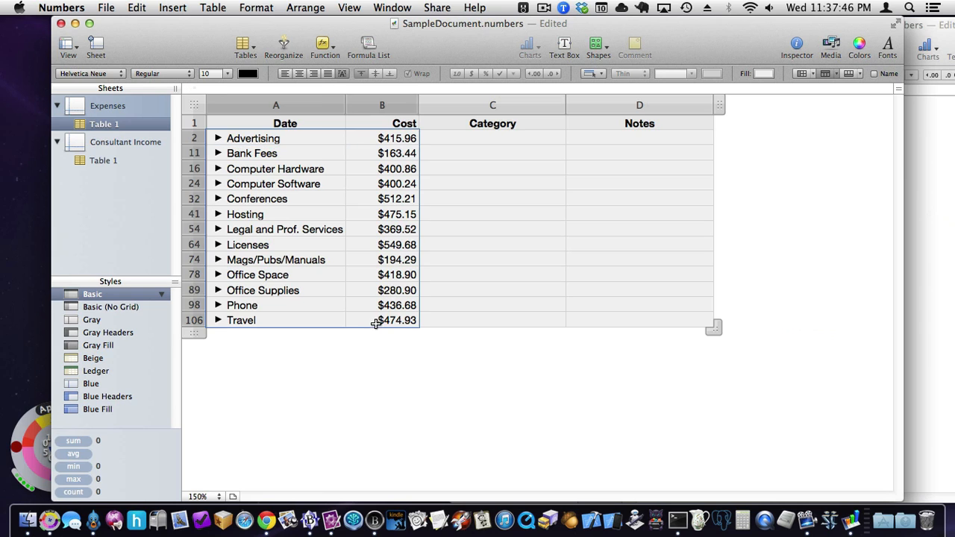
Step: Copy the collapsed category rows with their cost subtotals
{"action": "left_click", "coordinate": [134, 8]}
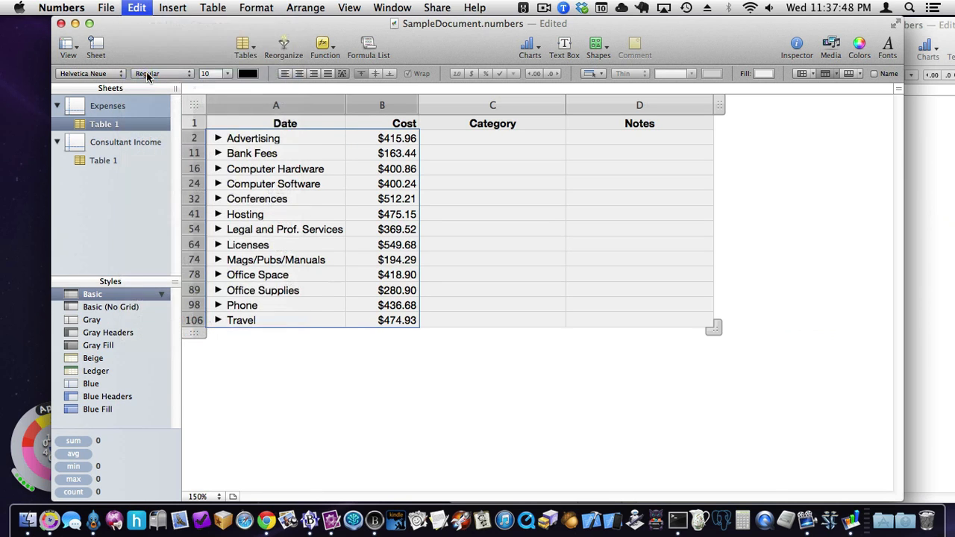
{"action": "mouse_move", "coordinate": [439, 531]}
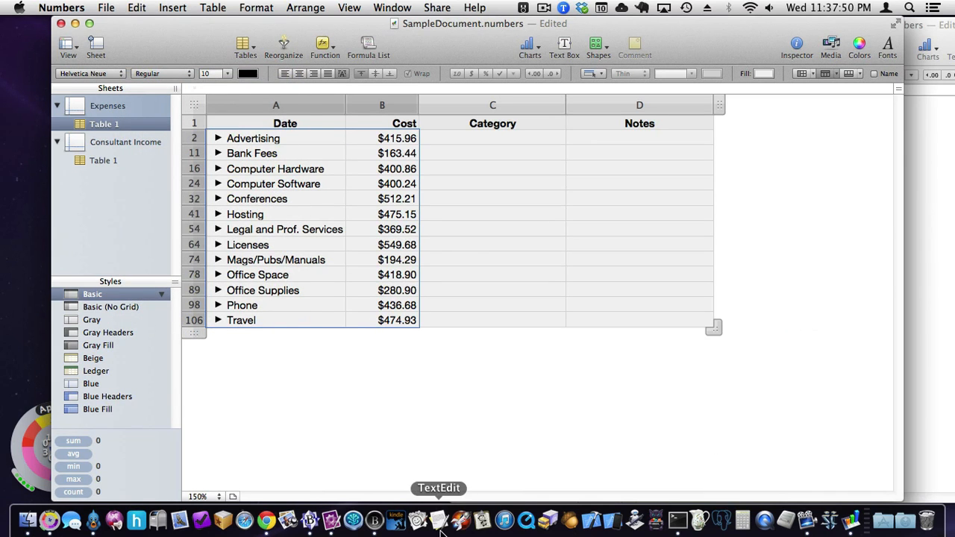
Step: Paste the subtotal summary into a new TextEdit document and return to Numbers
{"action": "left_click", "coordinate": [439, 529]}
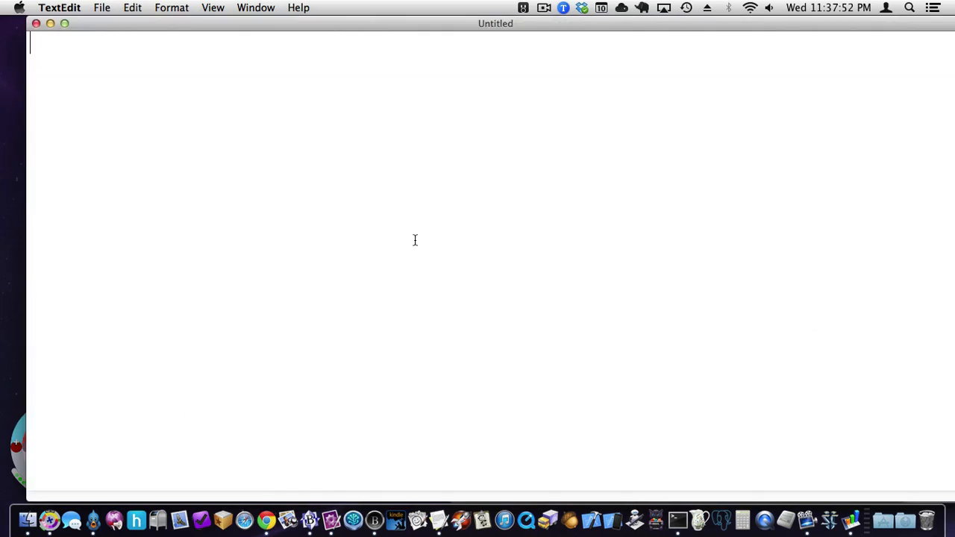
{"action": "left_click", "coordinate": [132, 7]}
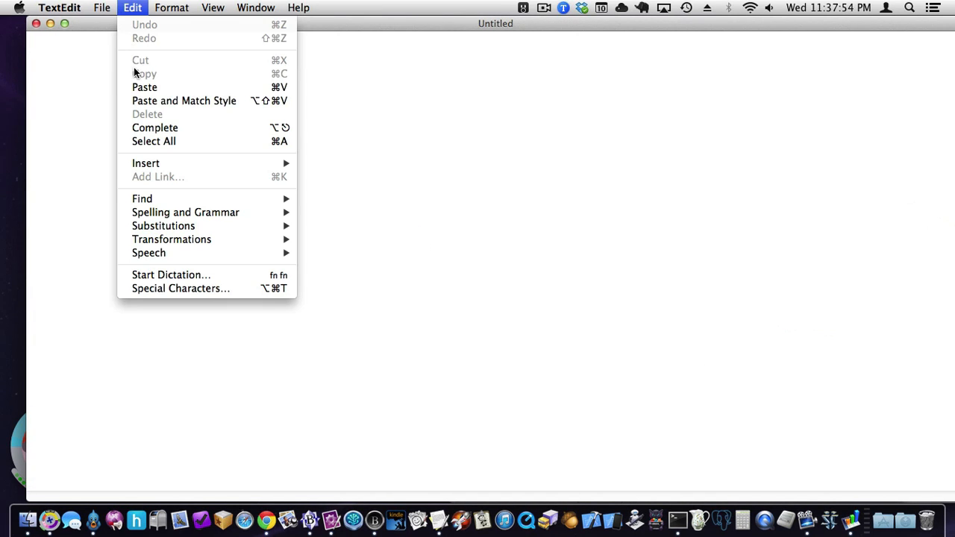
{"action": "left_click", "coordinate": [145, 86]}
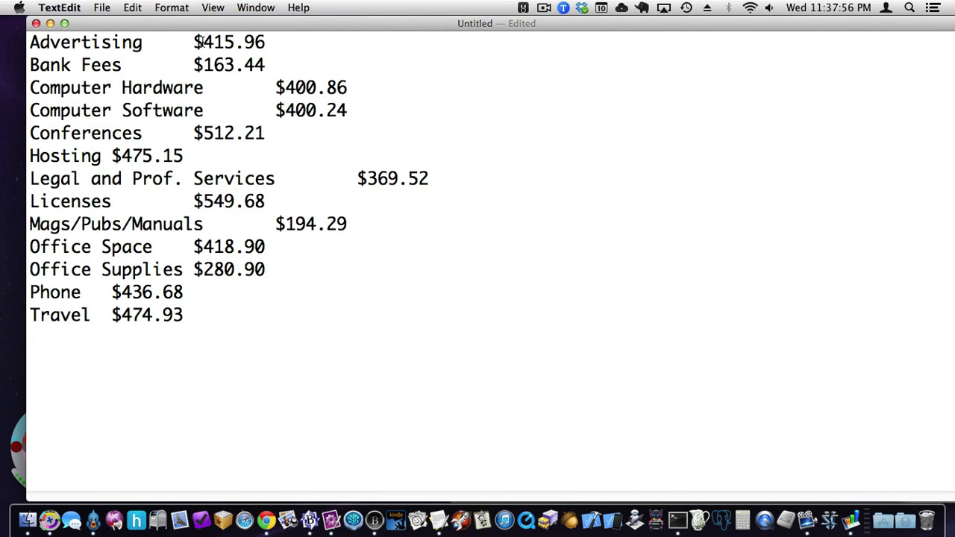
{"action": "left_click_drag", "start_coordinate": [30, 42], "coordinate": [263, 64]}
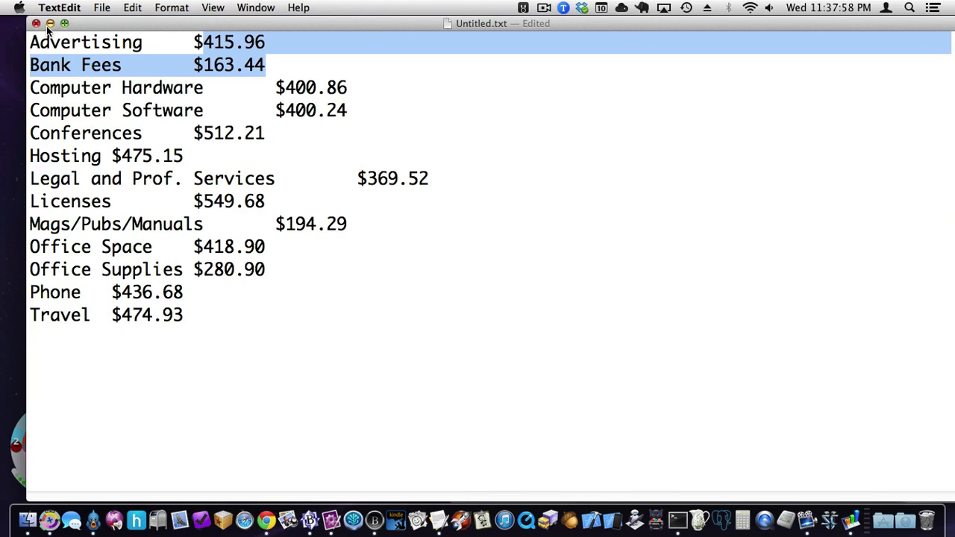
{"action": "left_click", "coordinate": [36, 24]}
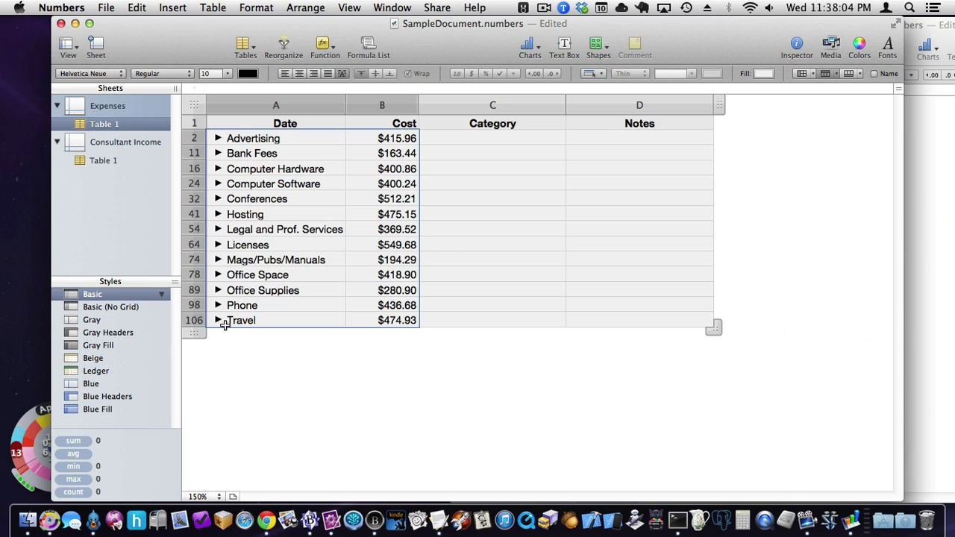
Step: Expand Office Space, Conferences and all remaining categories to show every expense row
{"action": "left_click", "coordinate": [218, 274]}
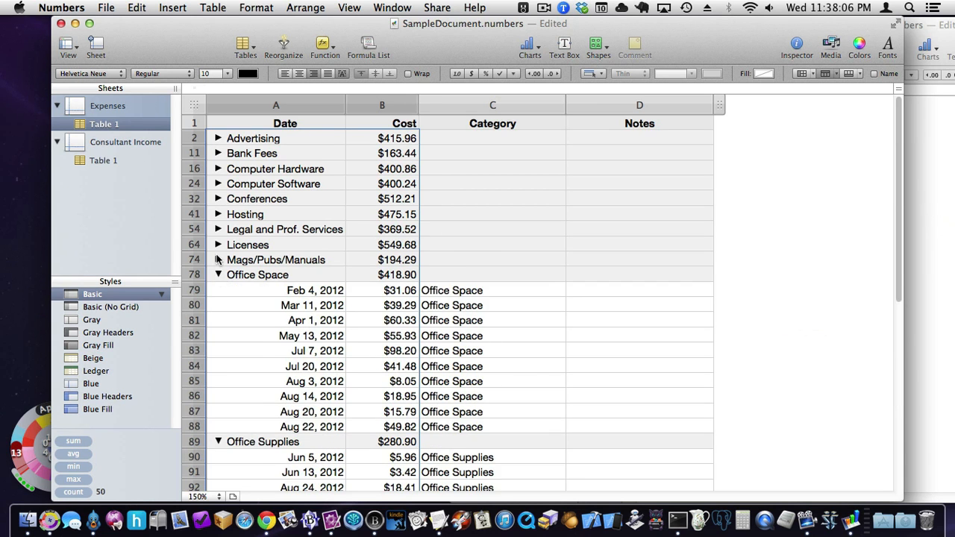
{"action": "left_click", "coordinate": [217, 199]}
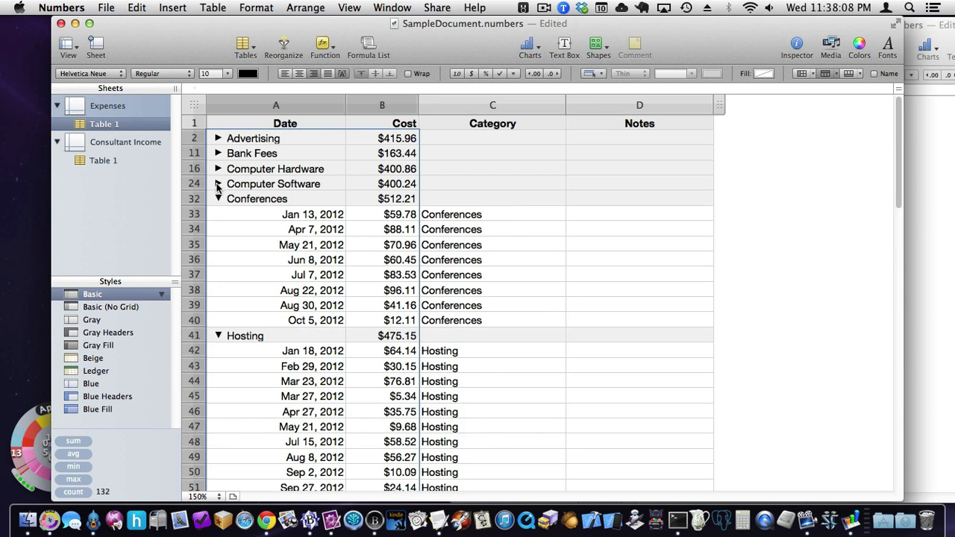
{"action": "left_click", "coordinate": [218, 137]}
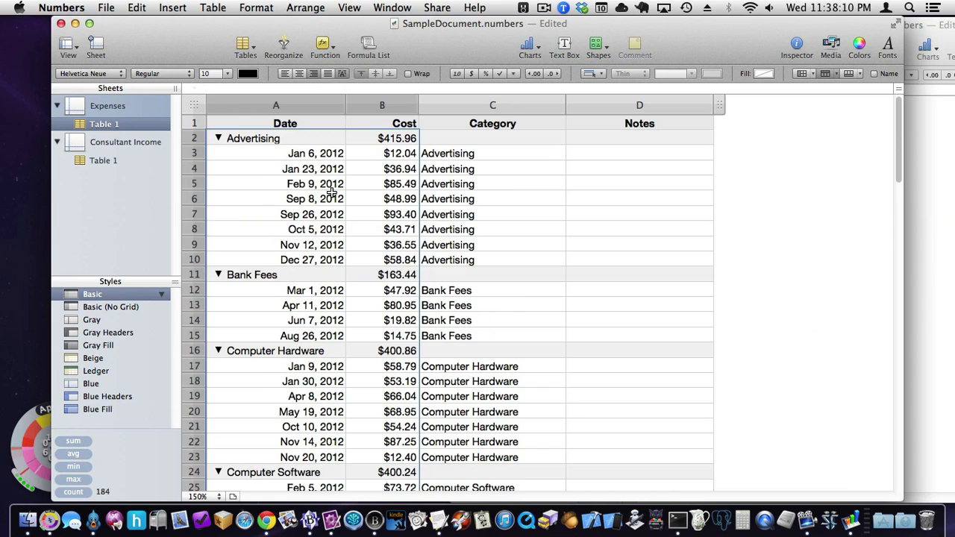
{"action": "left_click", "coordinate": [492, 152]}
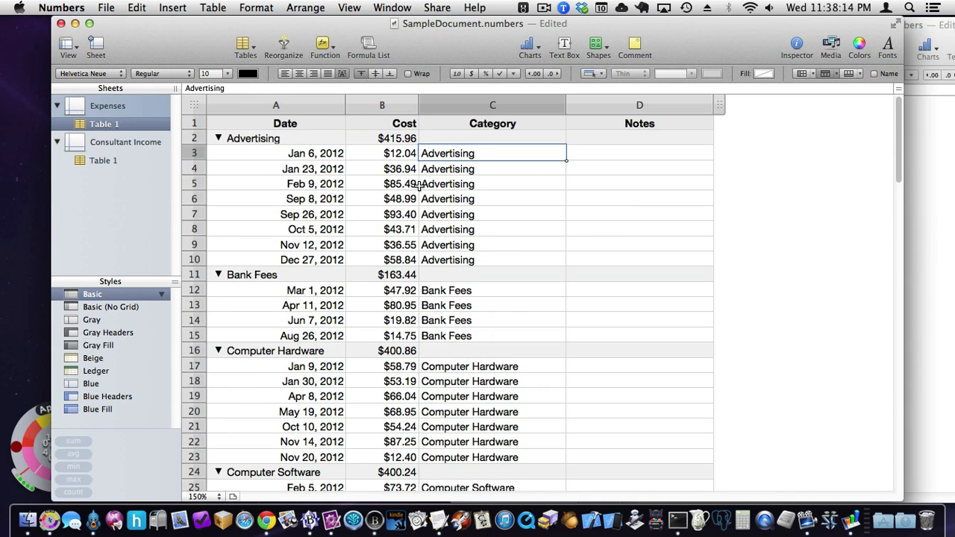
{"action": "mouse_move", "coordinate": [537, 164]}
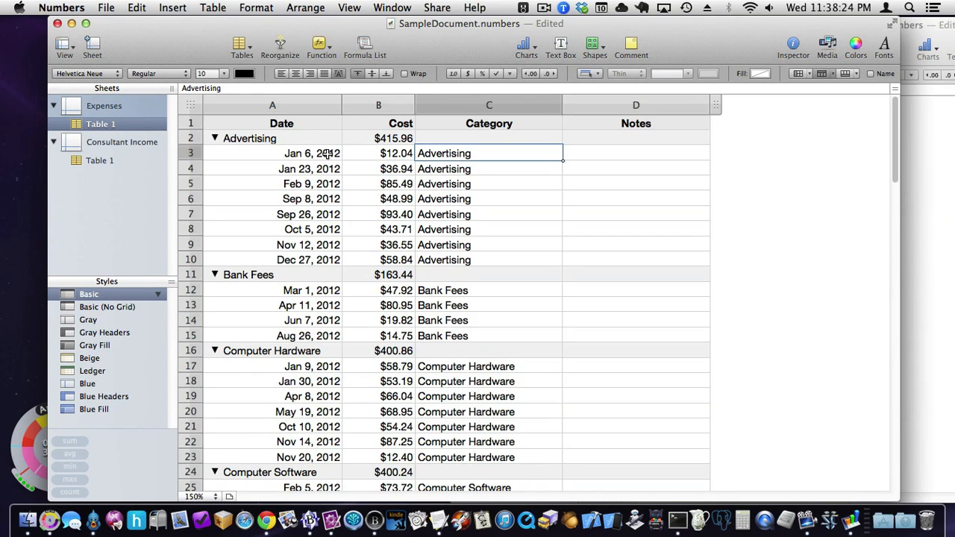
{"action": "mouse_move", "coordinate": [110, 153]}
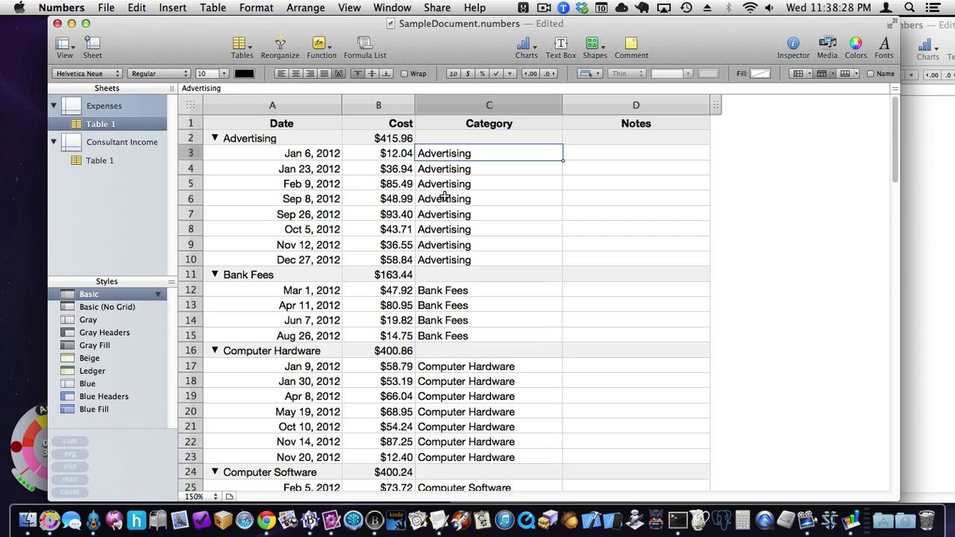
{"action": "left_click", "coordinate": [489, 169]}
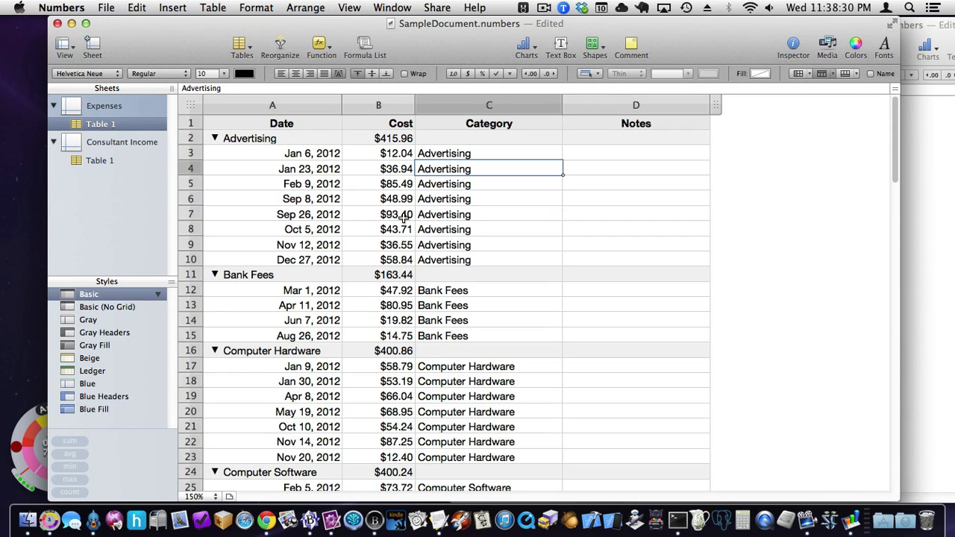